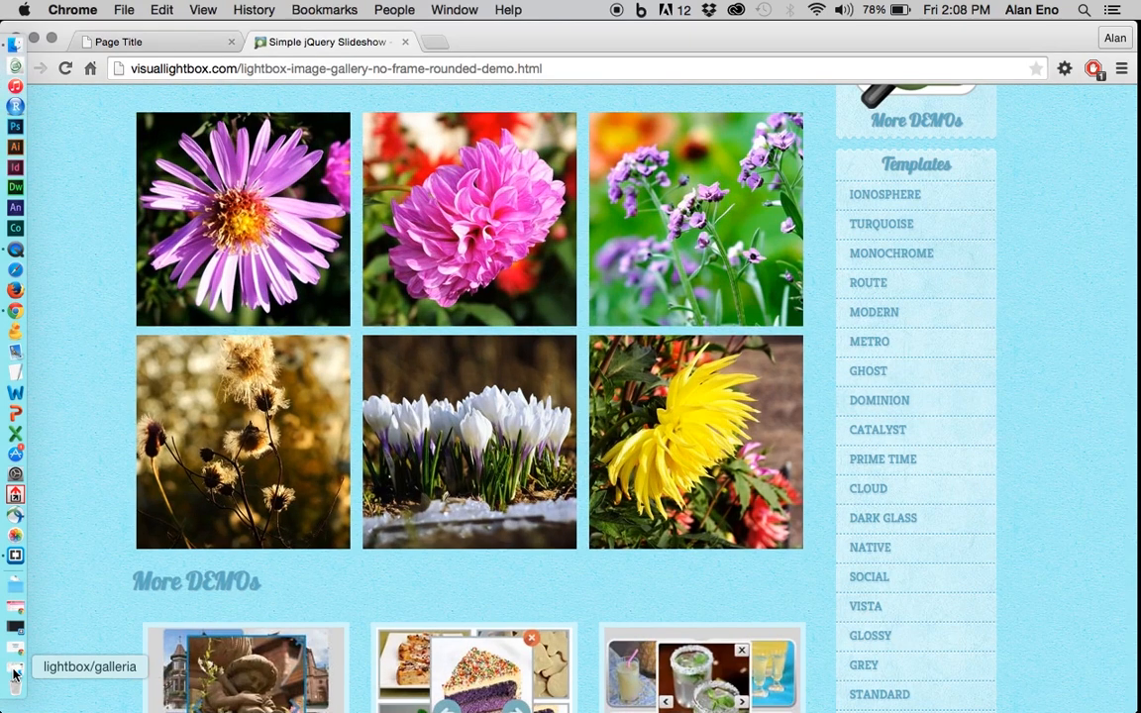
mouse_move(570, 481)
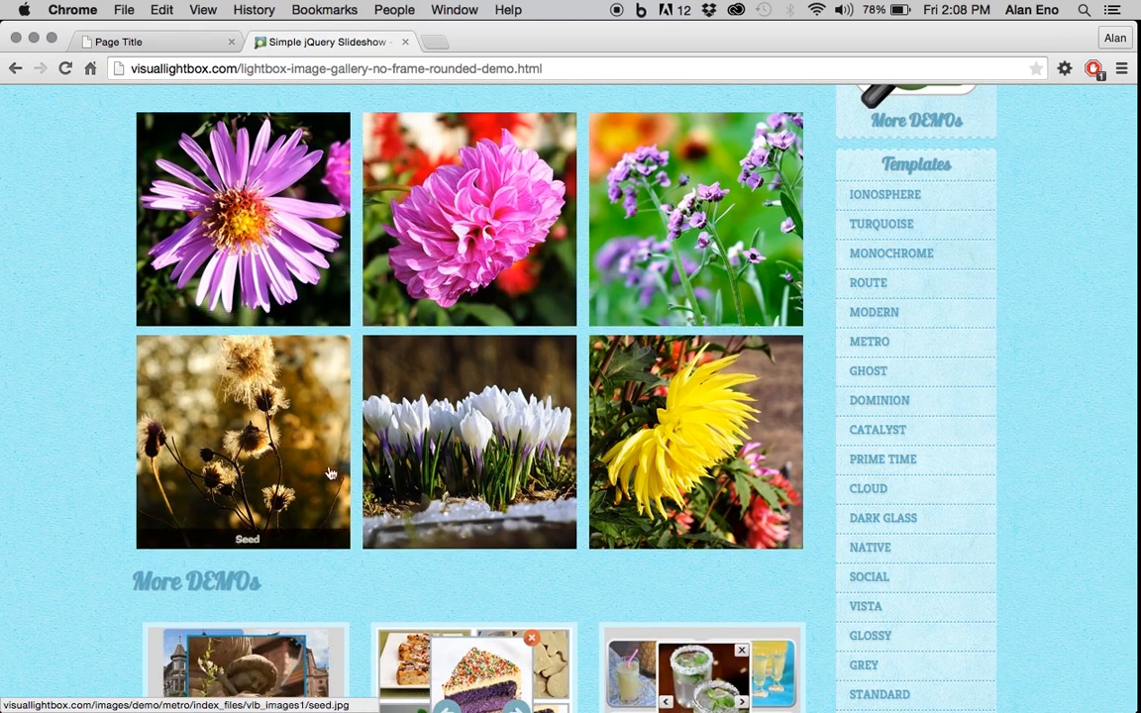
mouse_move(460, 246)
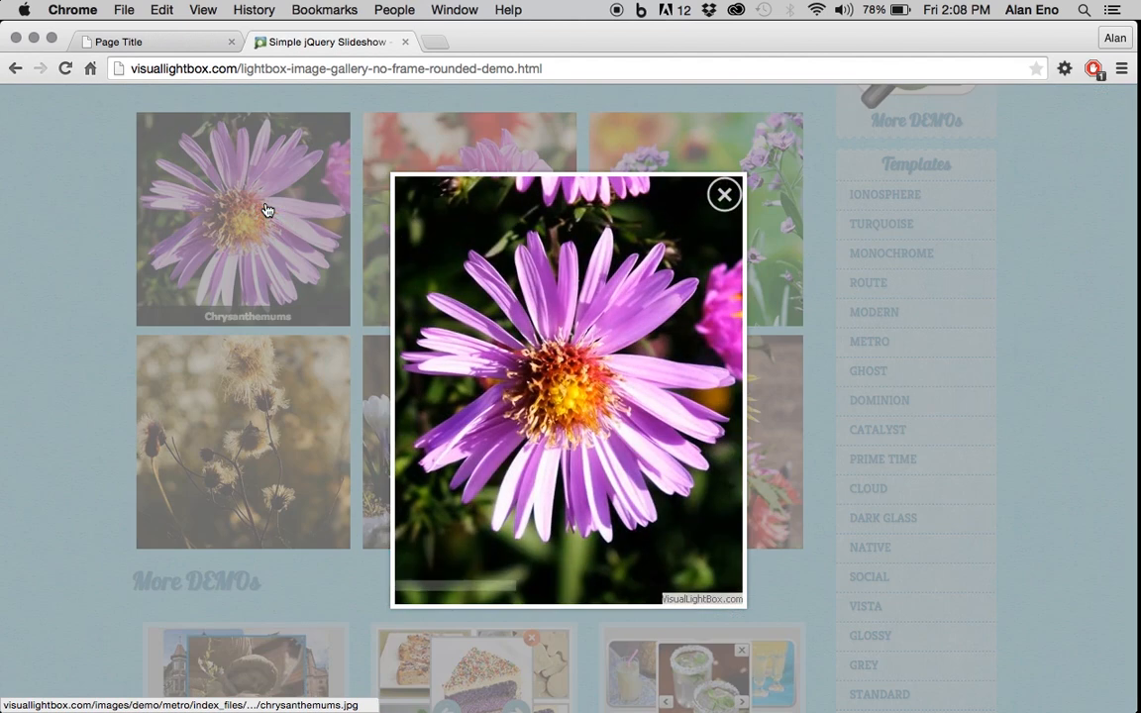
mouse_move(392, 277)
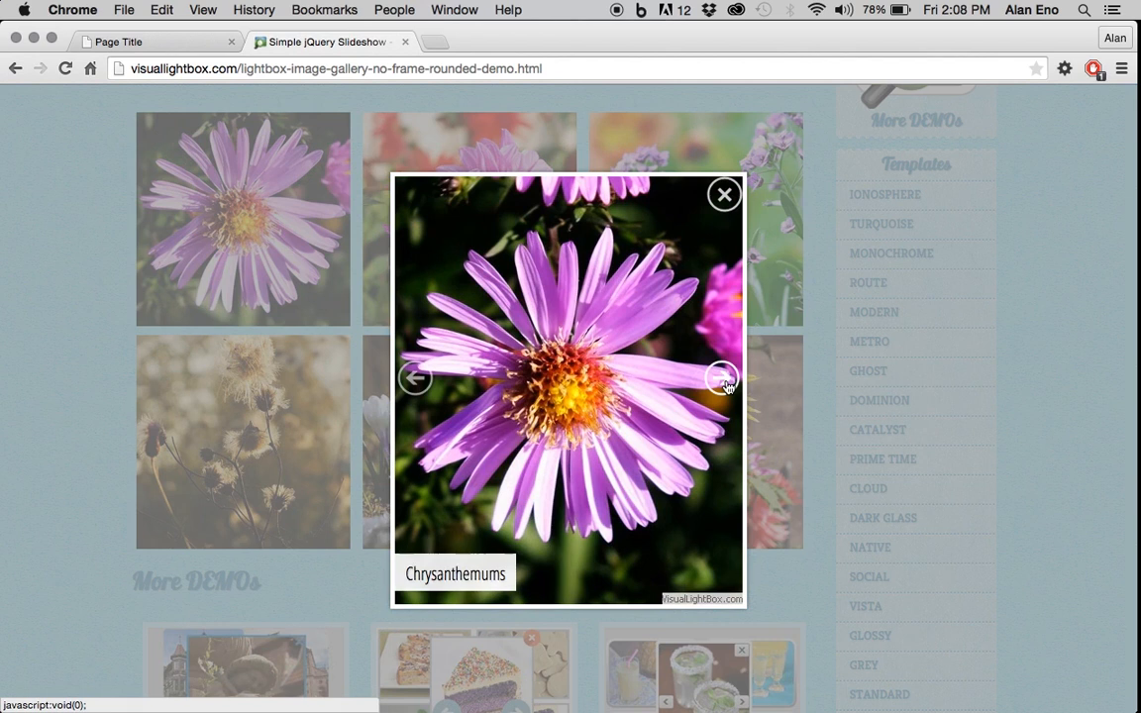
Advance through the slideshow photos after Chrysanthemums and close back to the gallery.
left_click(723, 381)
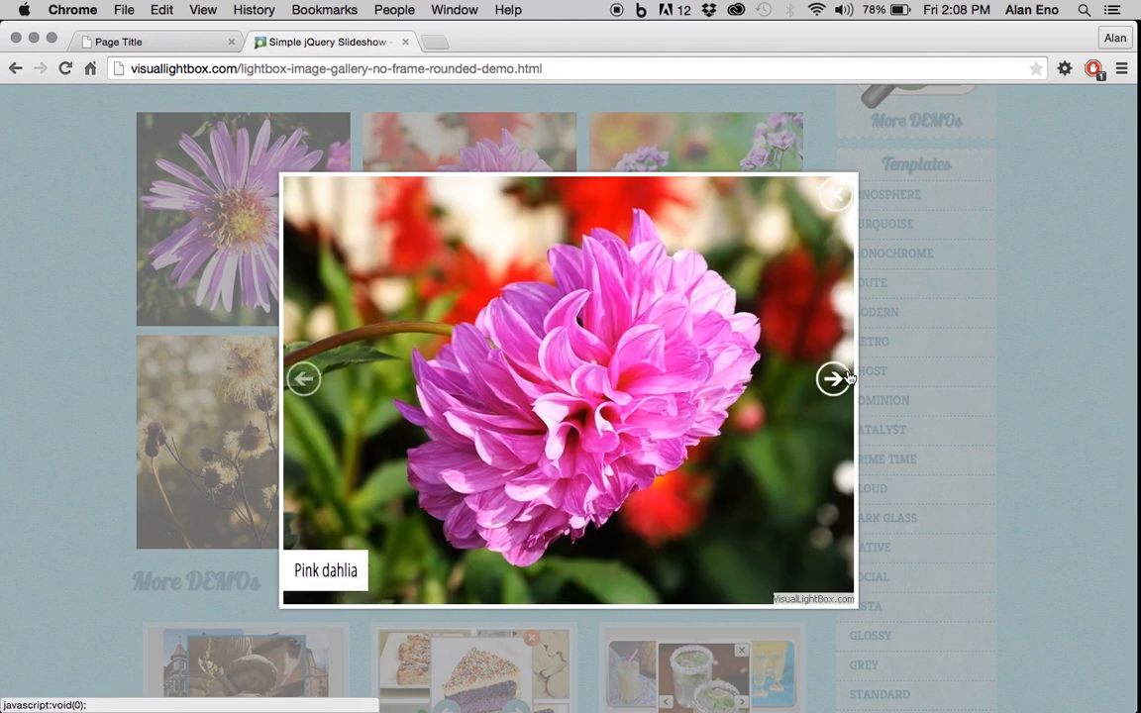
left_click(833, 378)
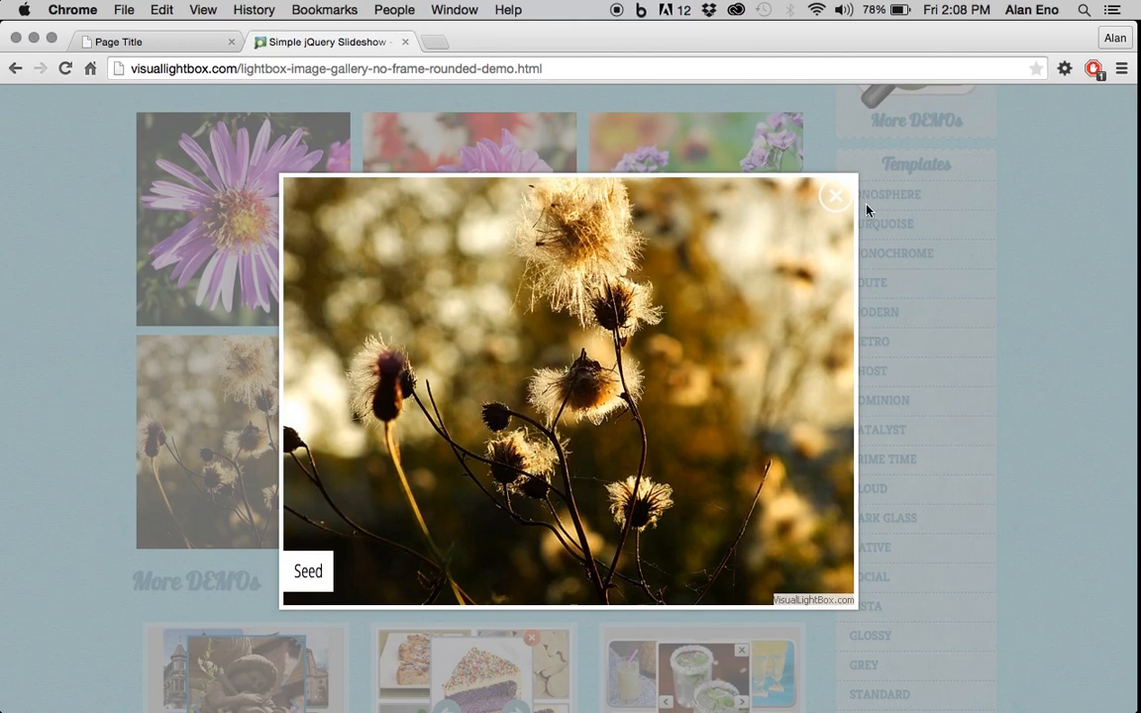
left_click(836, 196)
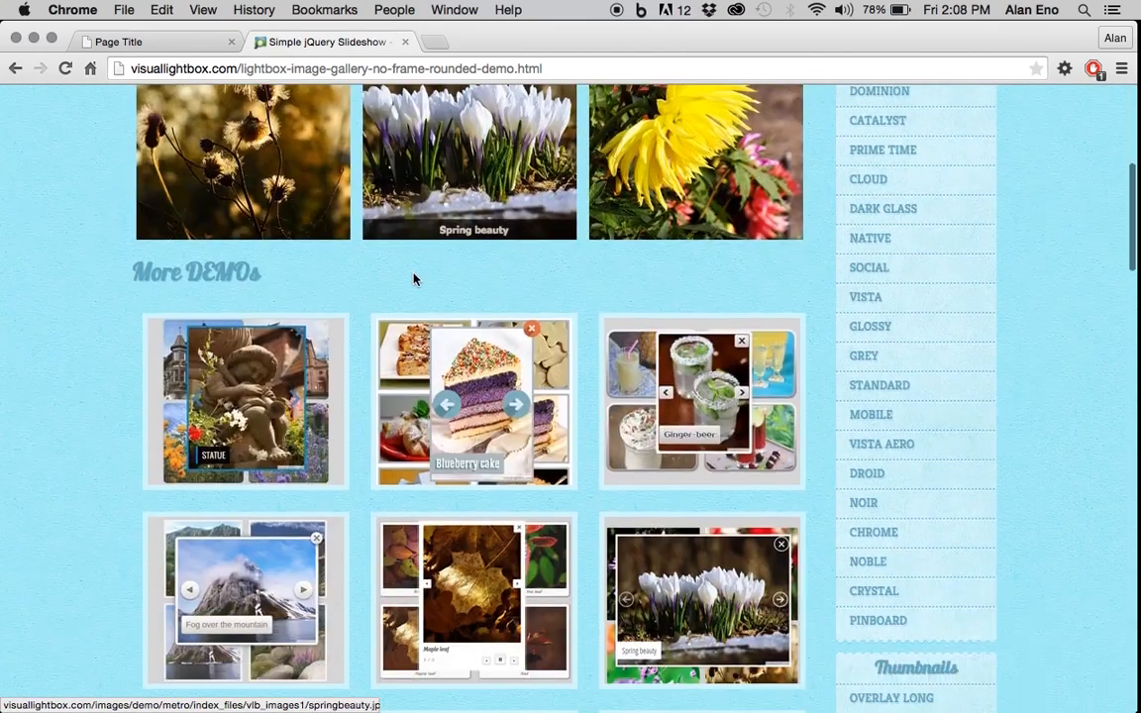
scroll("down", 3)
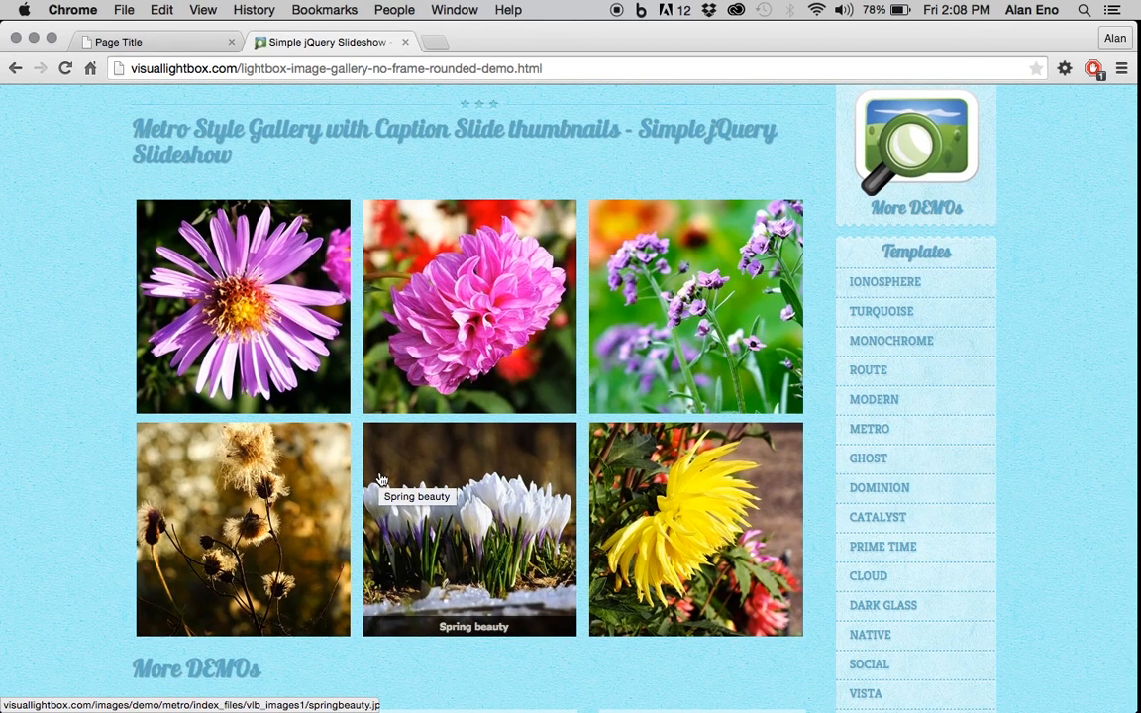
mouse_move(463, 380)
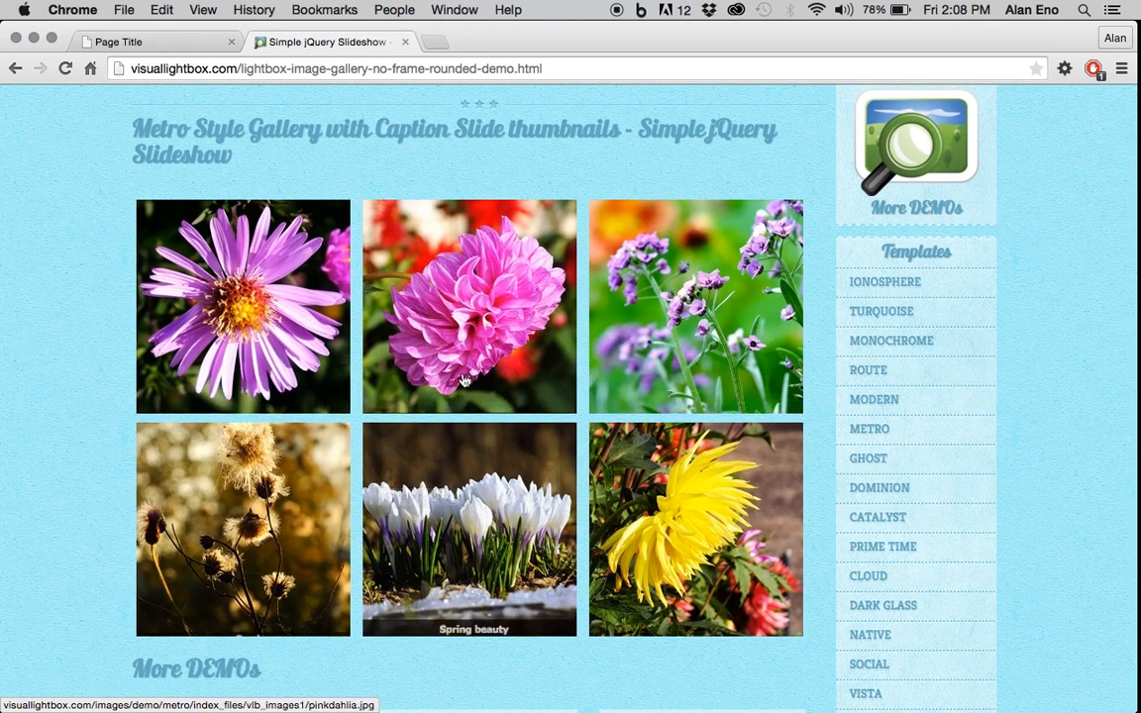
View the purple flowers photo in the slideshow, advance once, then close it.
left_click(696, 305)
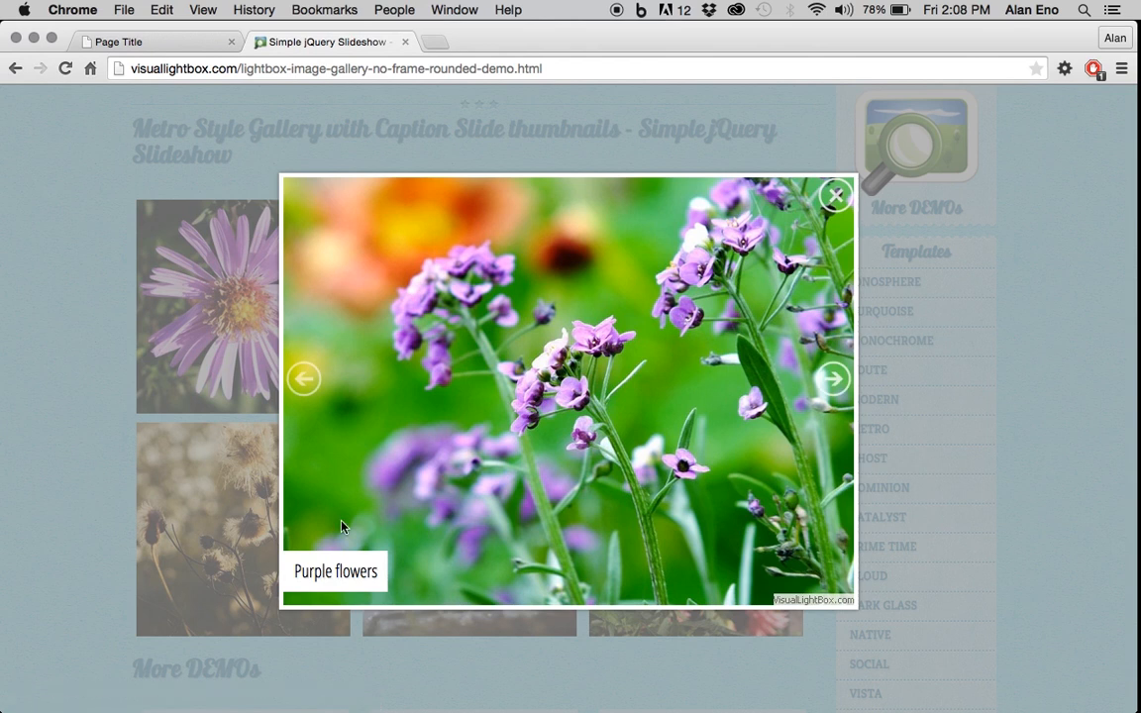
mouse_move(828, 565)
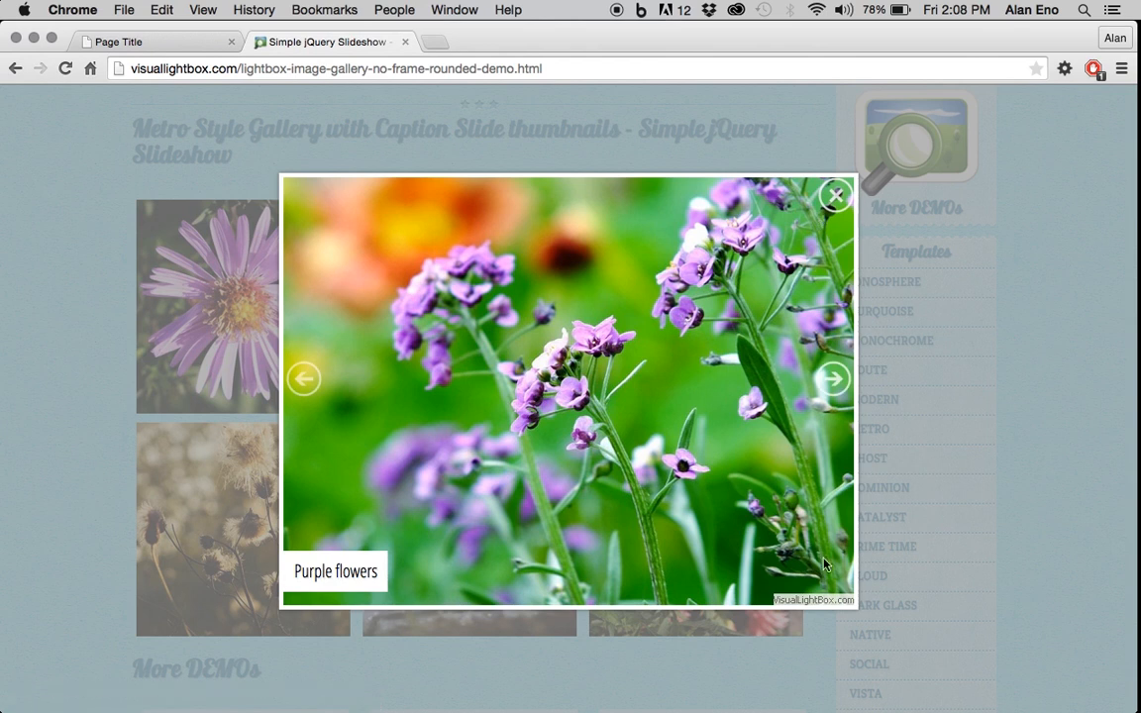
left_click(832, 378)
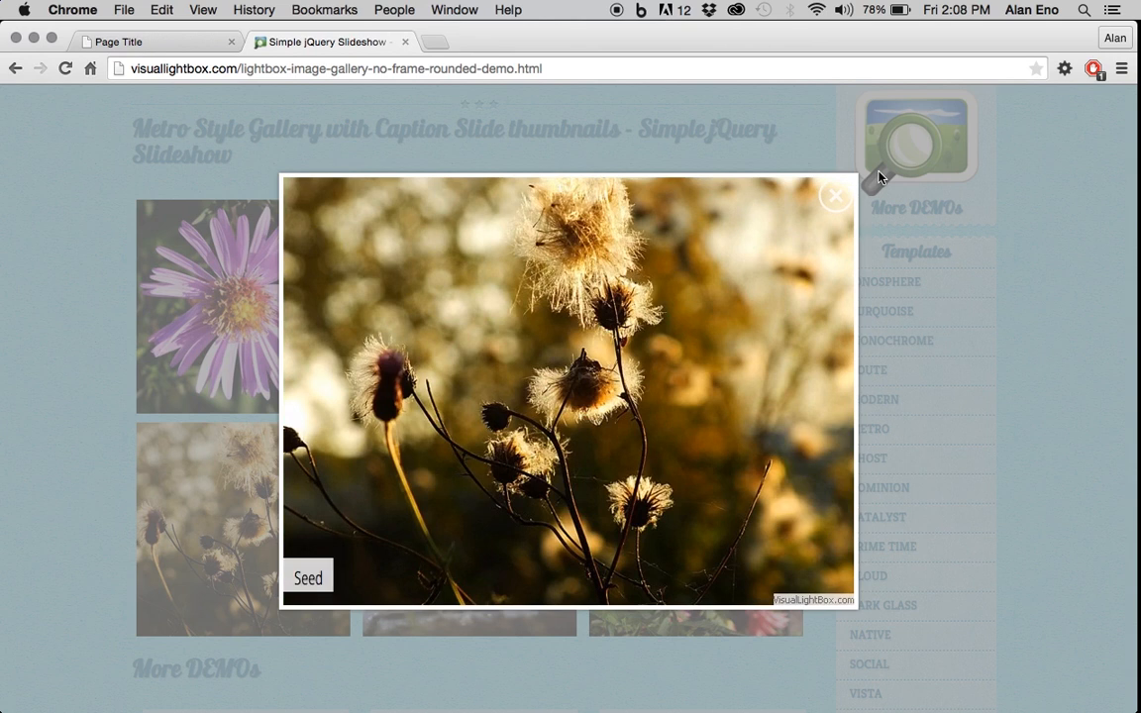
left_click(836, 196)
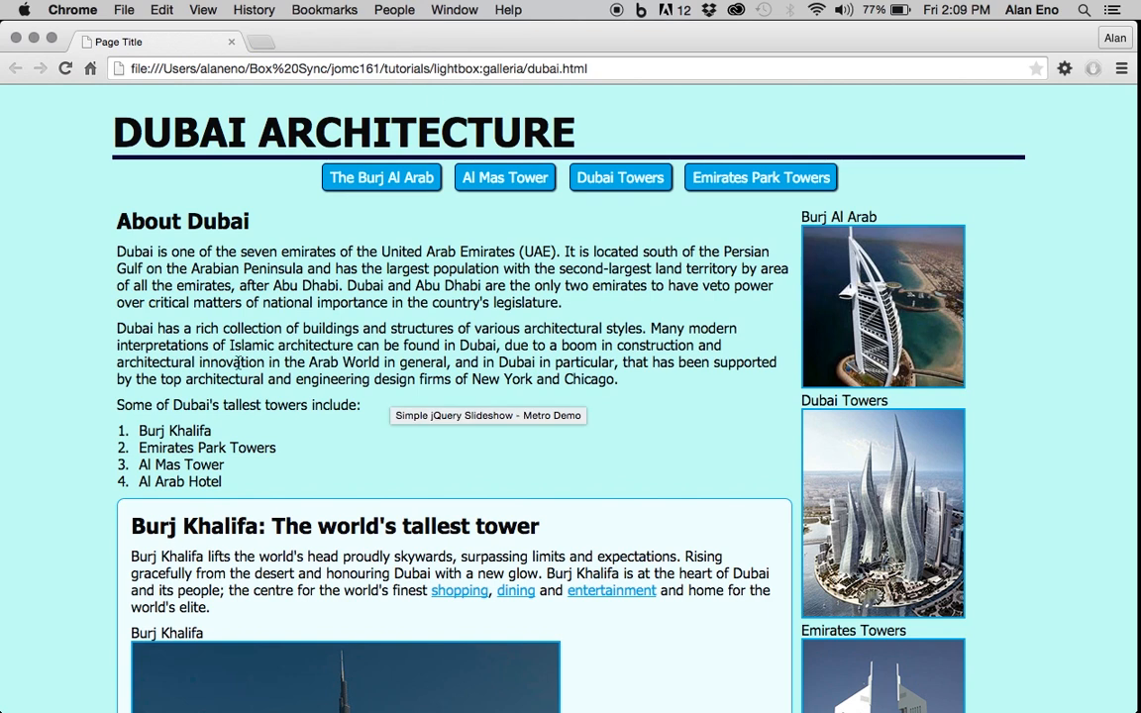
mouse_move(353, 373)
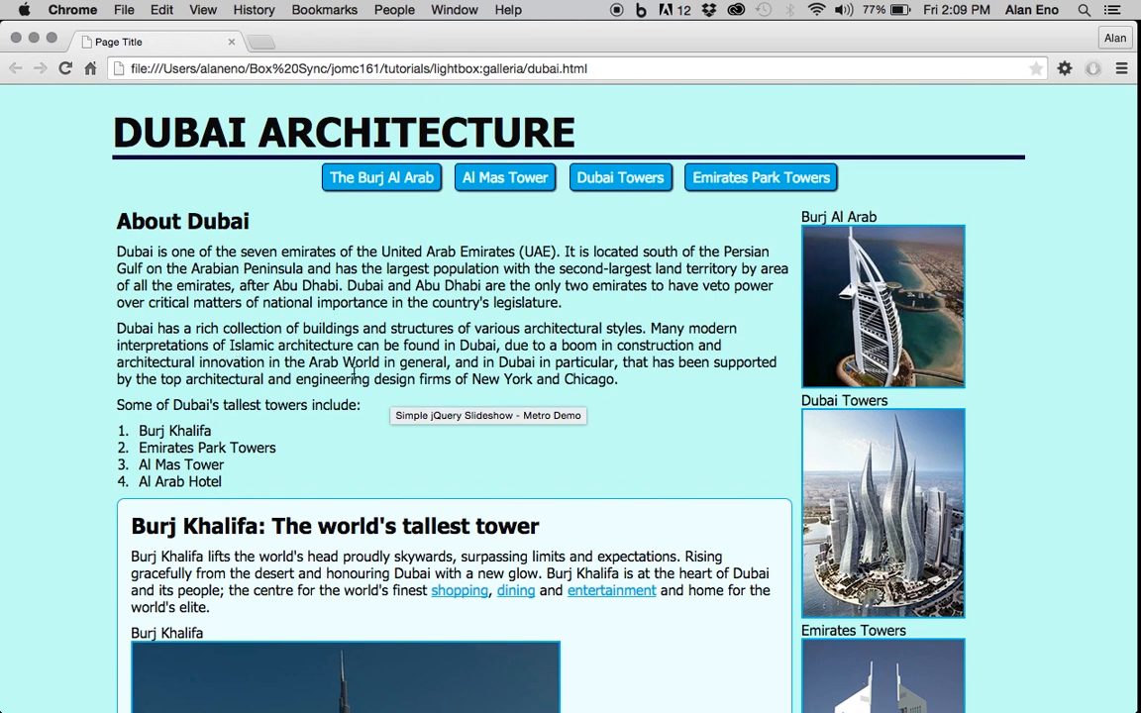
scroll("down", 3)
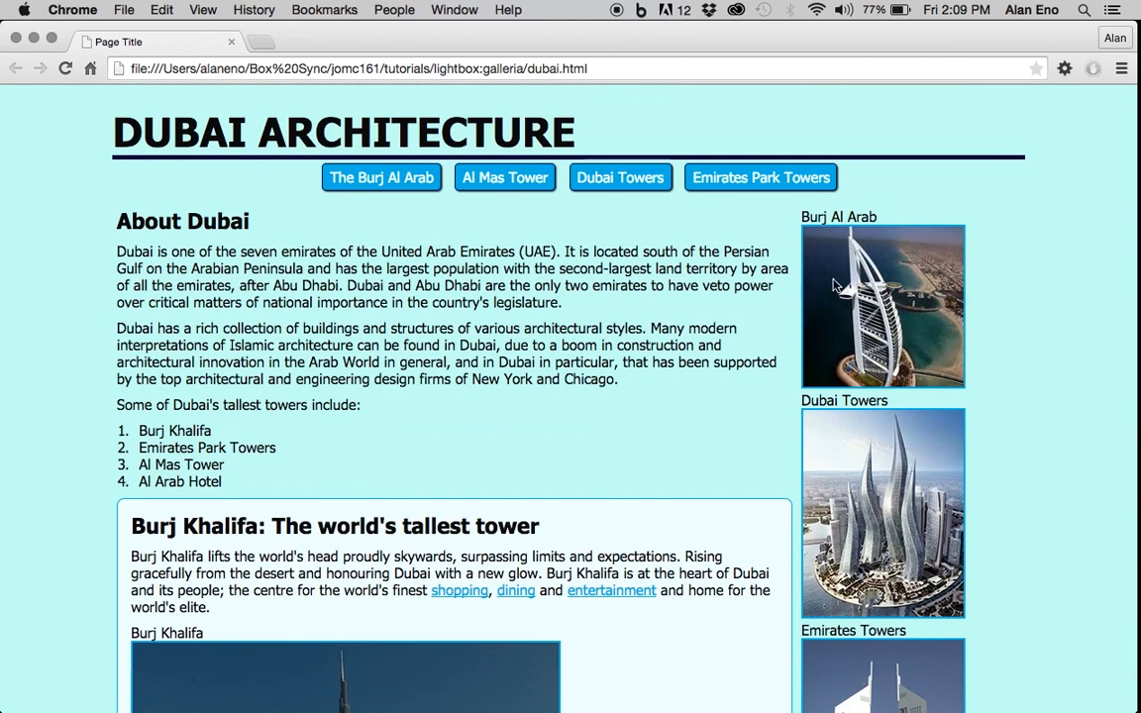
mouse_move(566, 212)
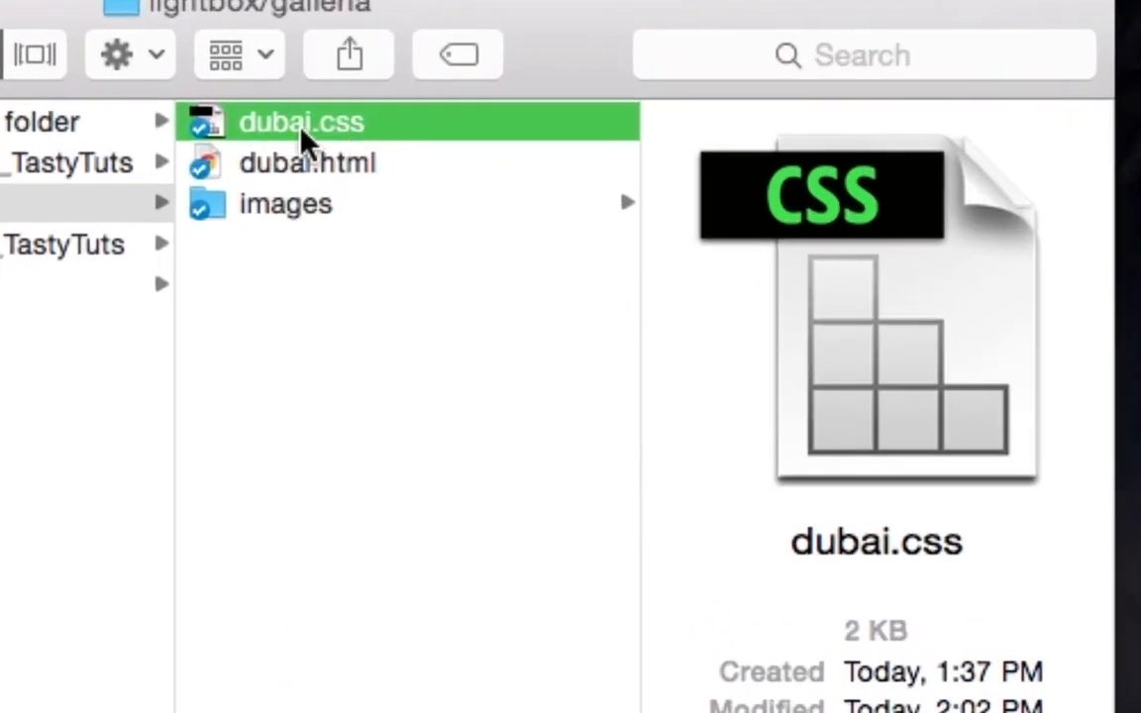
Preview dubai.css and list the JPG tower photos inside the images folder.
left_click(286, 203)
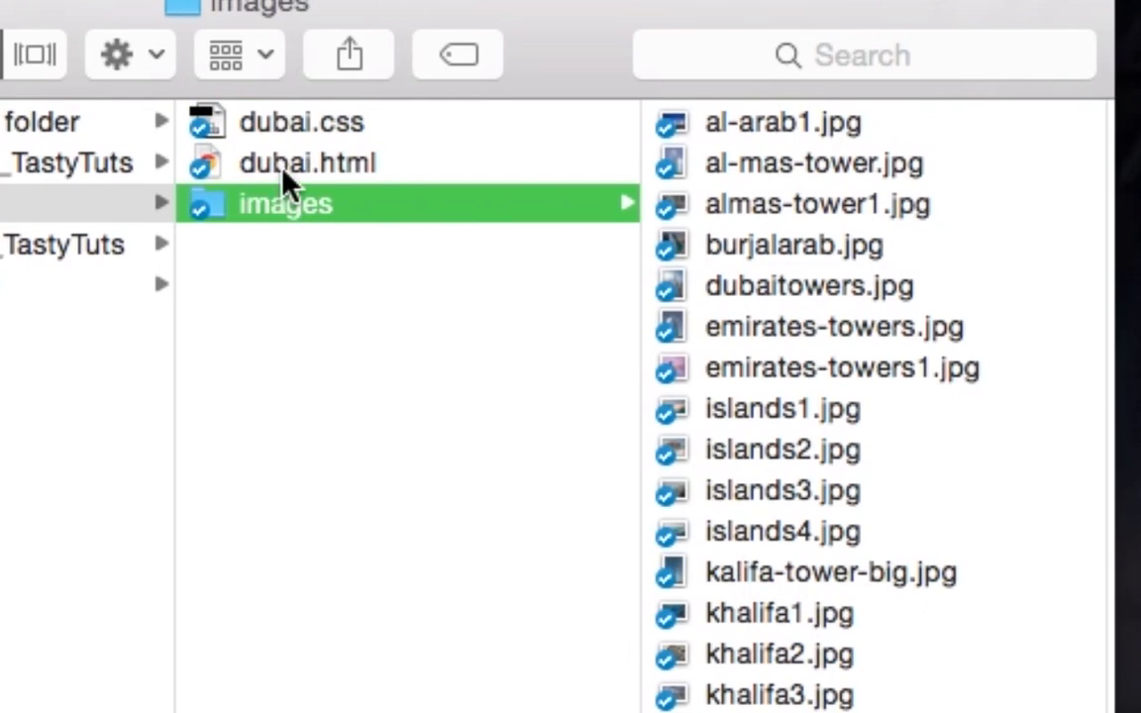
left_click(301, 123)
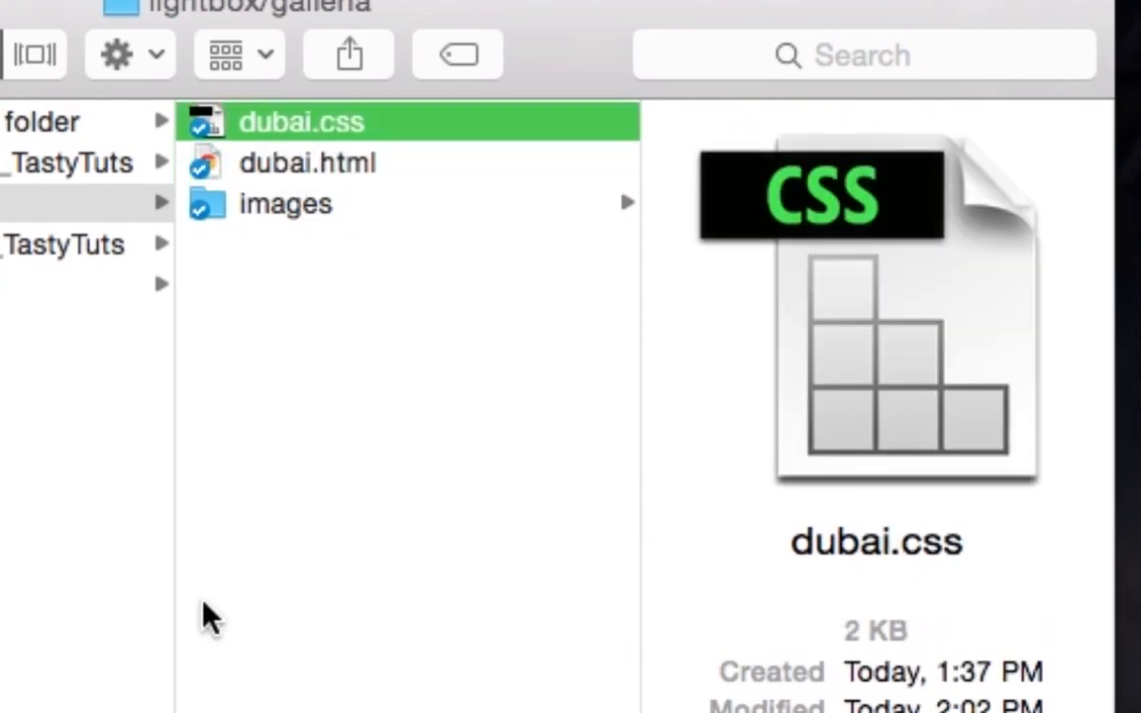
left_click(285, 202)
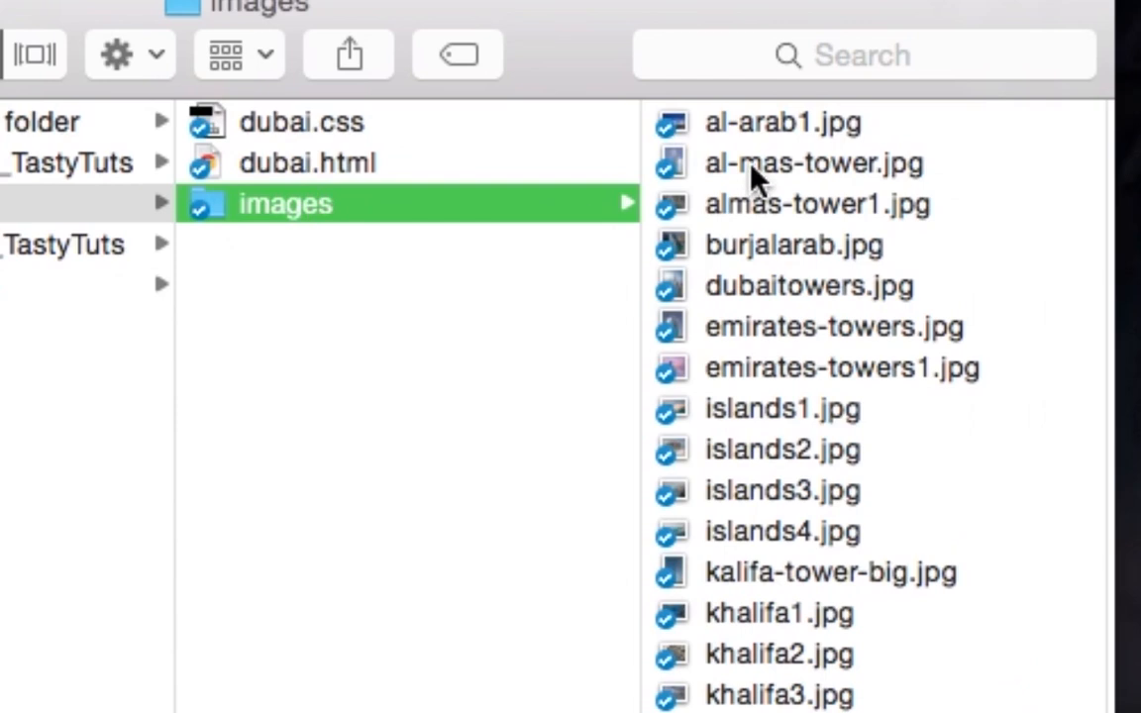
mouse_move(472, 168)
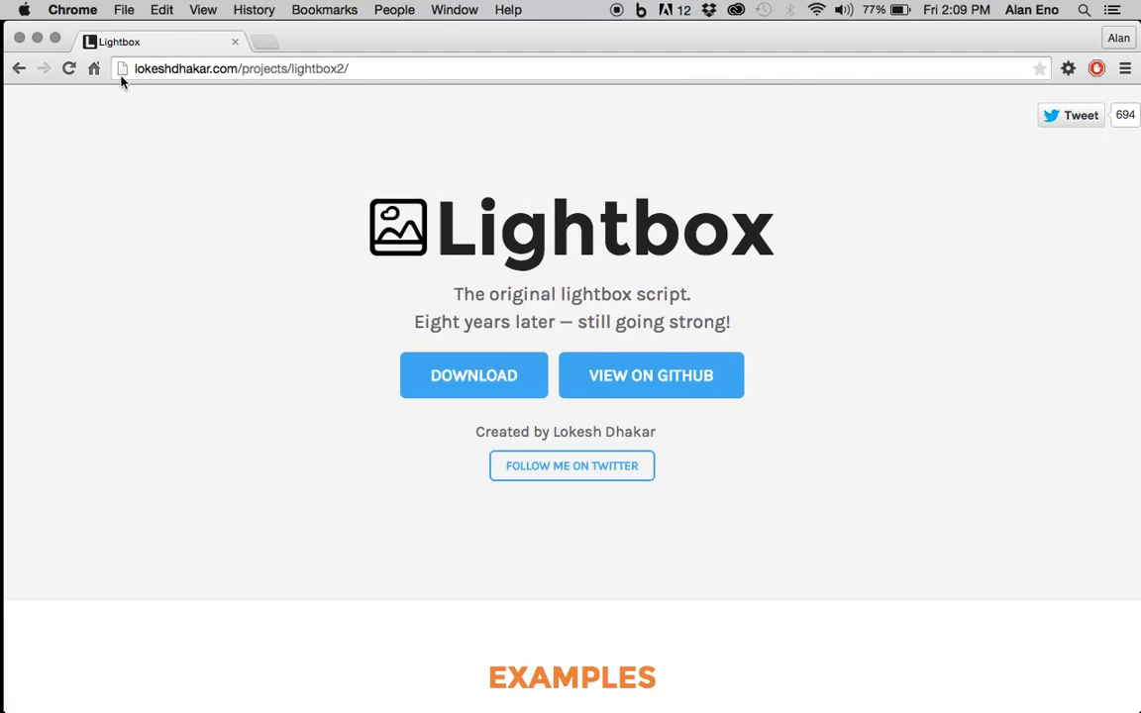
mouse_move(426, 452)
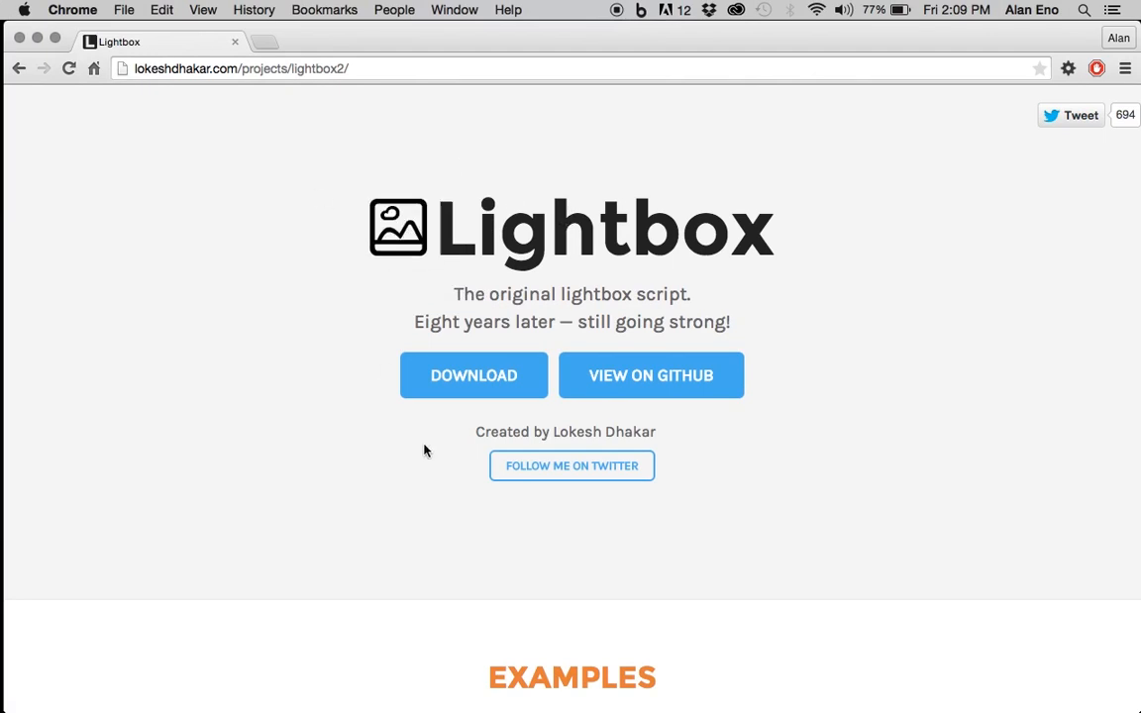
Step through the Lightbox2 demo four-image set to its last image.
scroll("down", 3)
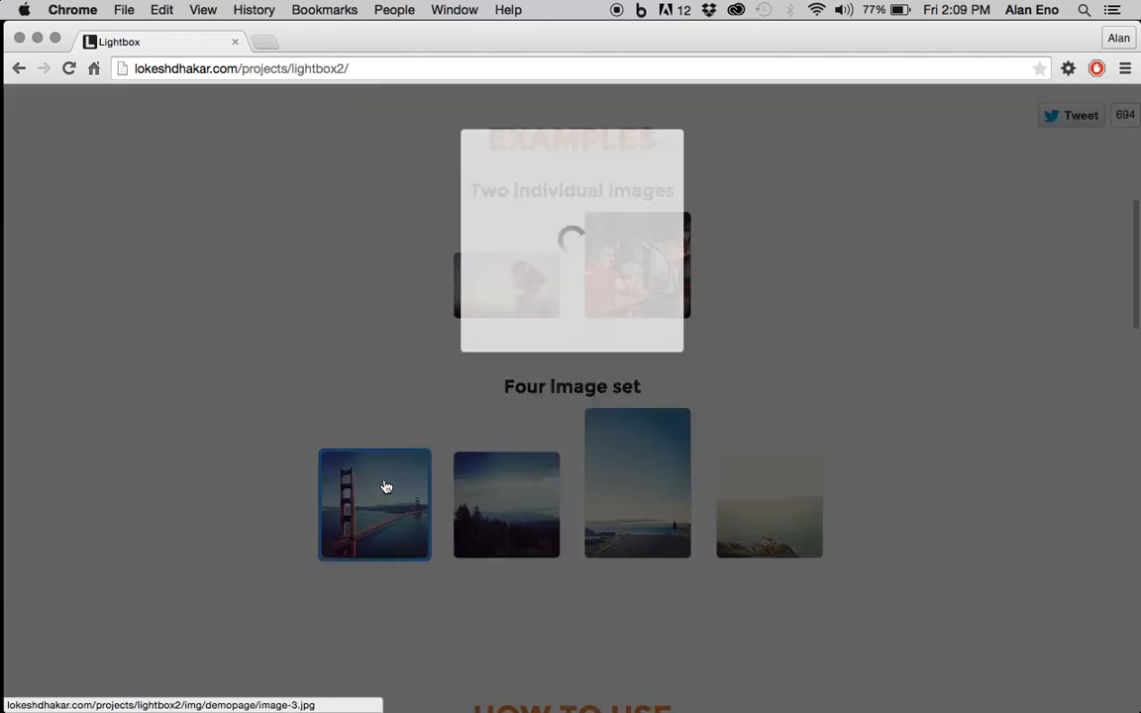
left_click(374, 505)
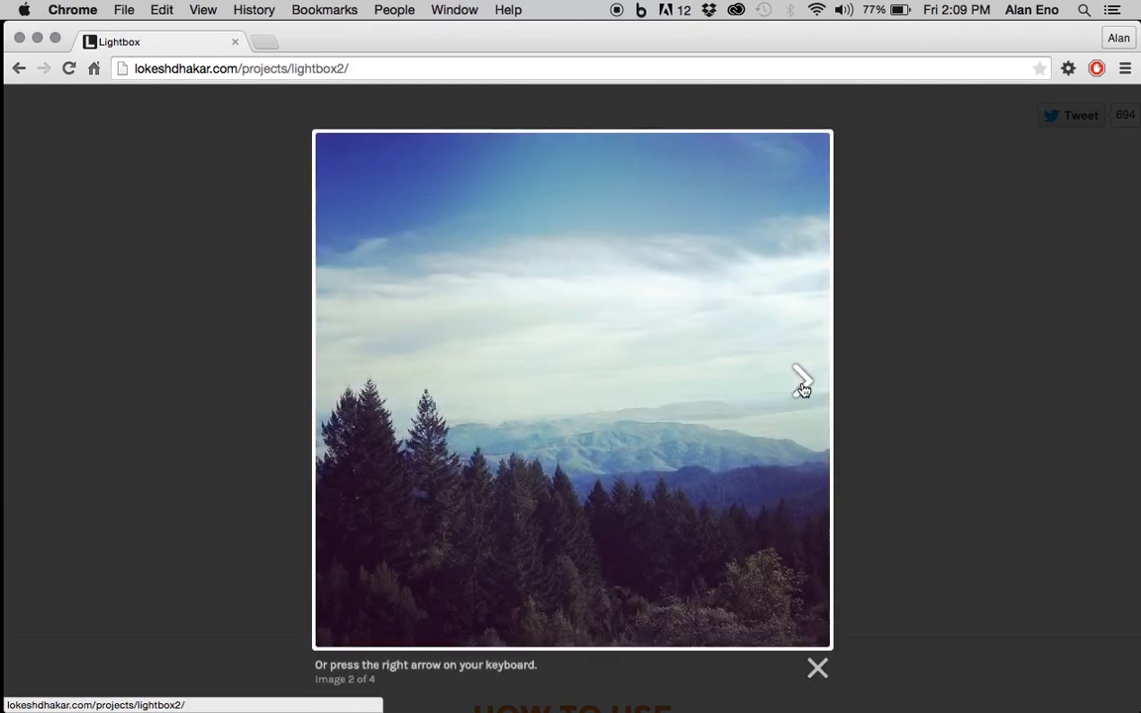
left_click(803, 384)
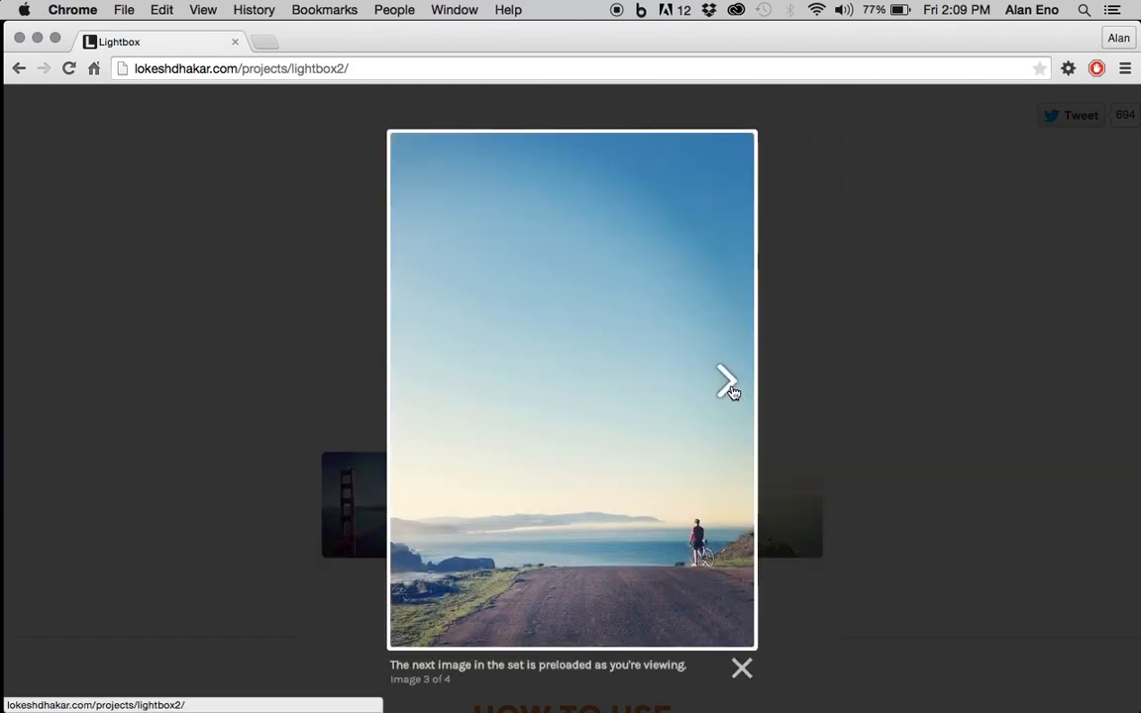
left_click(726, 381)
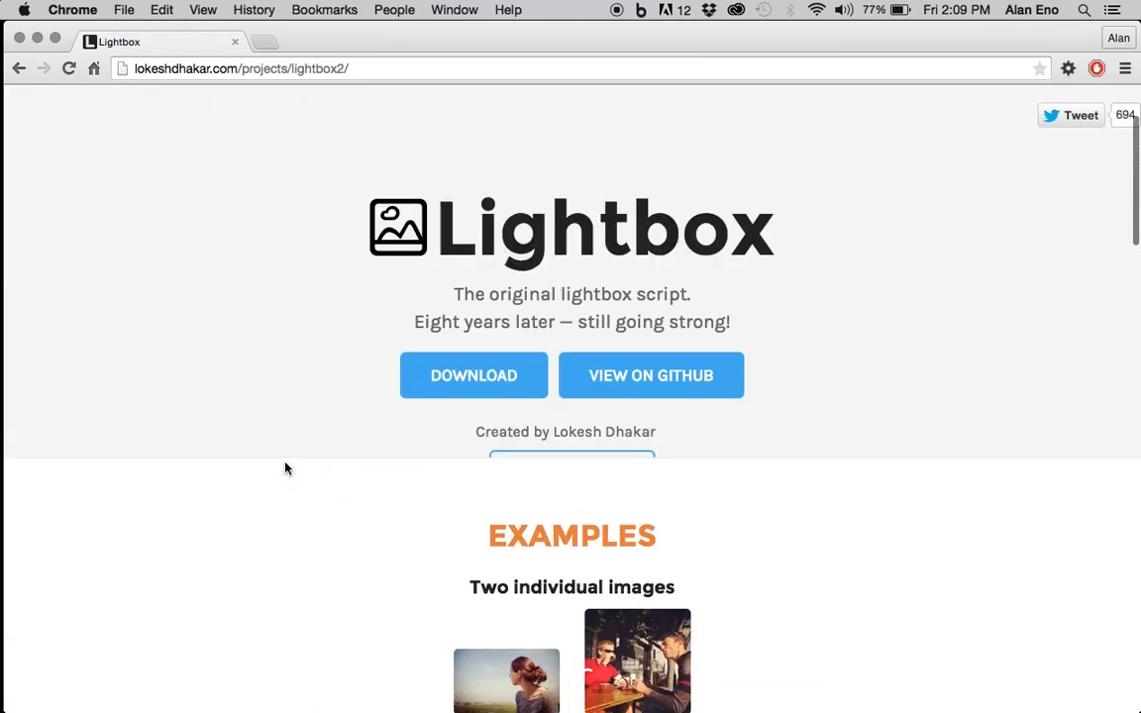
Download the Lightbox 2.7.1 release zip from the project page.
scroll("down", 3)
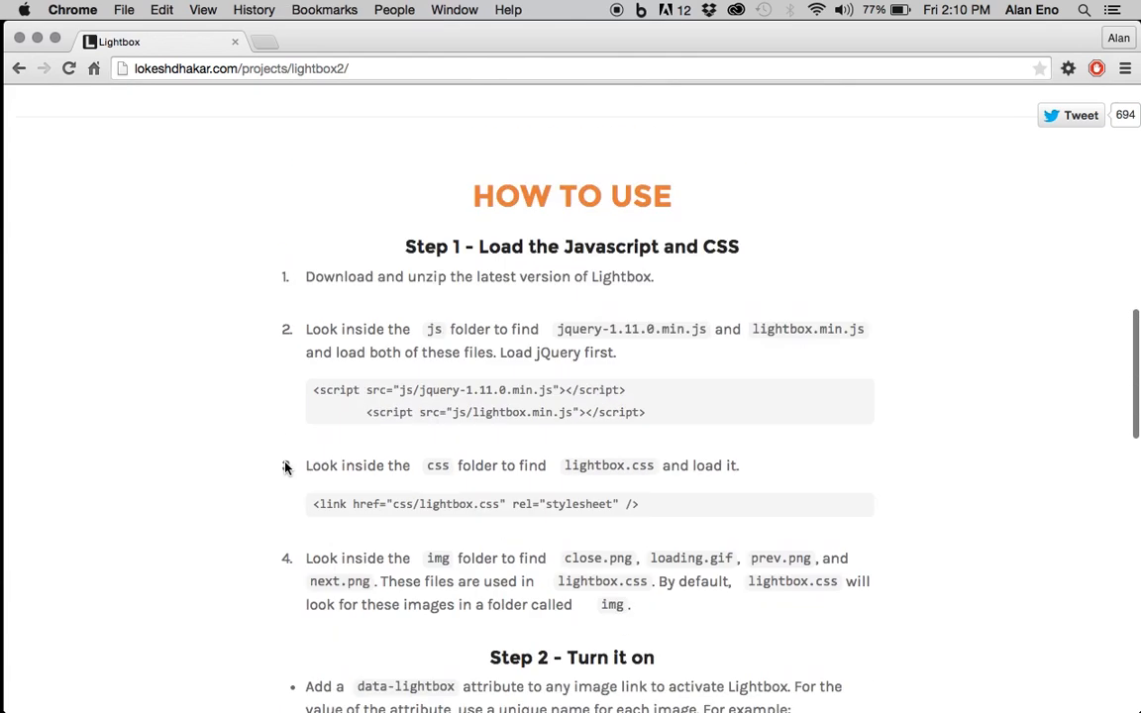
scroll("down", 3)
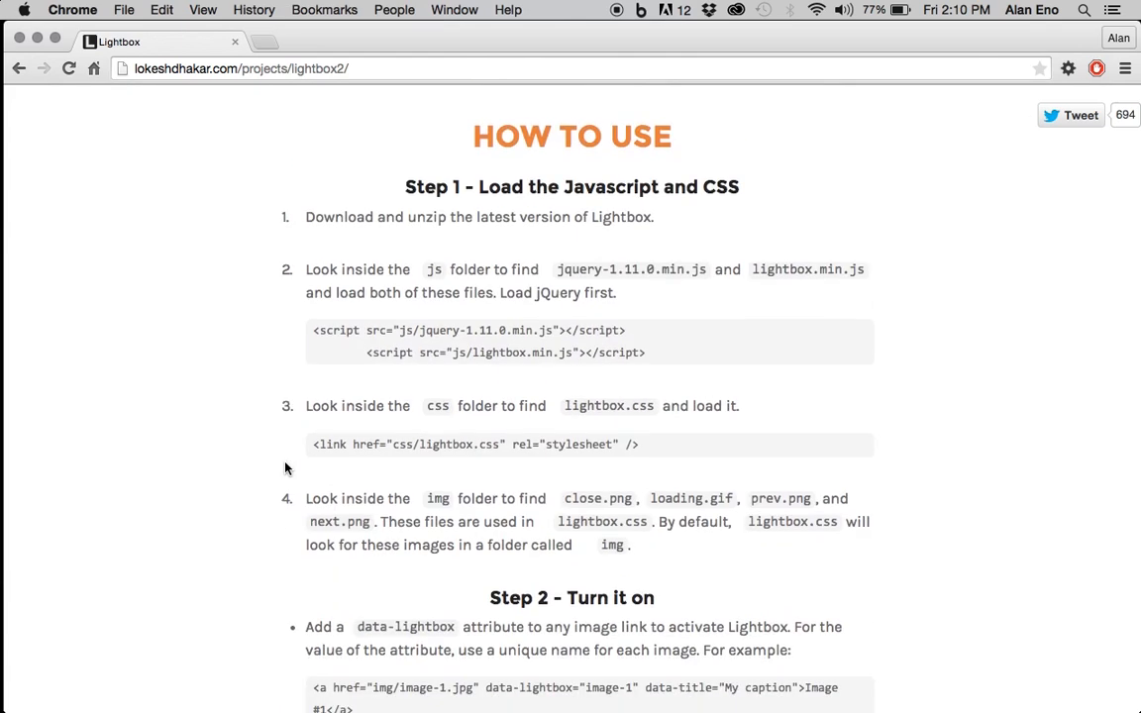
scroll("down", 3)
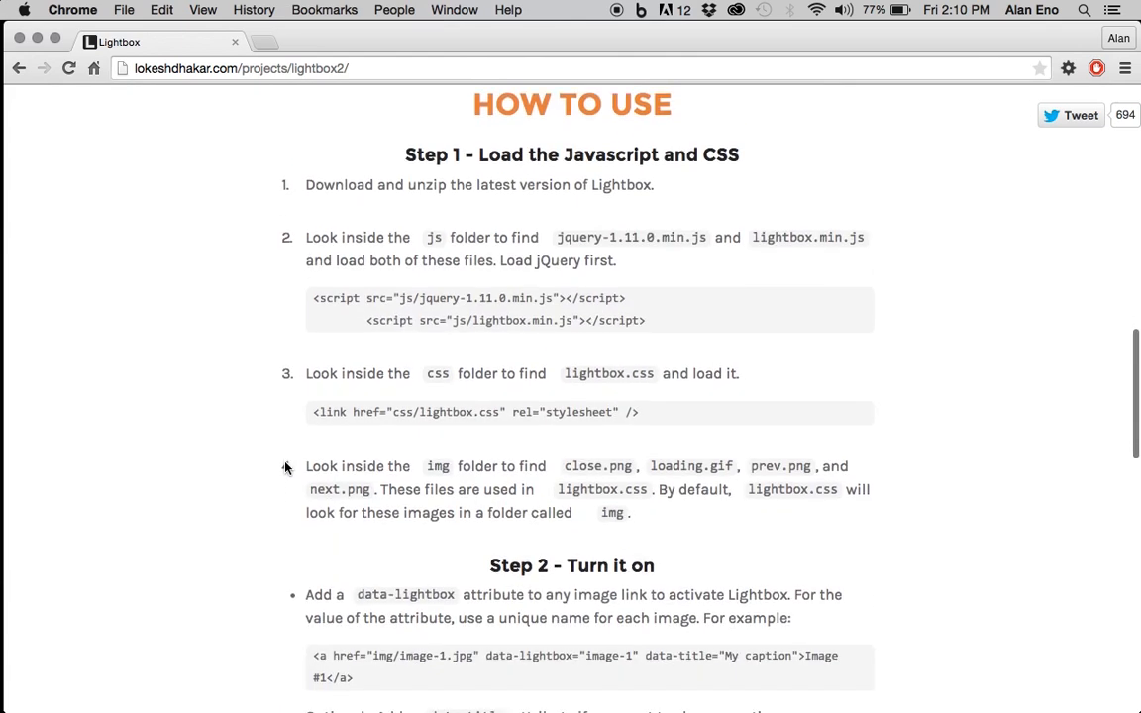
scroll("down", 3)
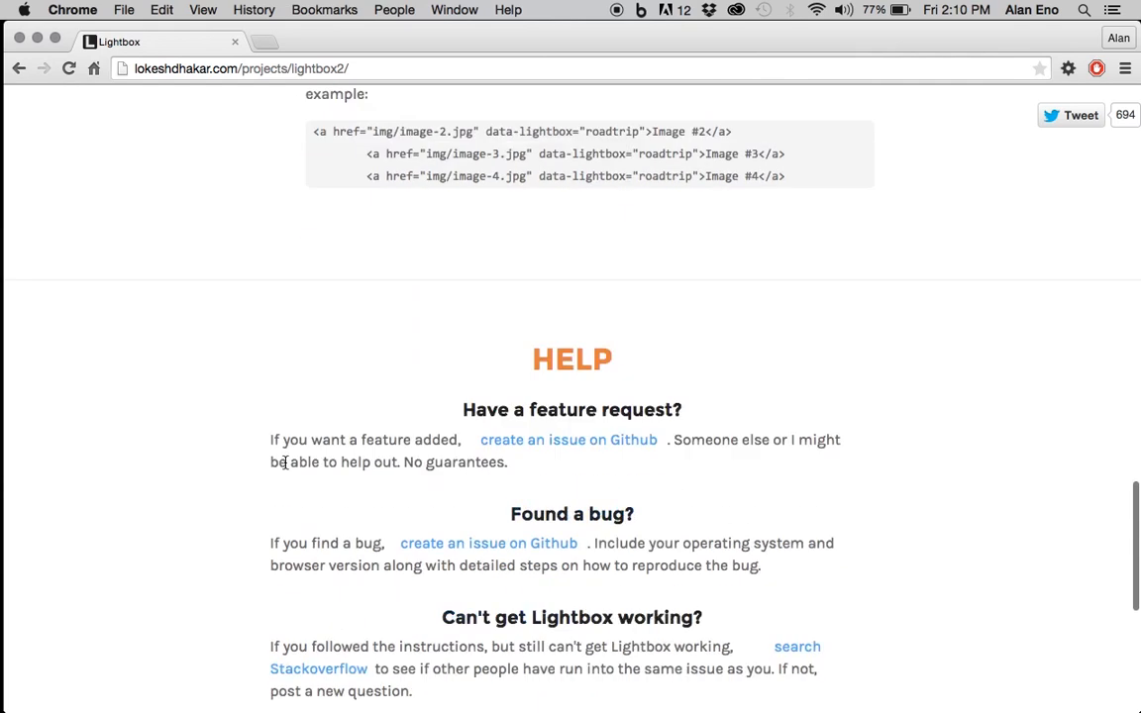
scroll("up", 3)
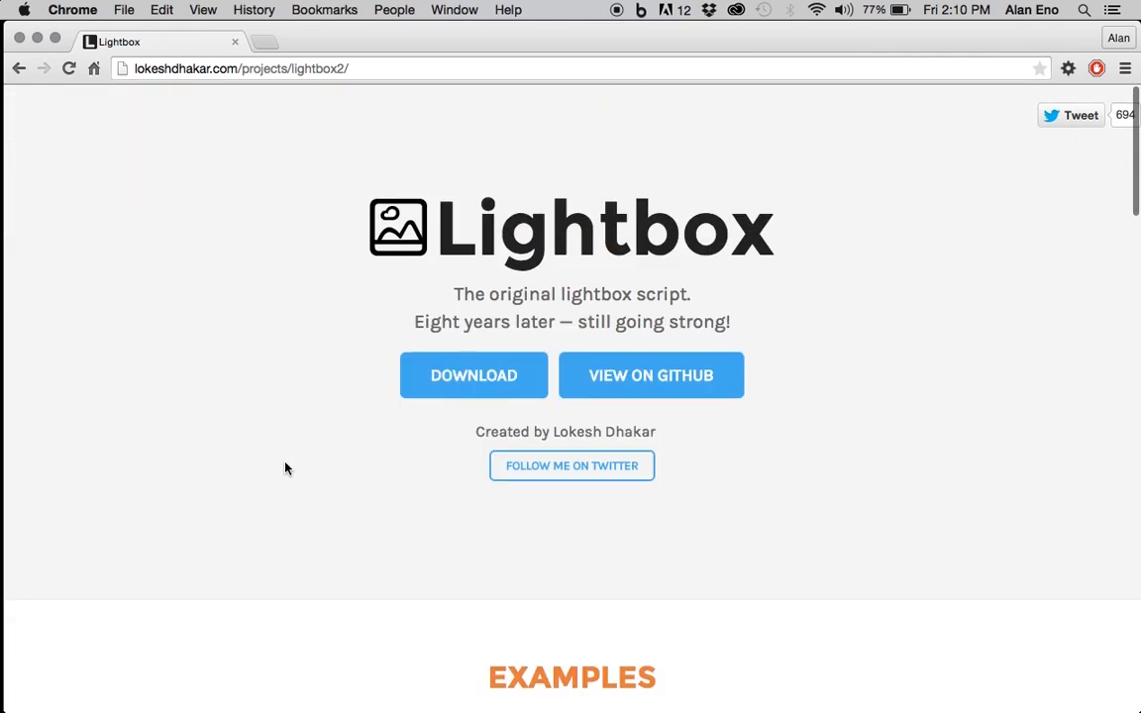
mouse_move(416, 519)
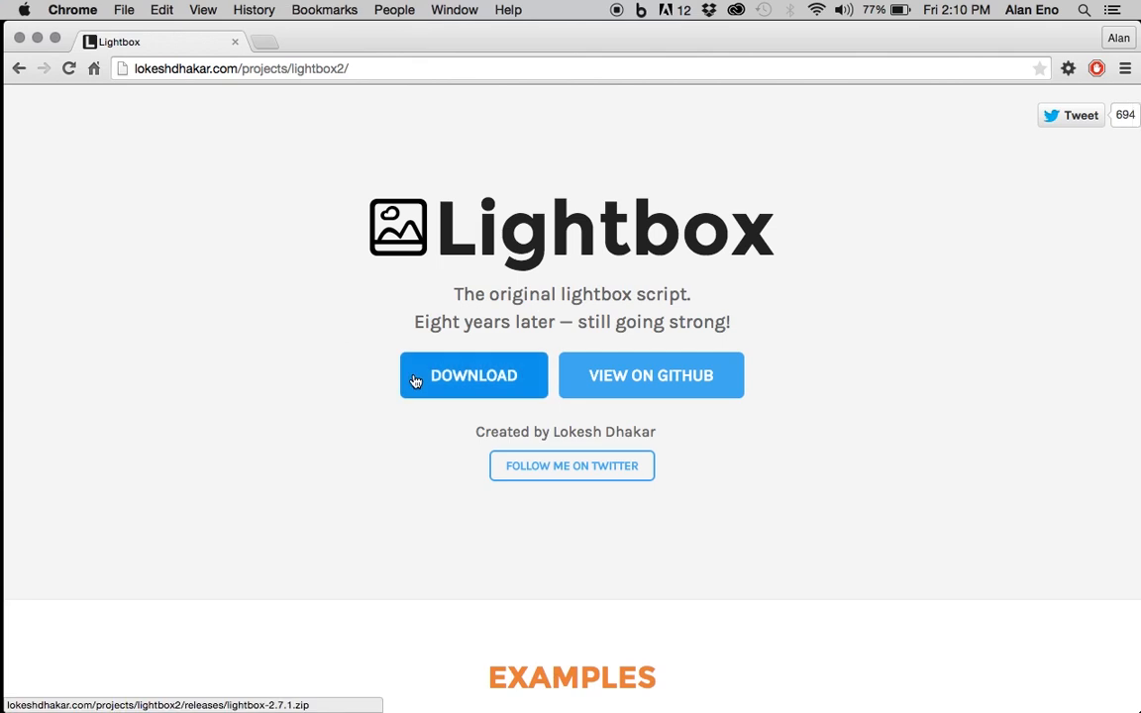
mouse_move(476, 325)
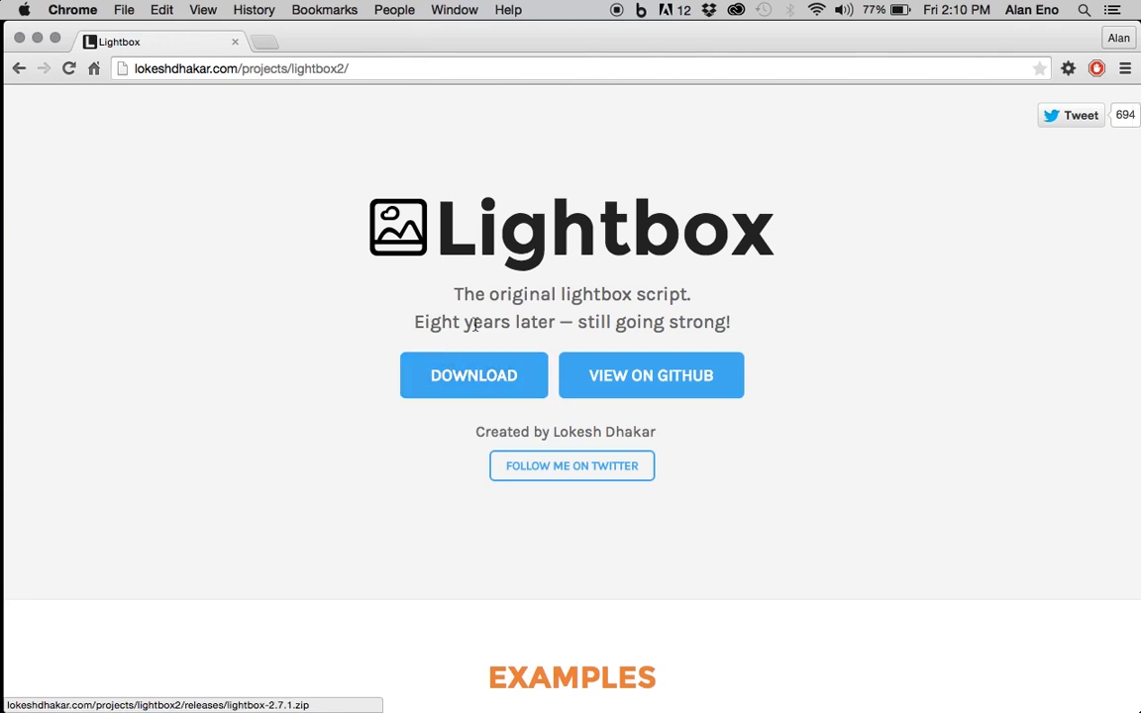
left_click(471, 375)
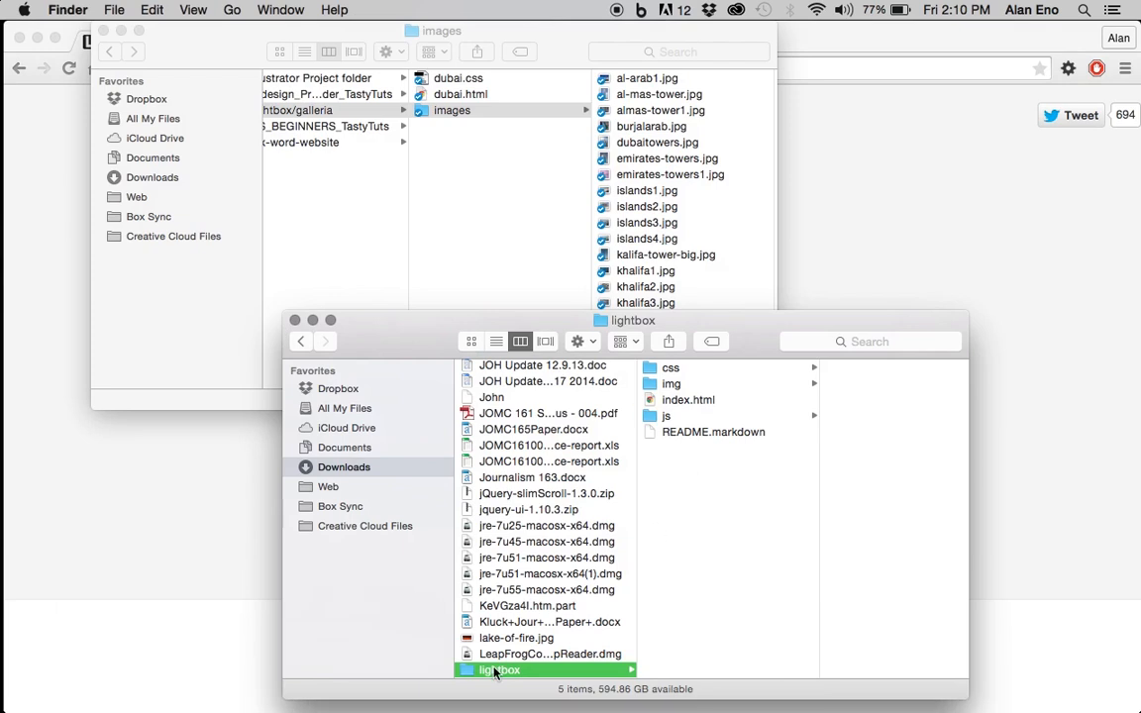
Browse the unzipped lightbox folder's js, css and img subfolders in Downloads.
scroll("down", 3)
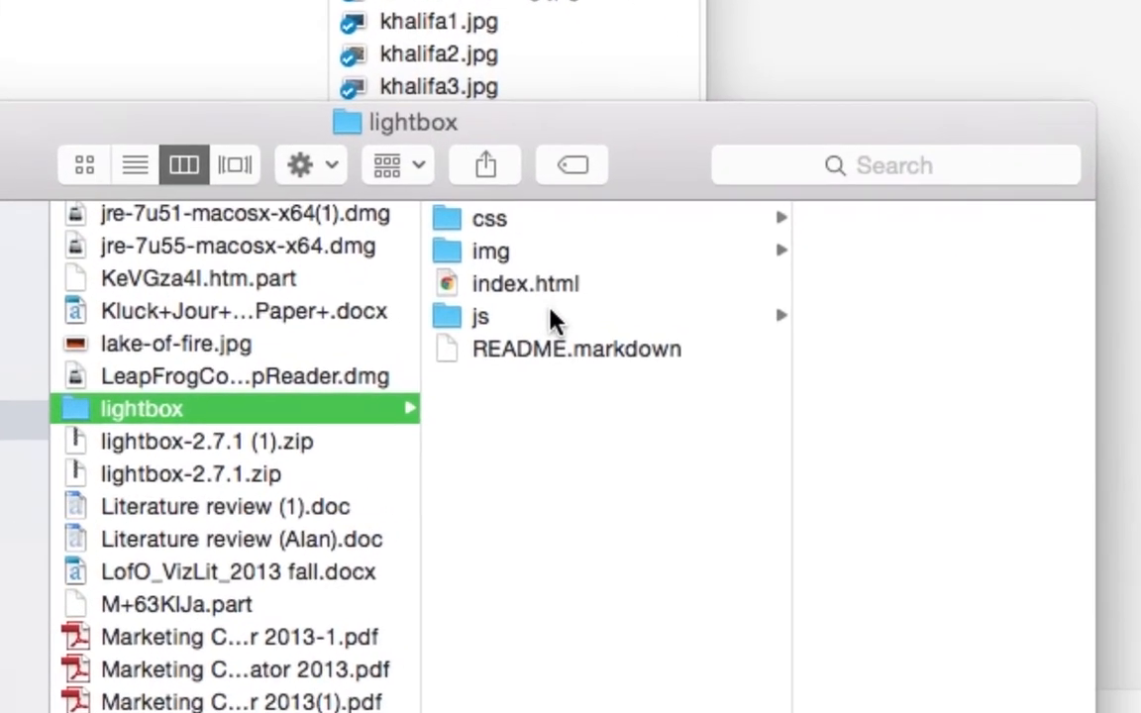
left_click(479, 317)
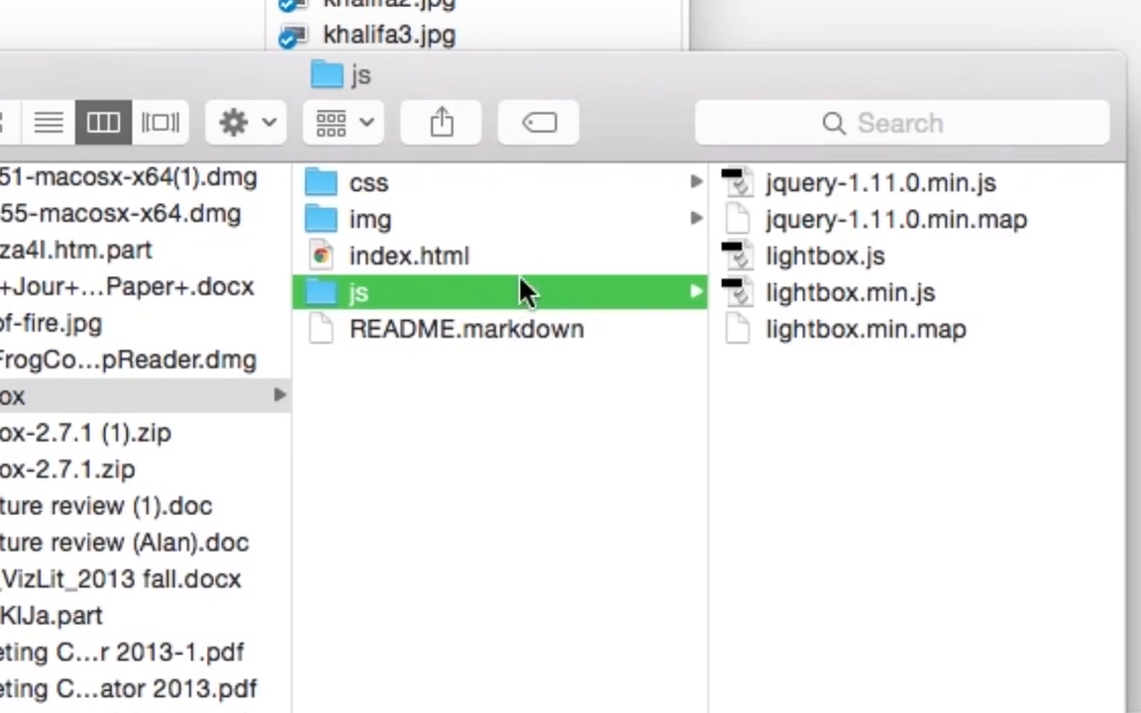
mouse_move(448, 200)
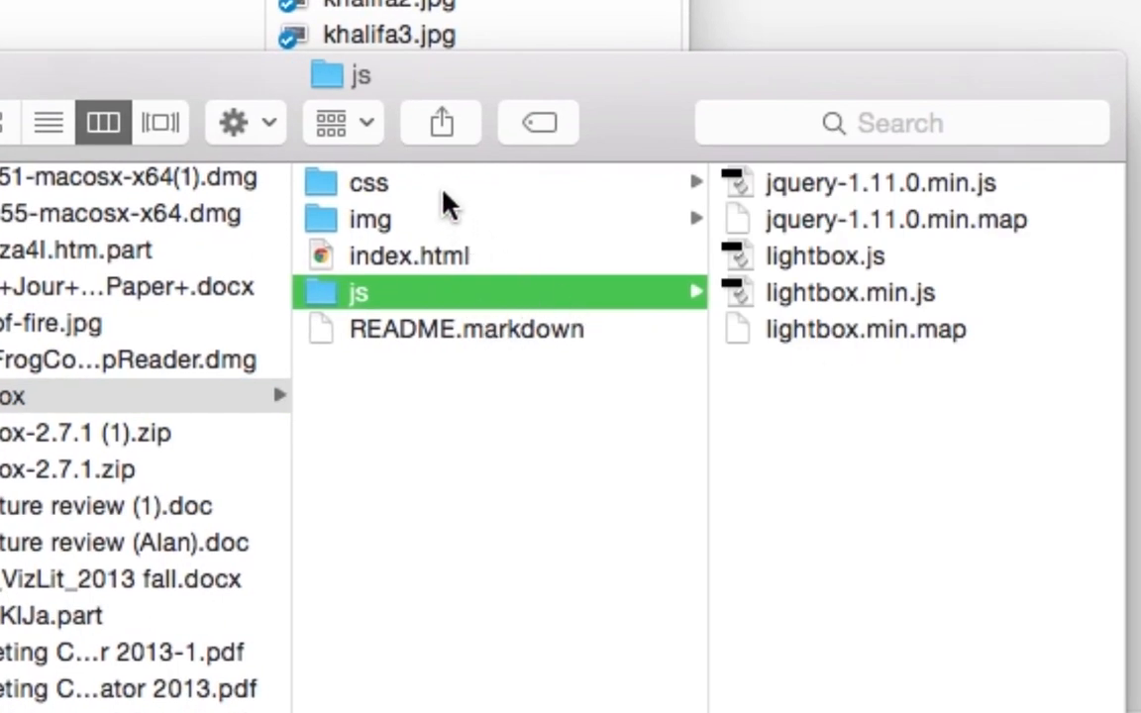
left_click(368, 182)
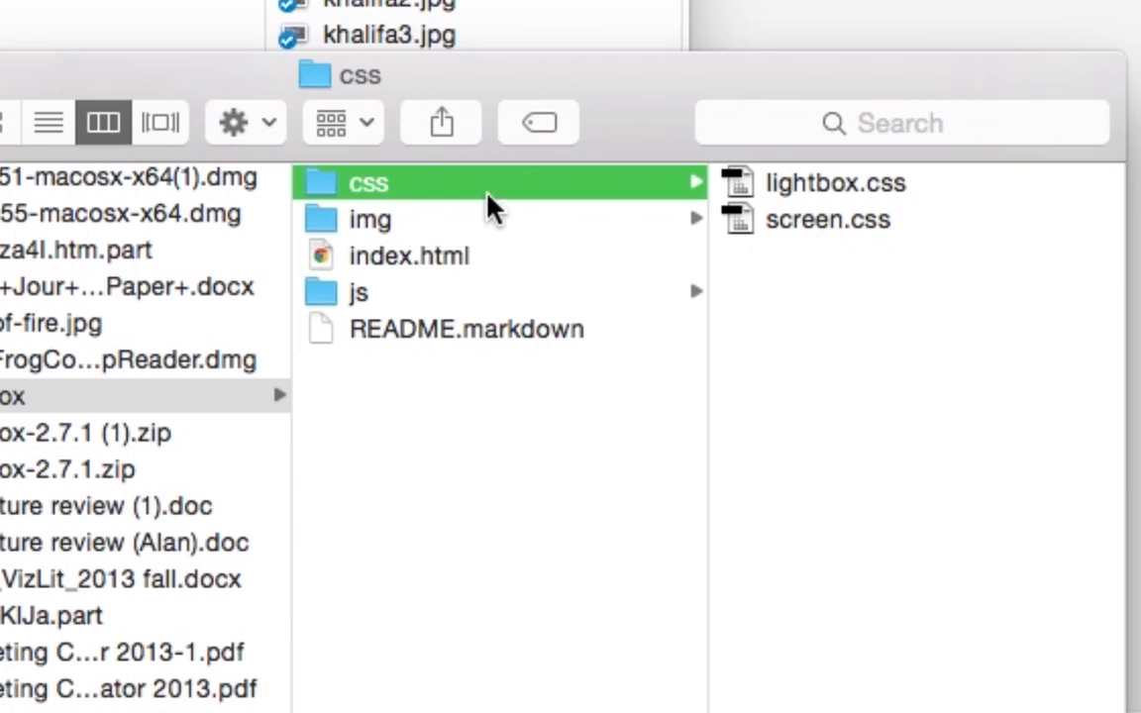
left_click(371, 218)
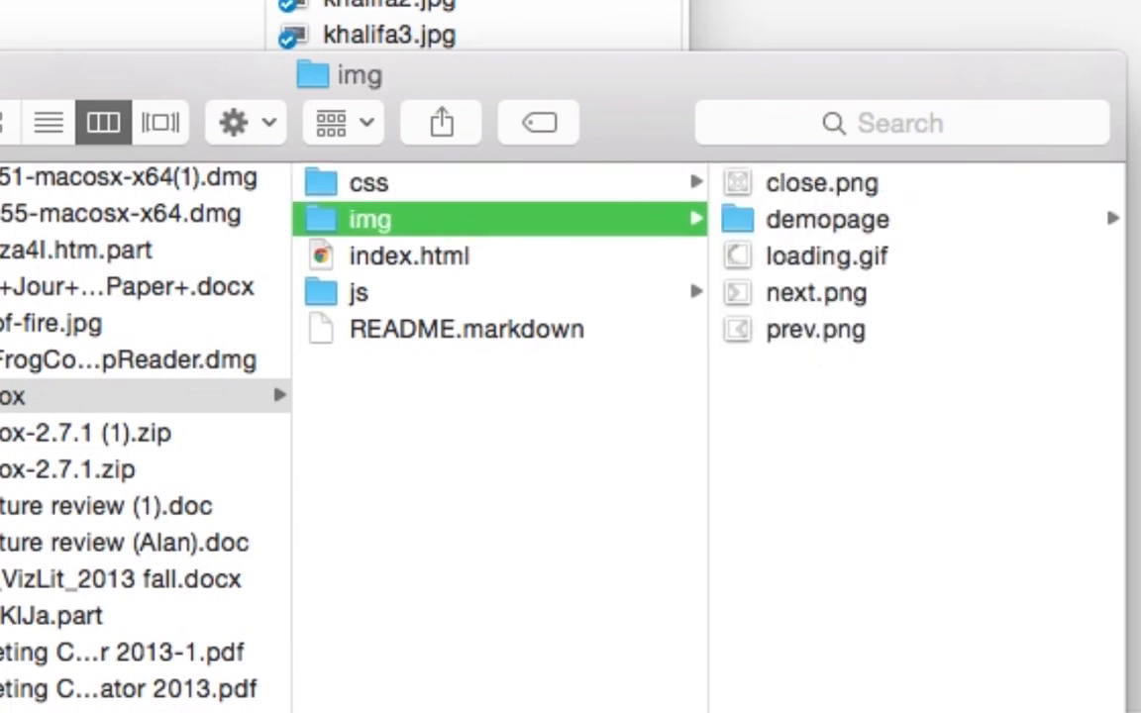
Move lightbox into the galleria folder, close Downloads and show lightbox/js contents.
left_click(55, 396)
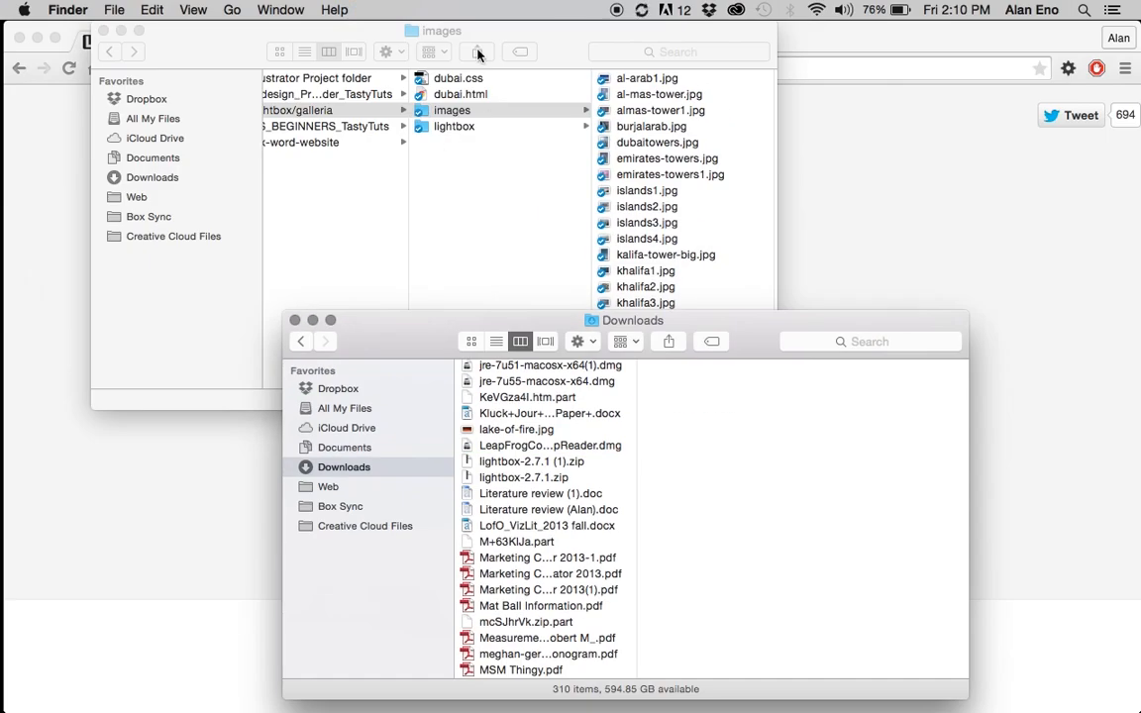
left_click(295, 319)
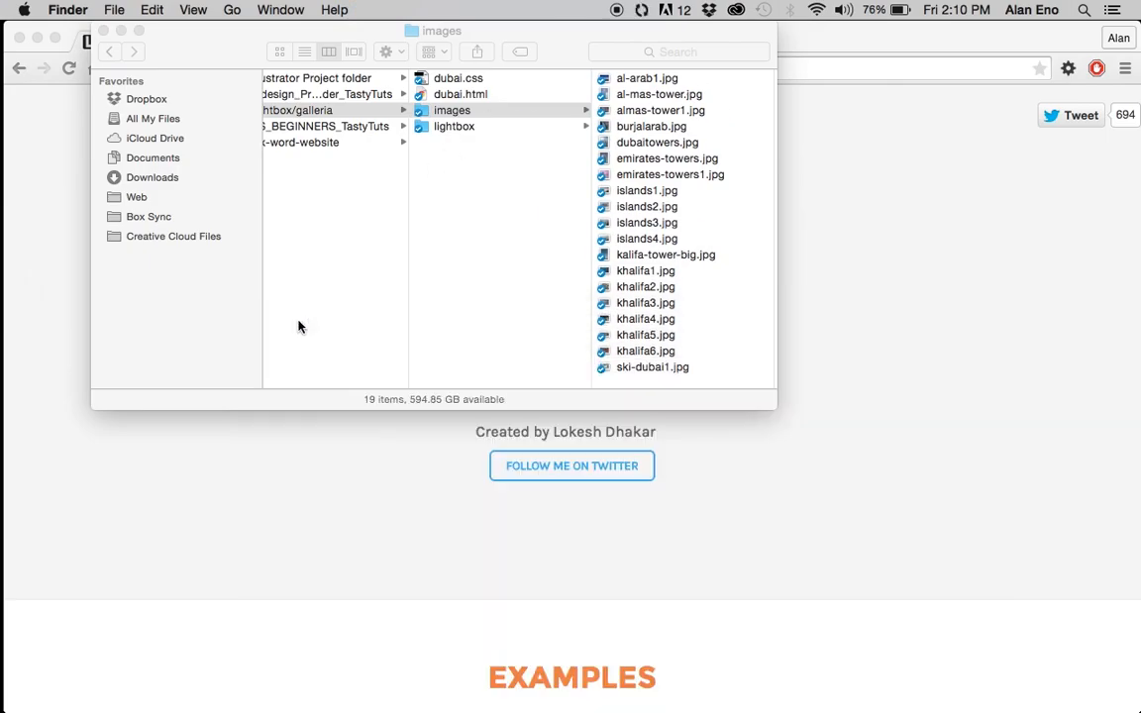
left_click(454, 127)
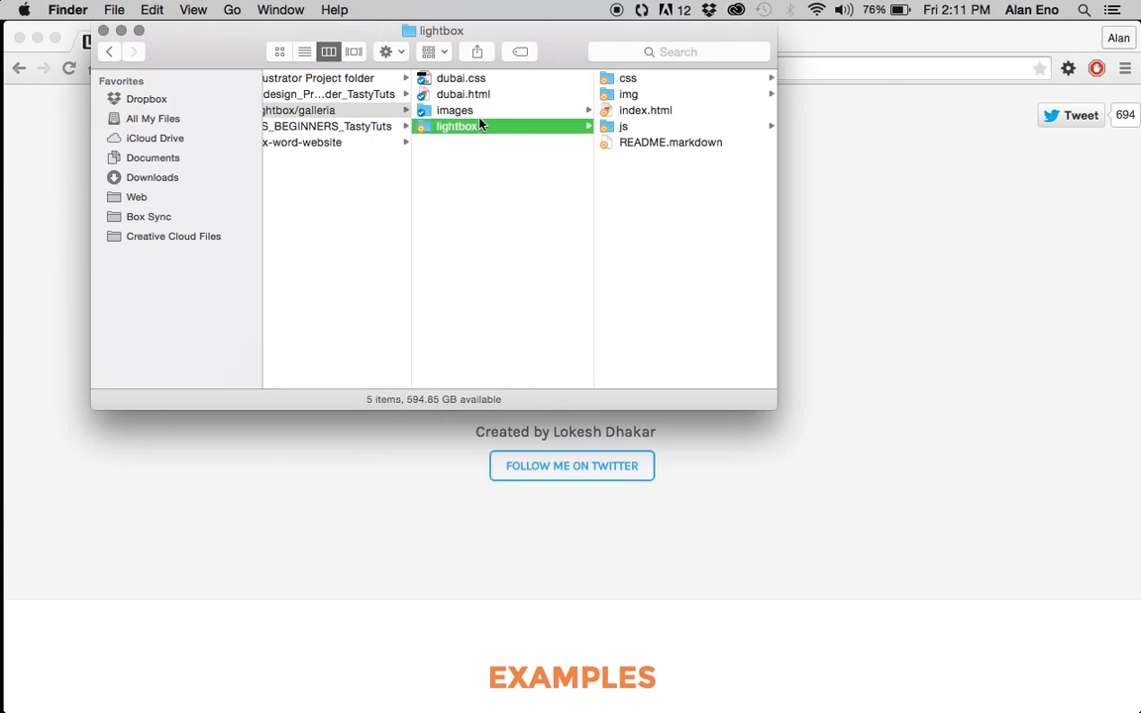
left_click(622, 127)
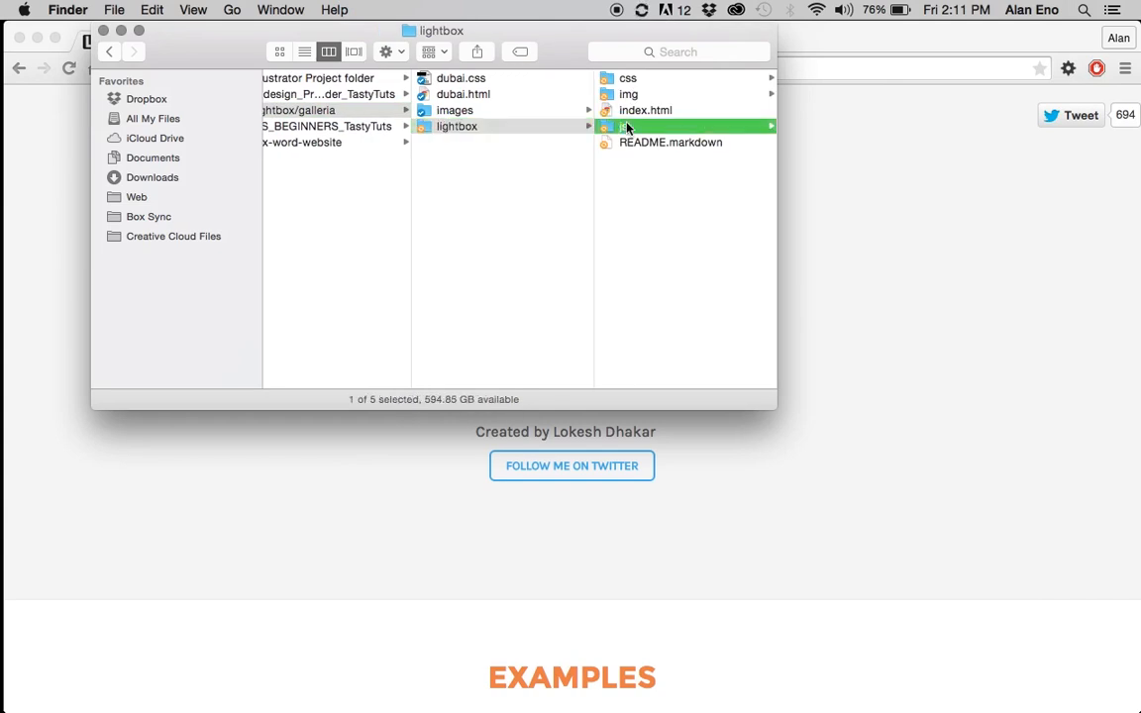
left_click(644, 127)
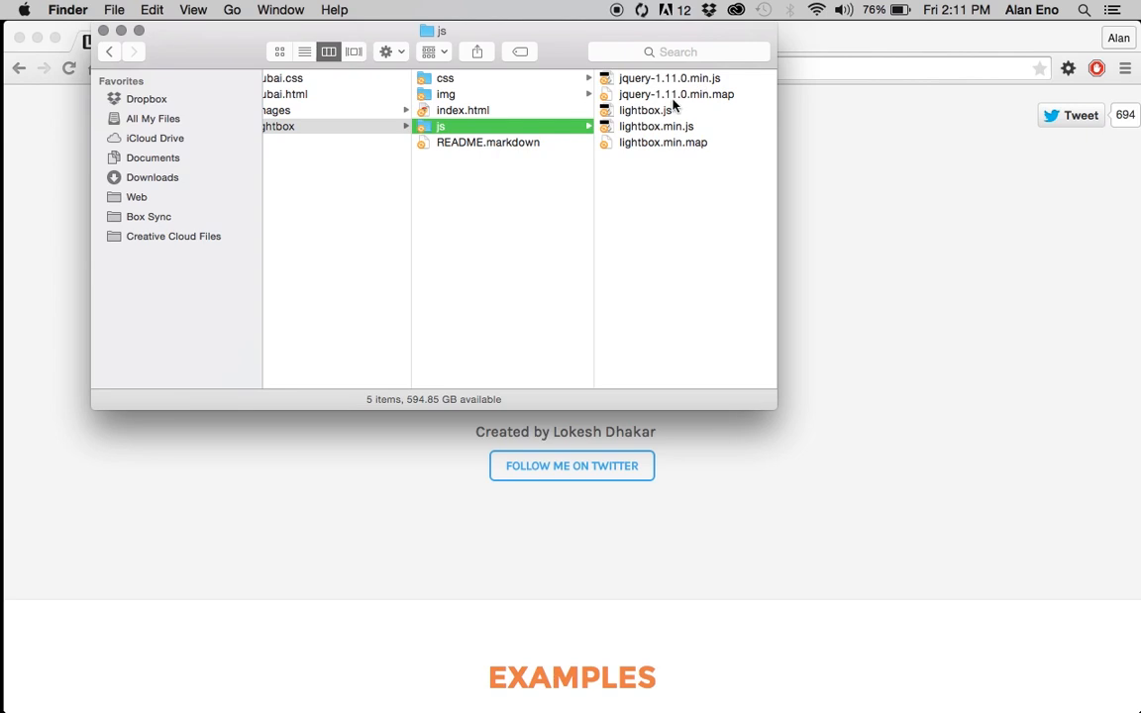
mouse_move(485, 91)
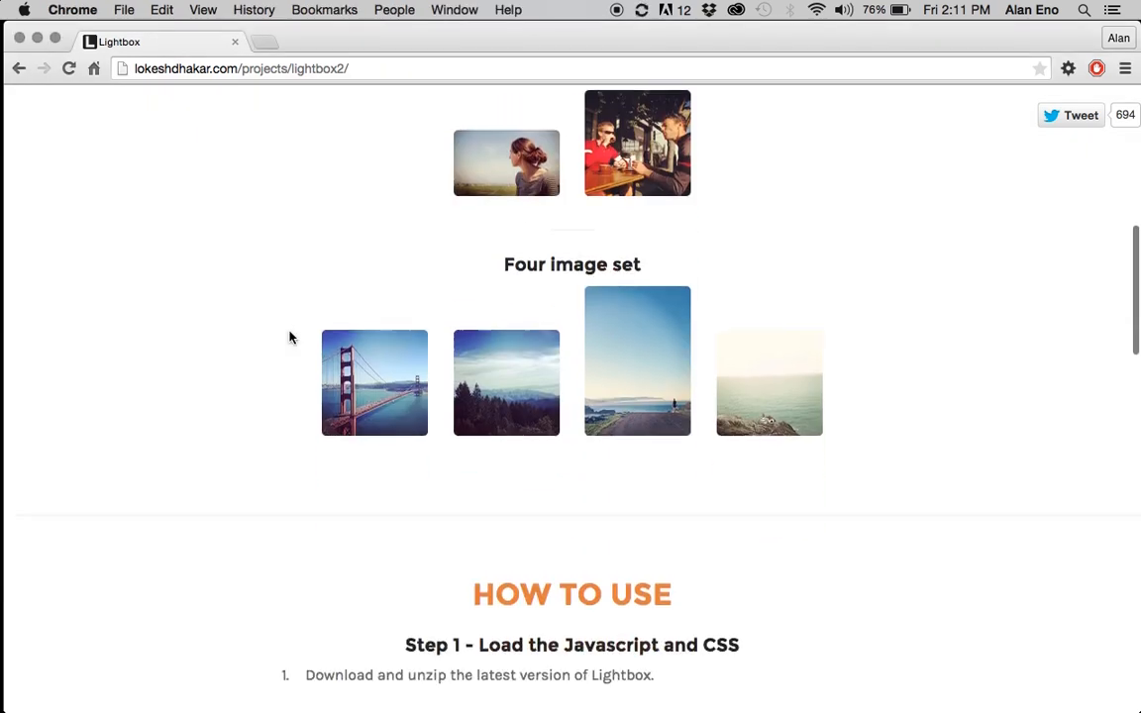
Select the jQuery 1.11.0 and lightbox.min.js script tags in the How To Use step.
scroll("down", 3)
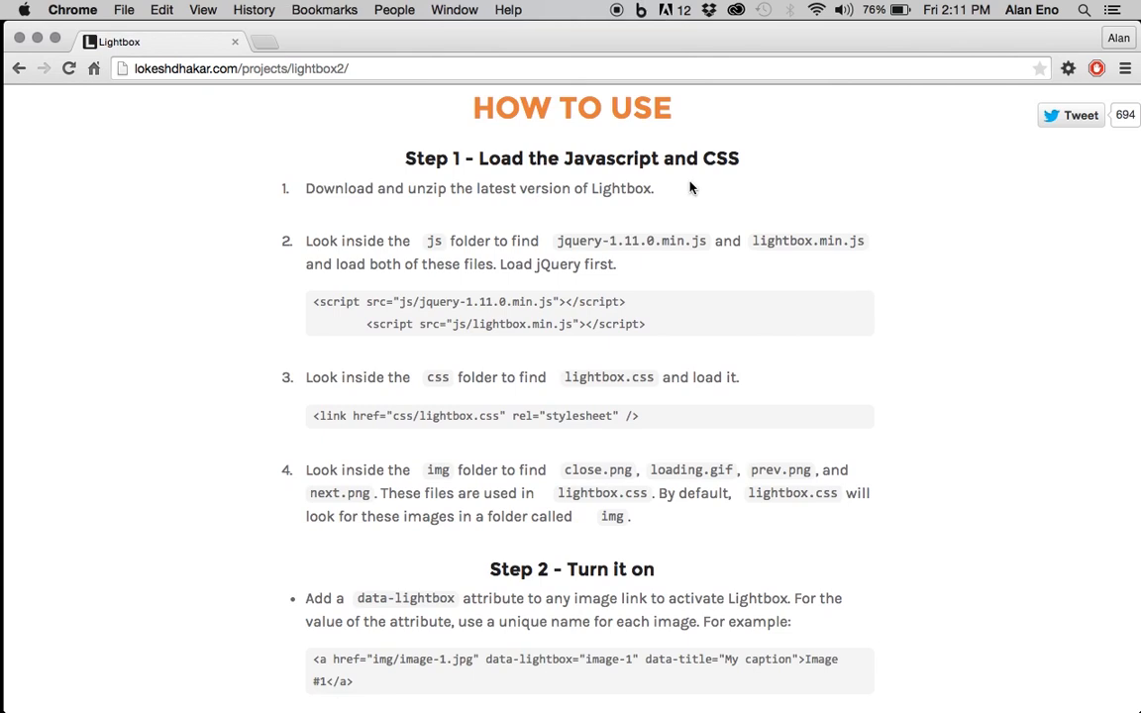
mouse_move(539, 258)
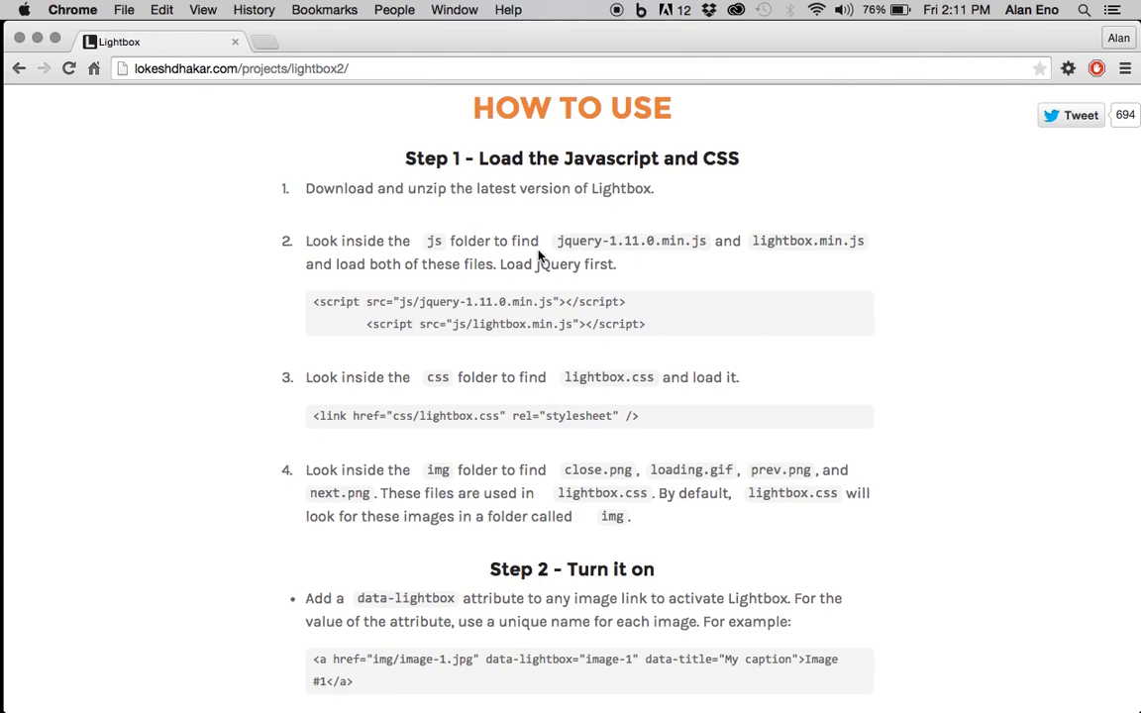
mouse_move(683, 242)
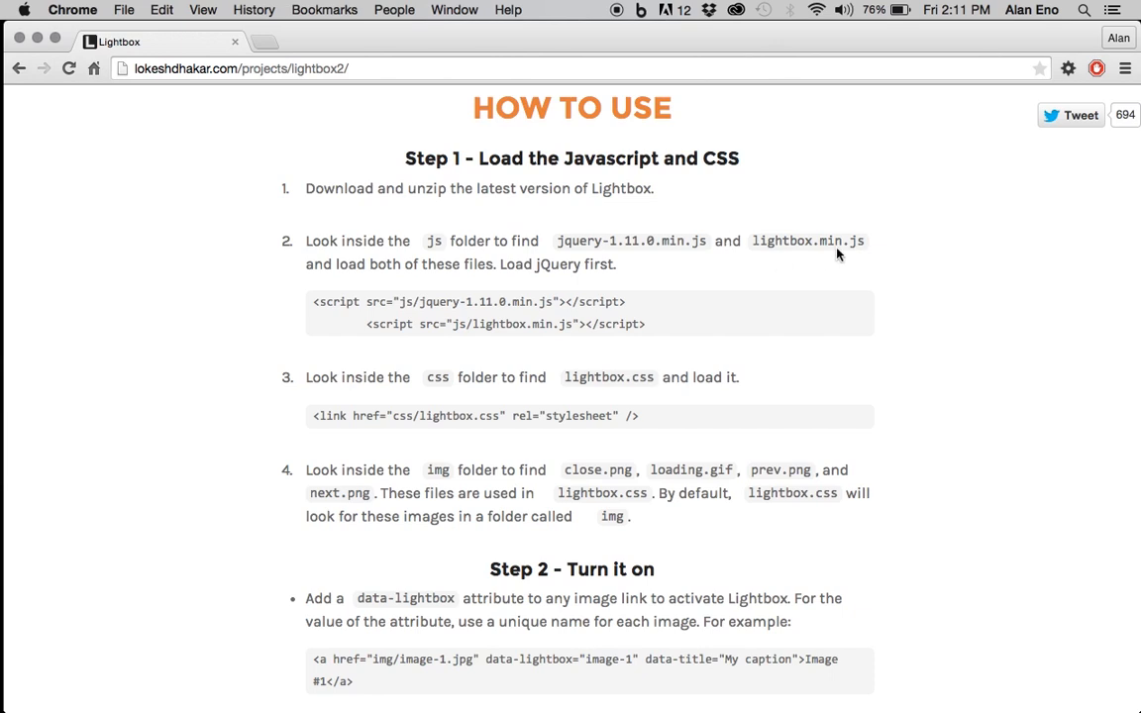
mouse_move(677, 222)
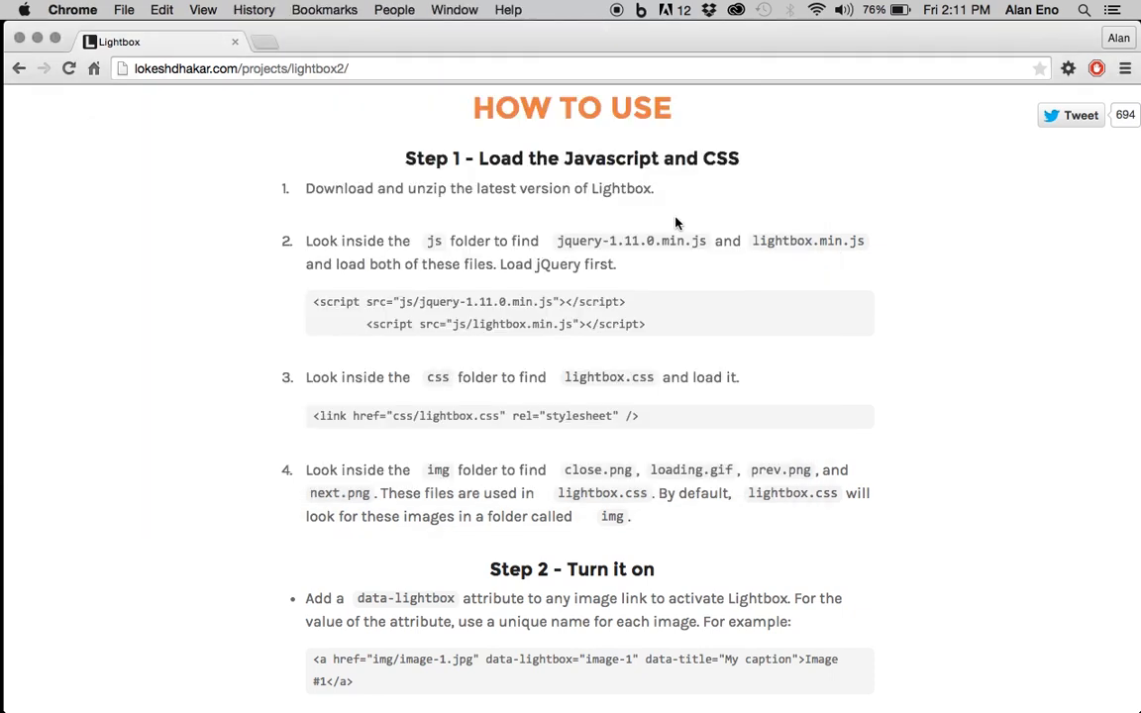
mouse_move(496, 269)
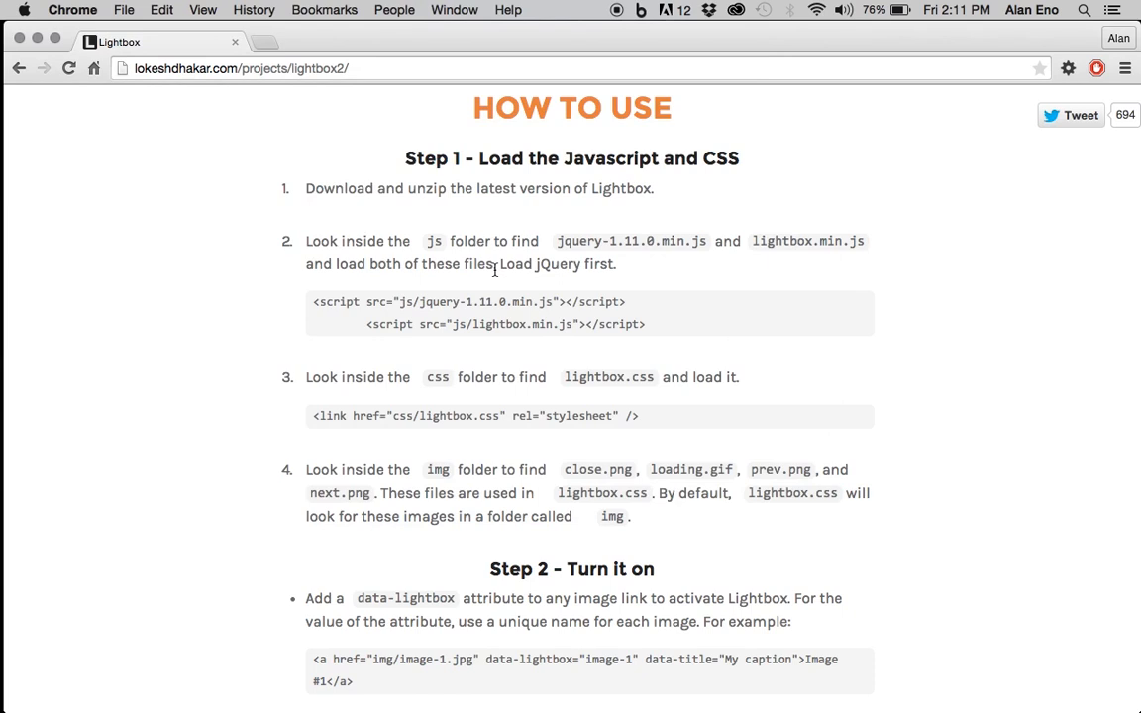
mouse_move(424, 306)
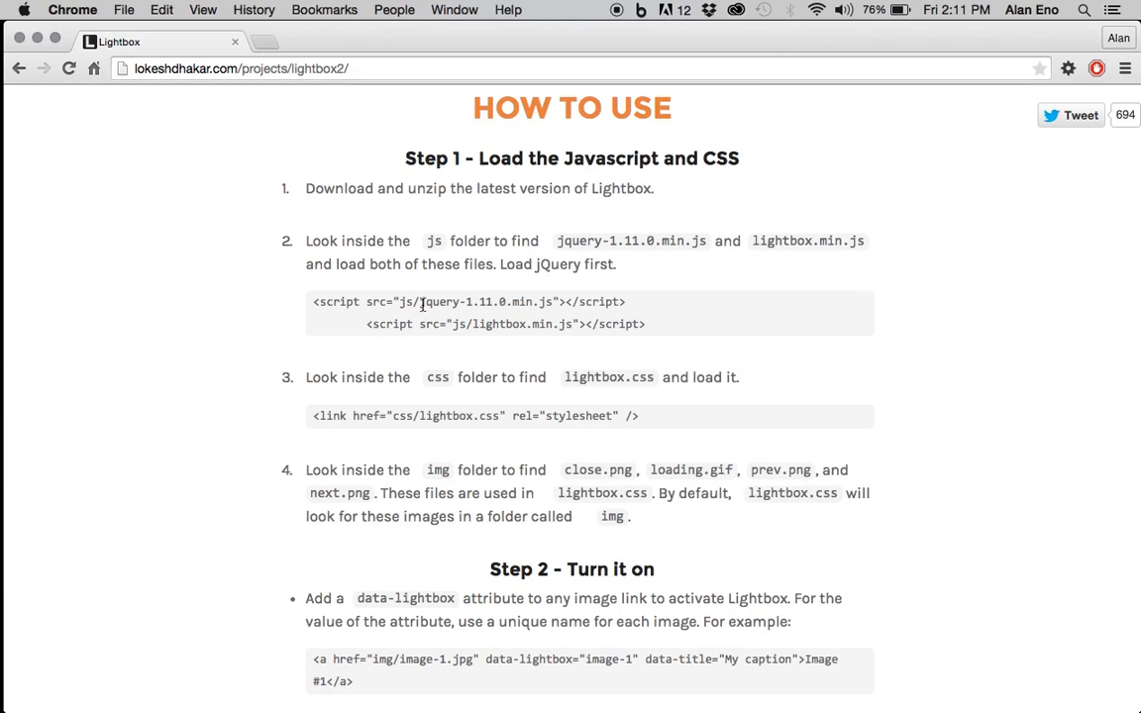
mouse_move(315, 268)
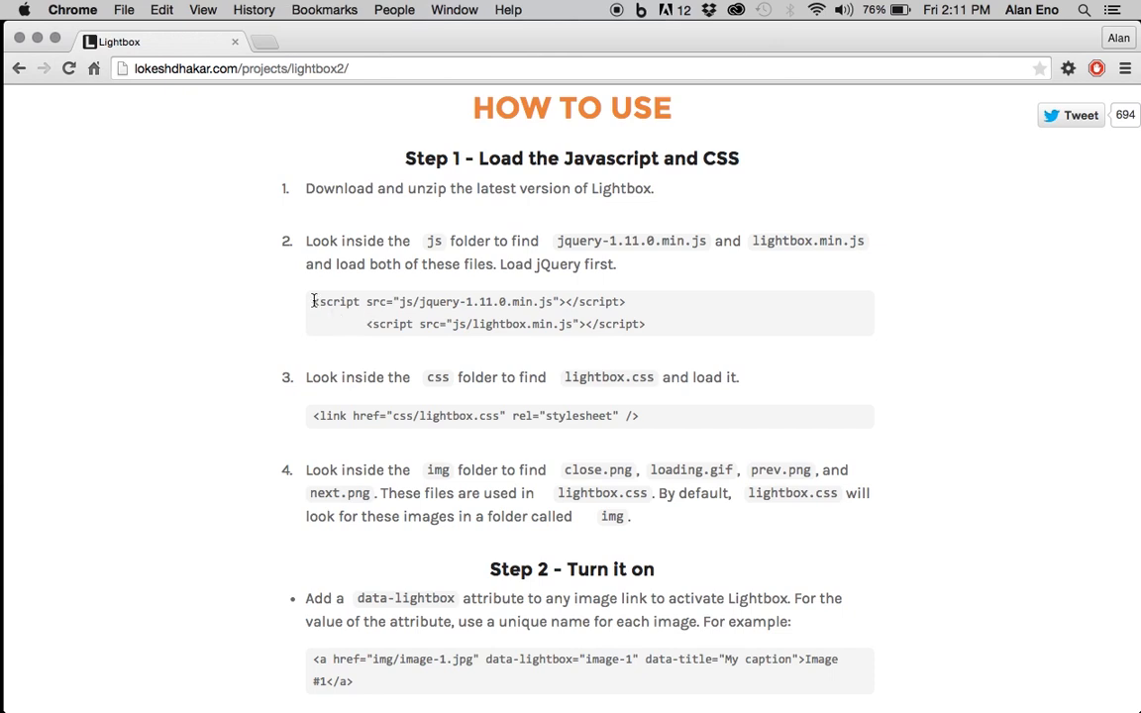
left_click_drag(313, 301, 654, 325)
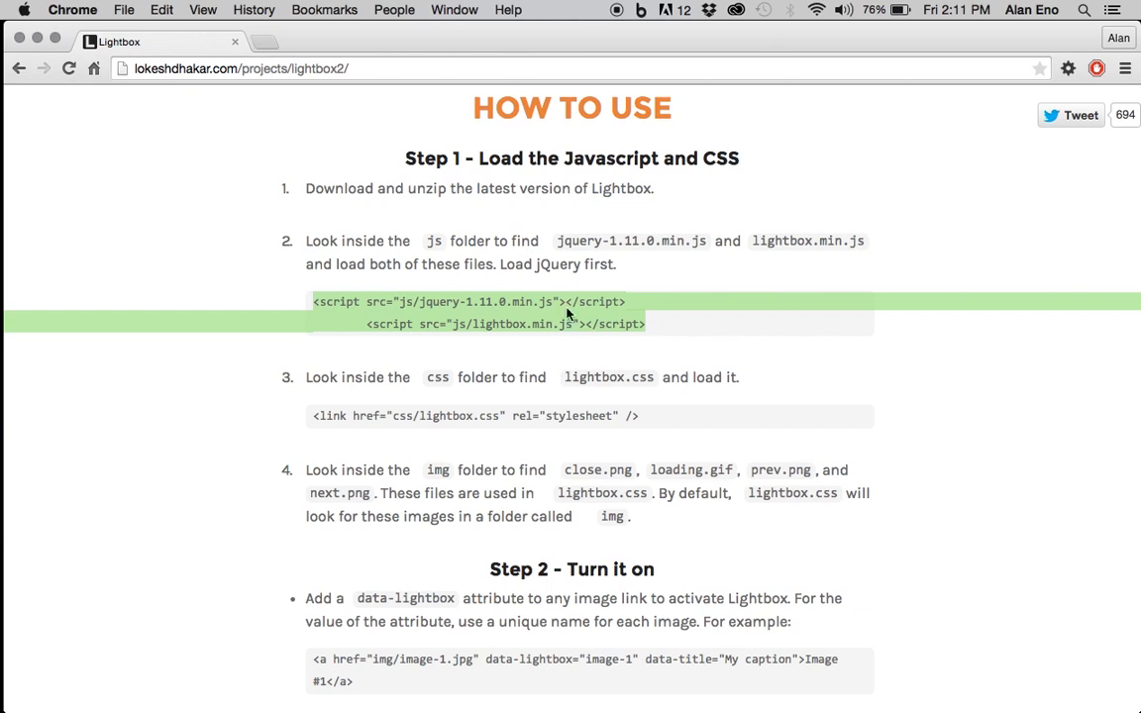
mouse_move(664, 399)
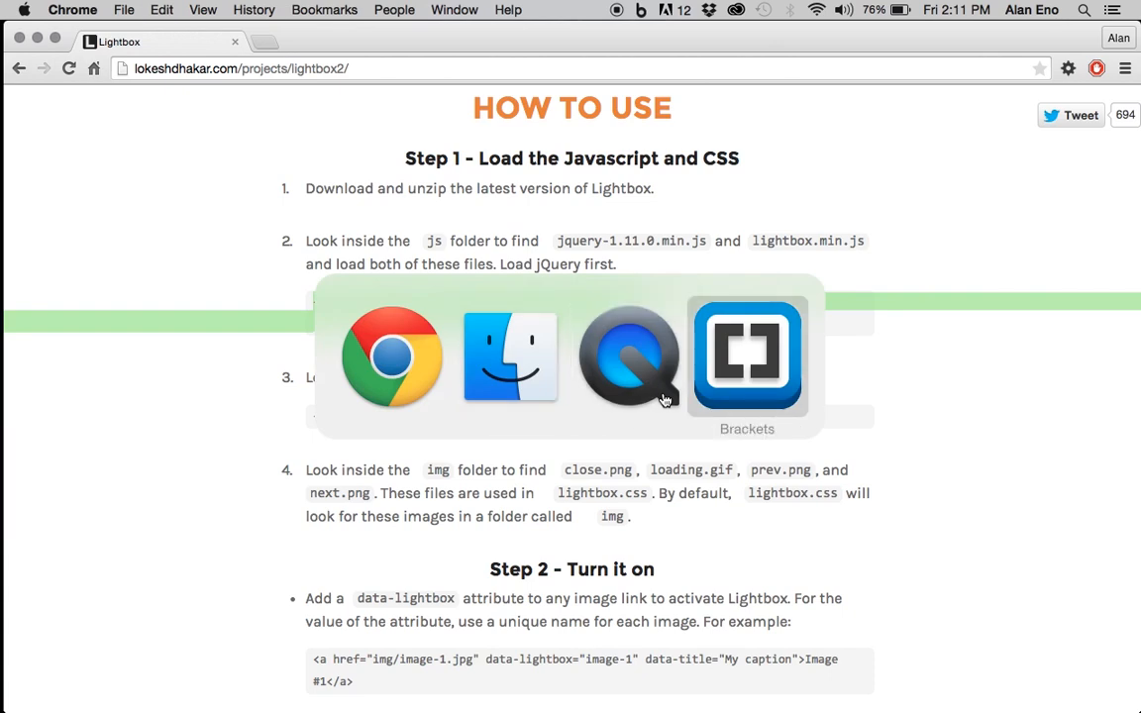
Switch to Brackets and load dubai.html for editing.
left_click(747, 356)
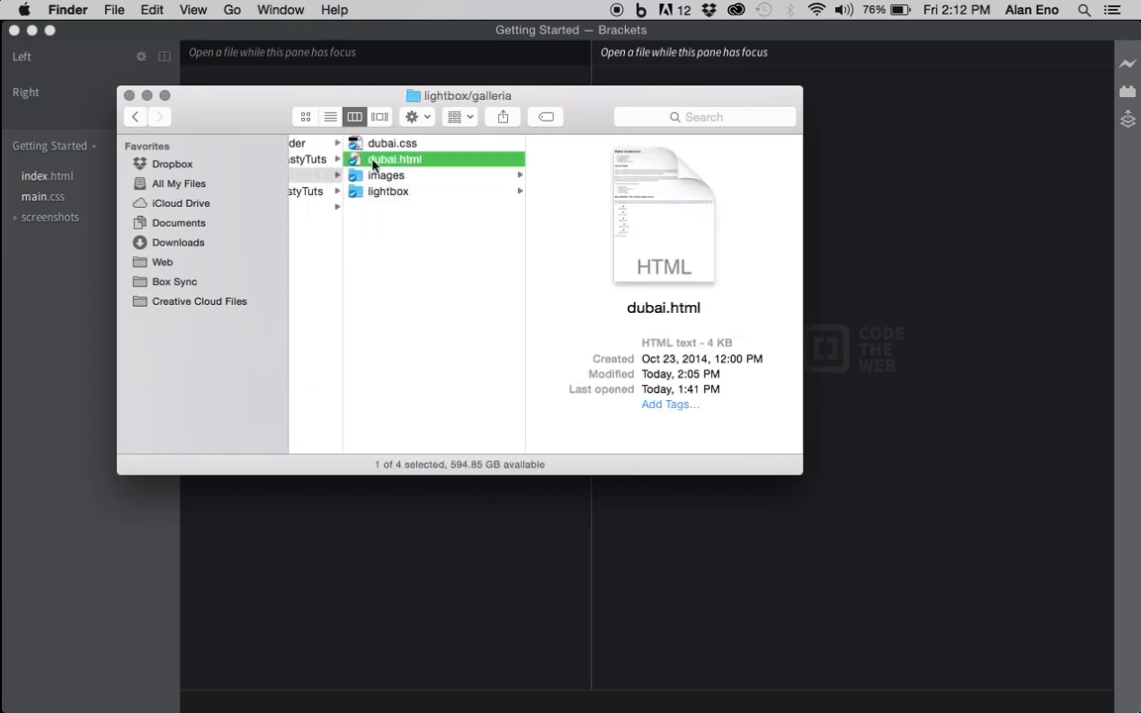
double_click(395, 158)
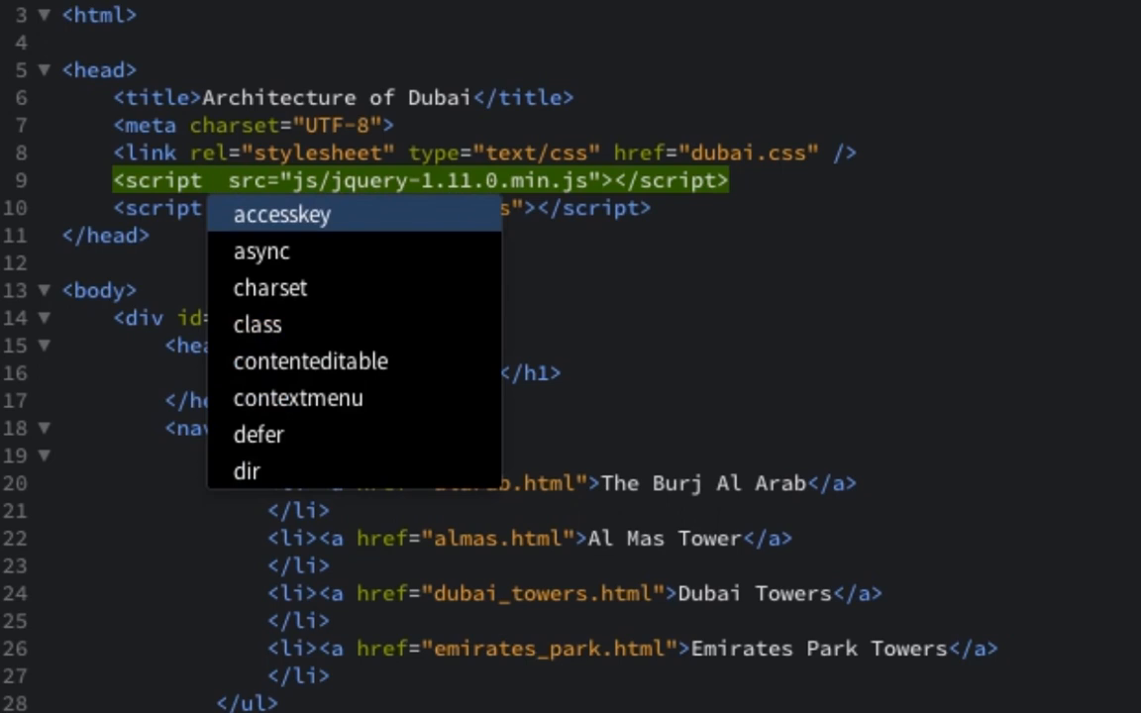
Give both the jQuery and lightbox.min.js script tags type="text/javascript" via code hints.
type("type=\"")
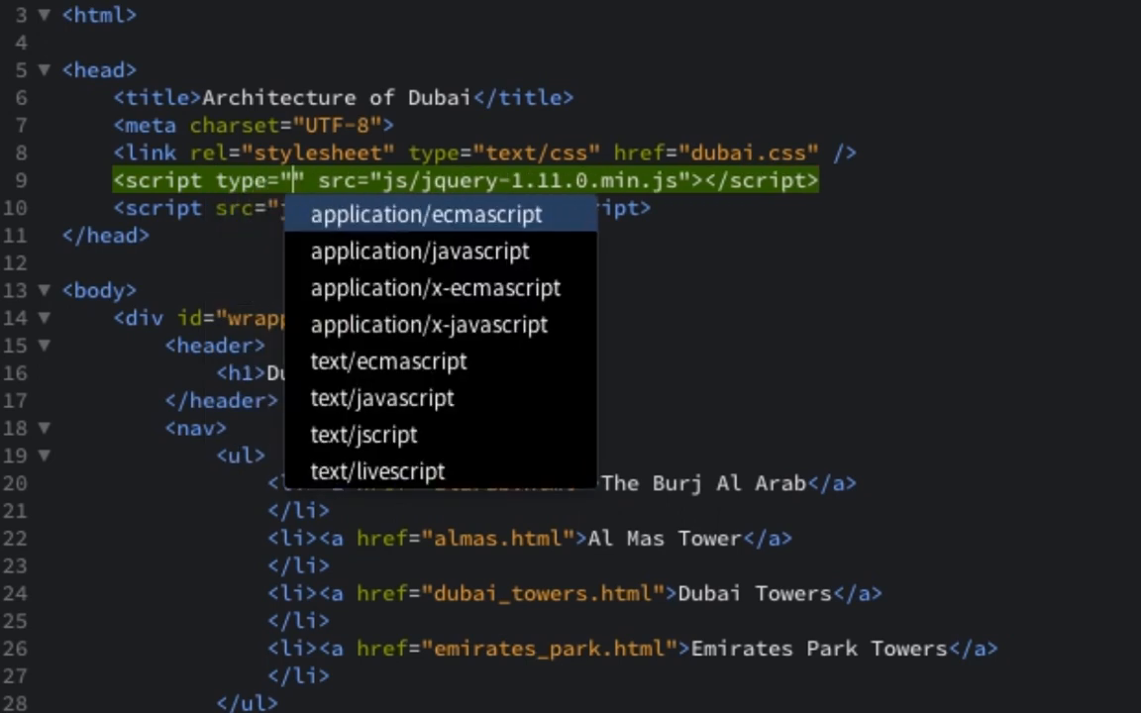
left_click(382, 398)
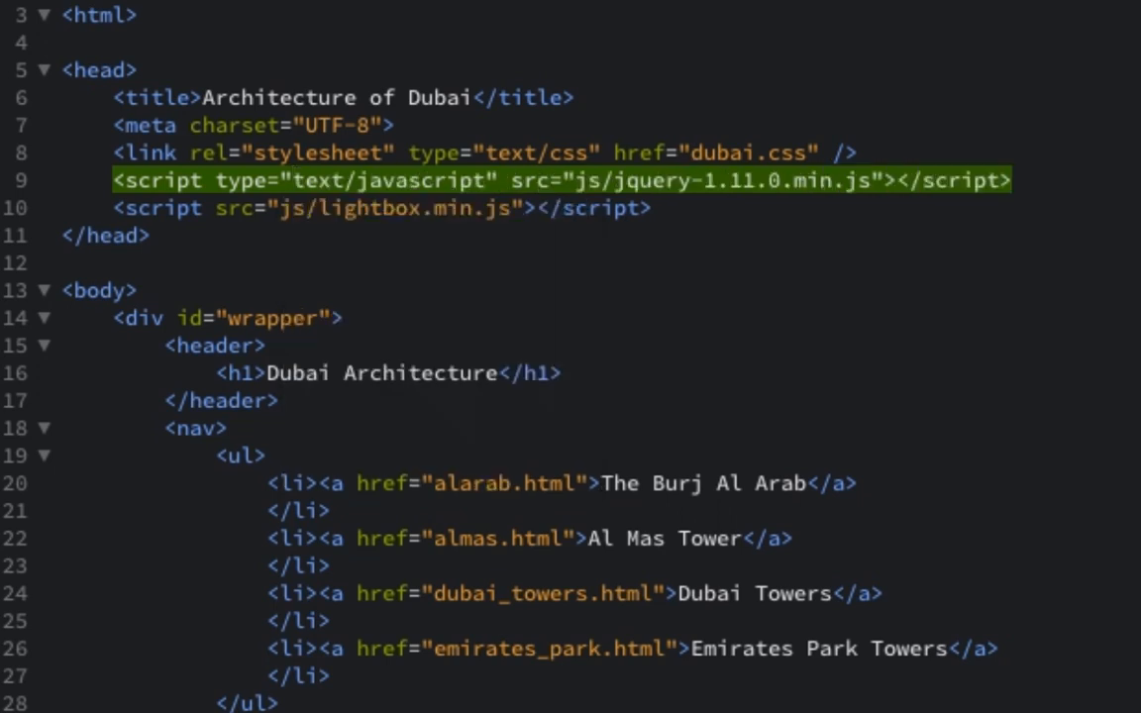
left_click(203, 208)
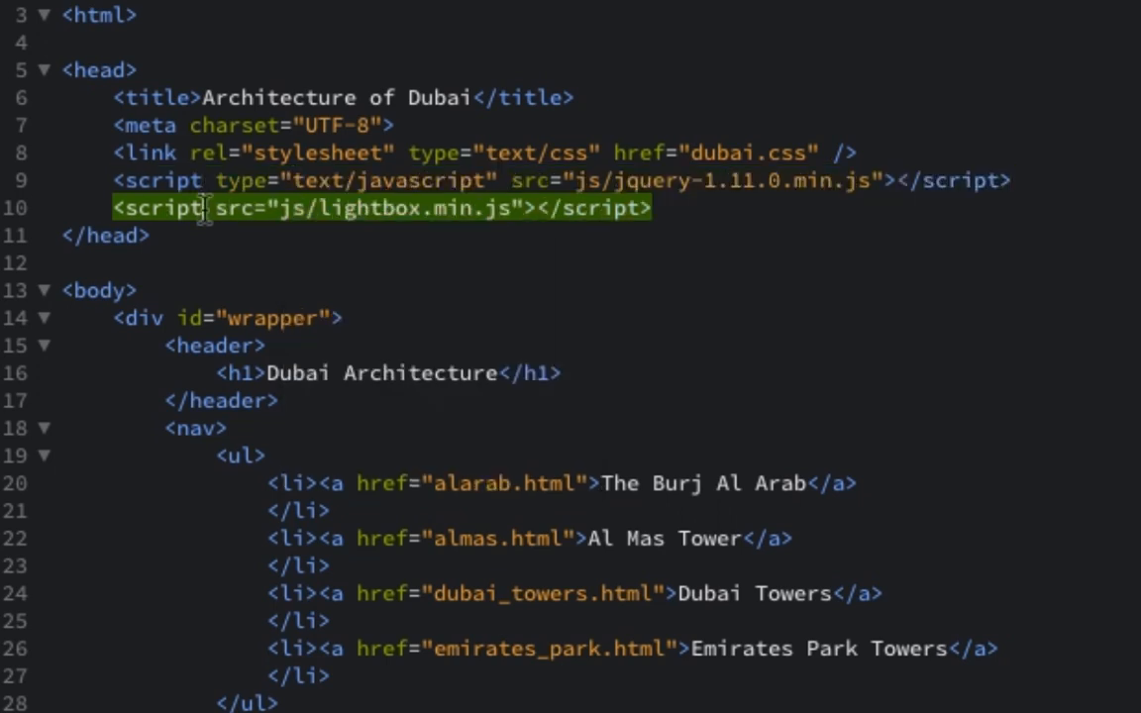
type("type=\"")
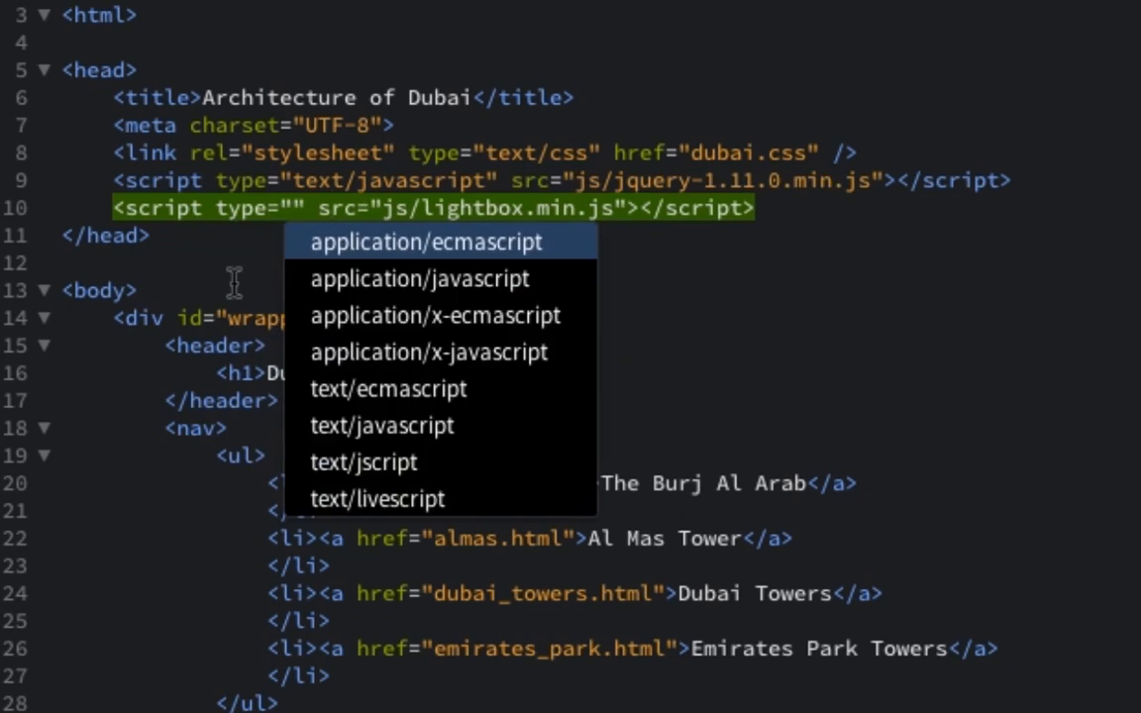
left_click(380, 426)
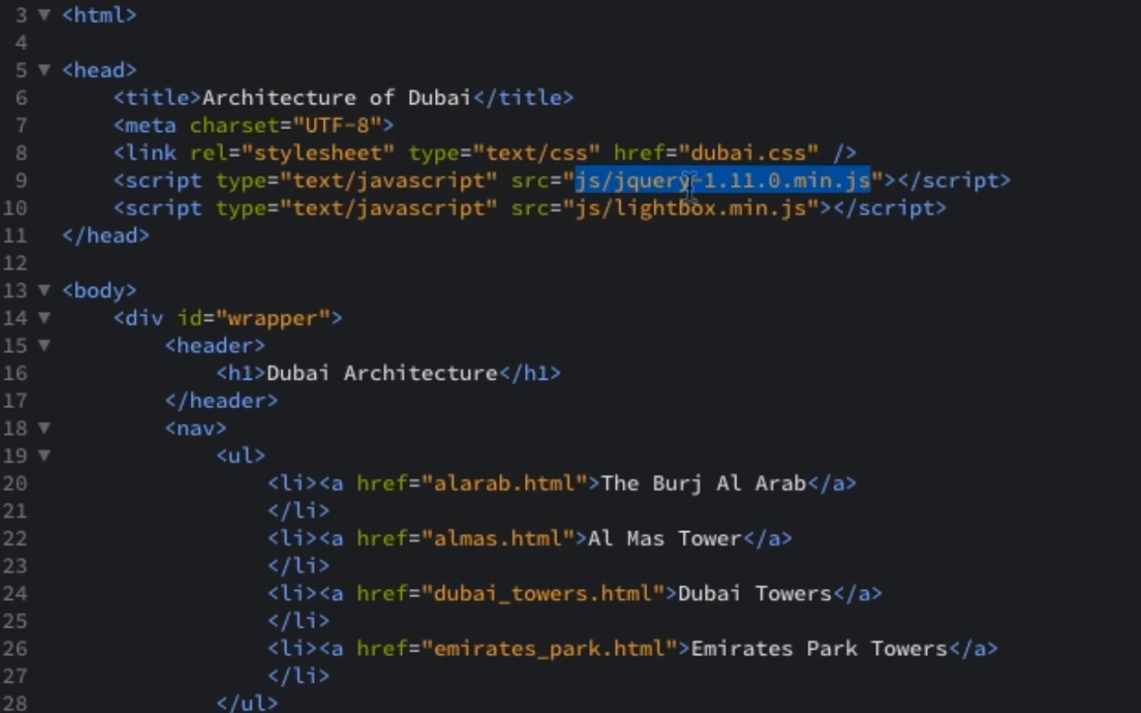
Check lightbox/js in Finder and prefix the script src paths with lightbox/.
key("cmd+tab")
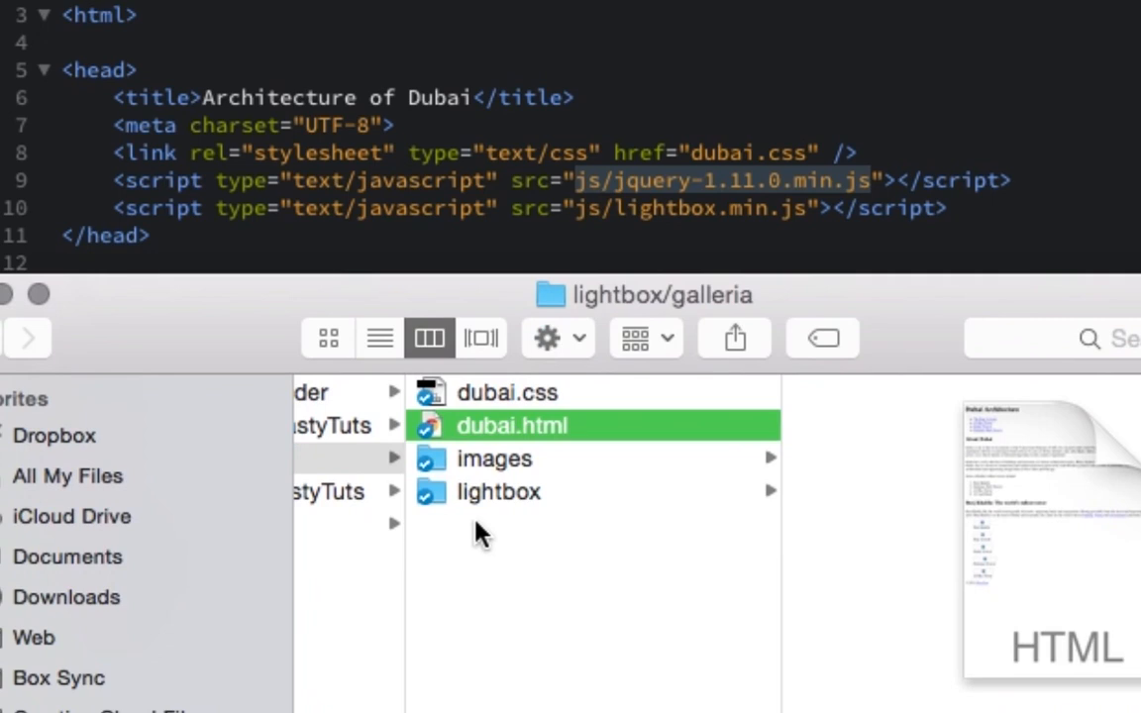
left_click(499, 492)
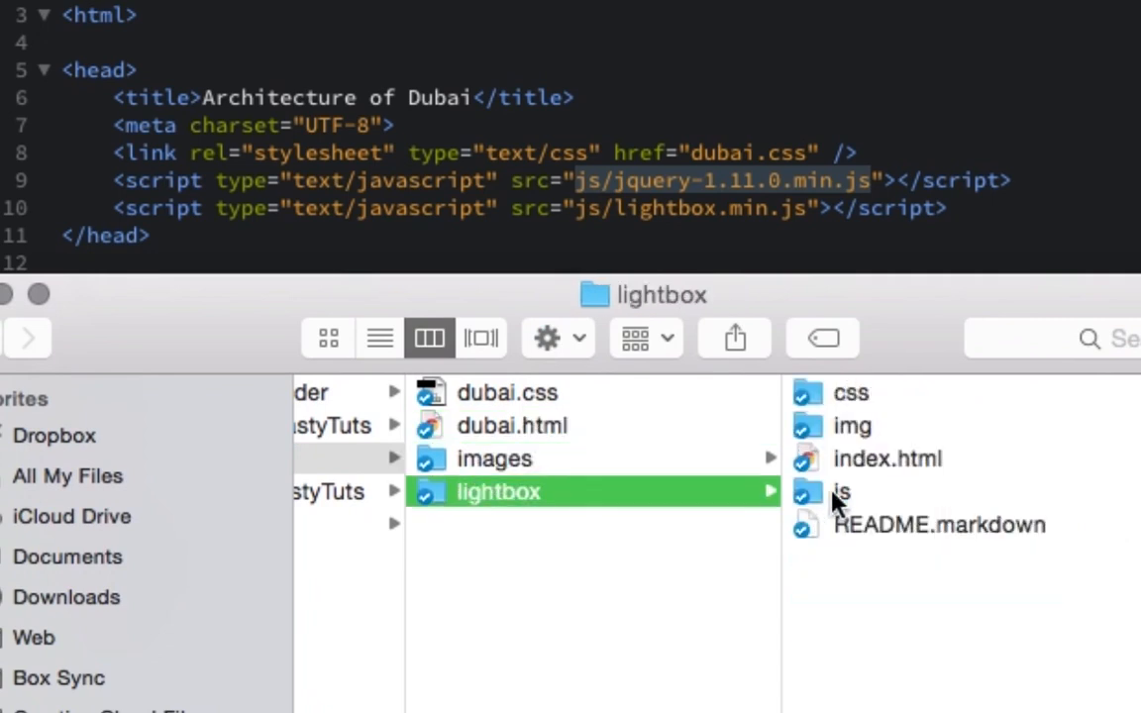
left_click(841, 491)
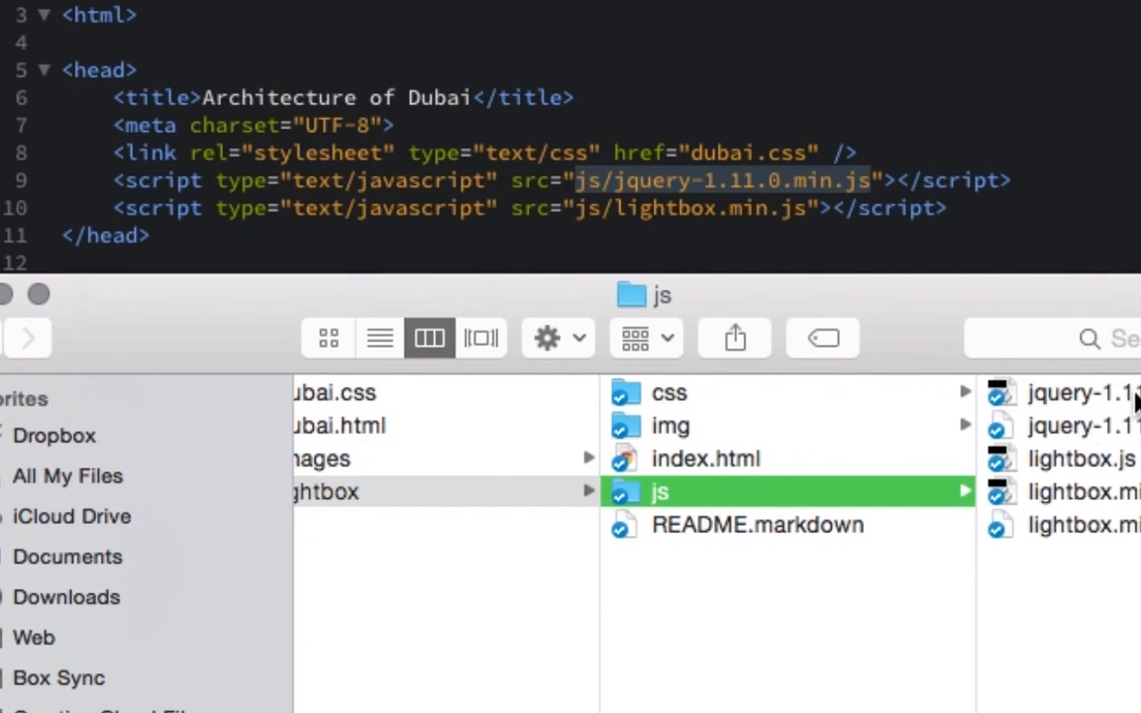
mouse_move(622, 444)
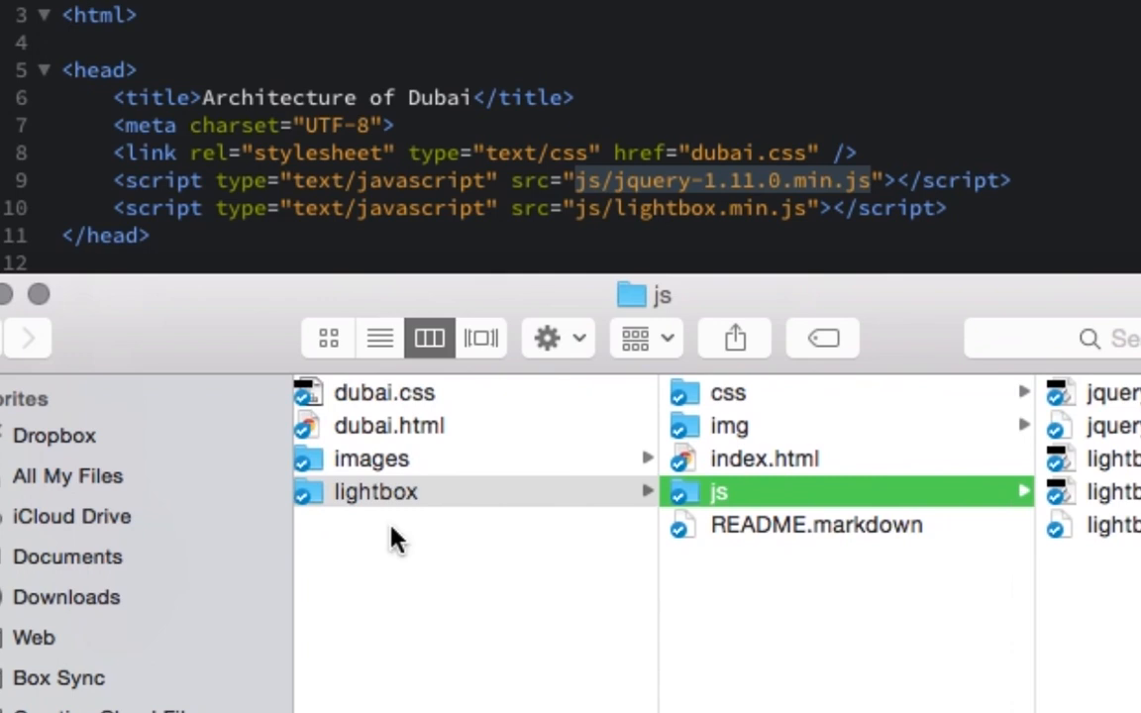
mouse_move(384, 533)
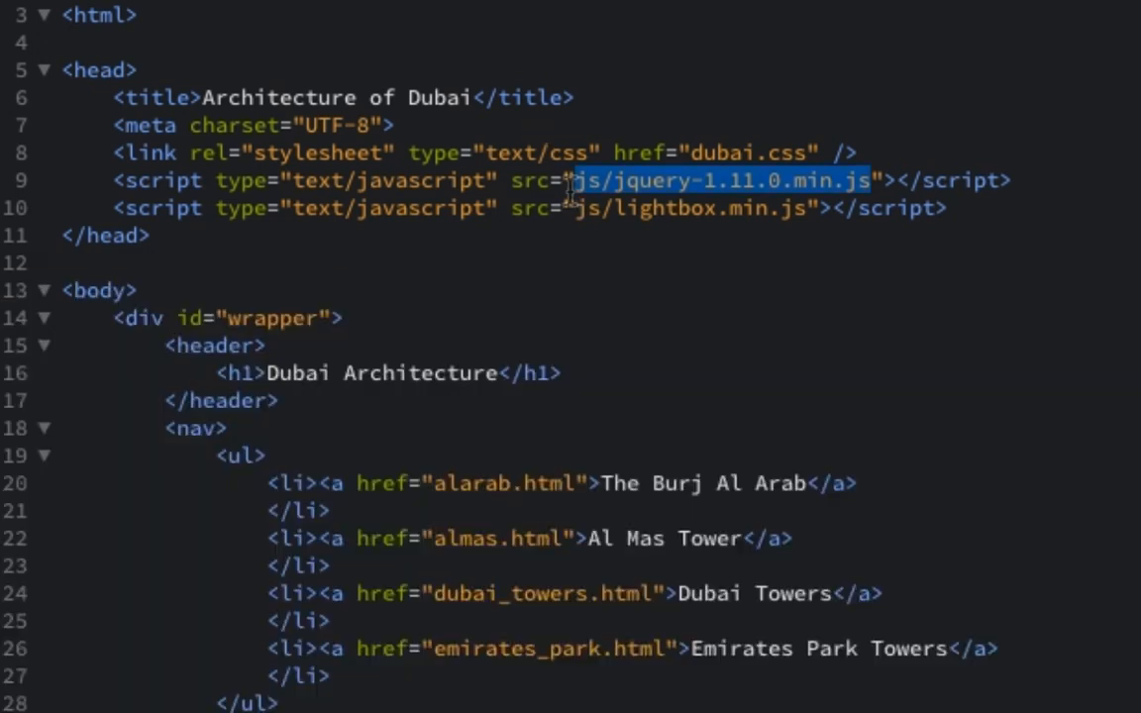
type("lightbox/")
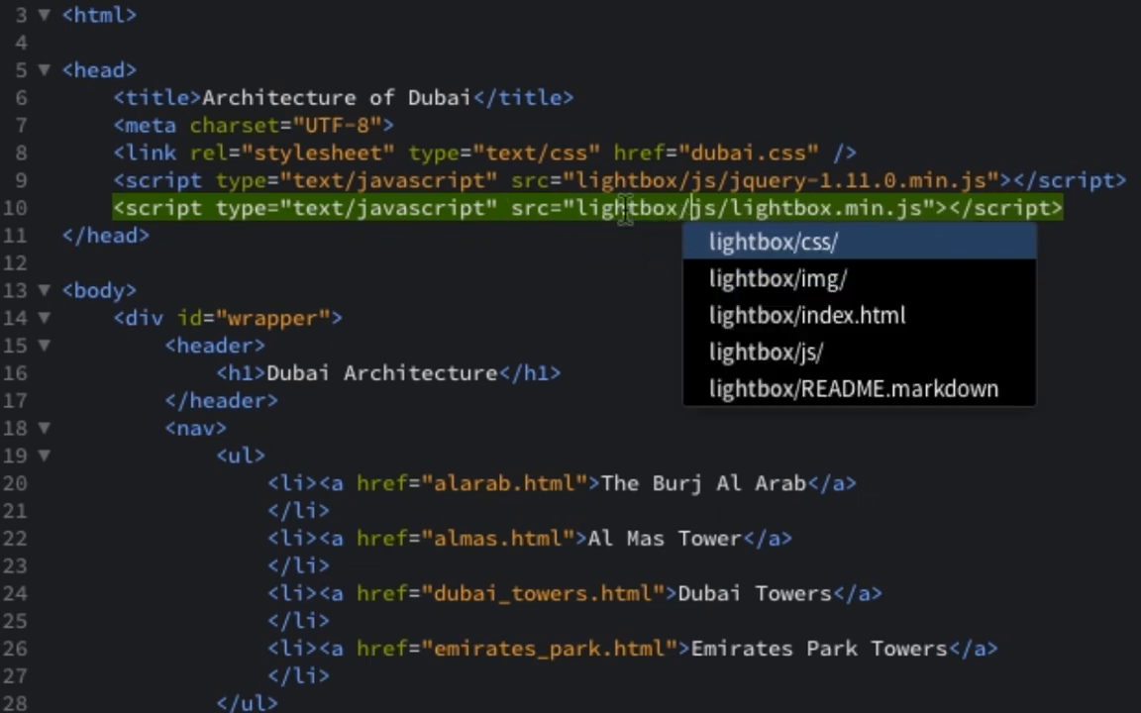
mouse_move(981, 161)
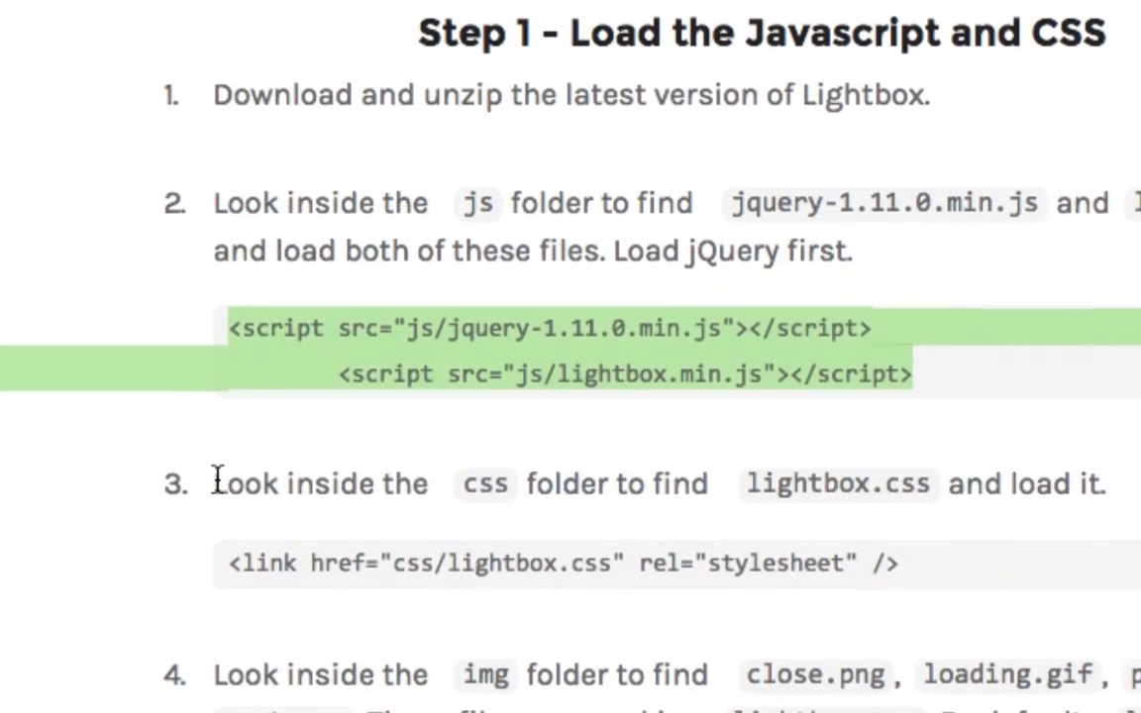
mouse_move(947, 485)
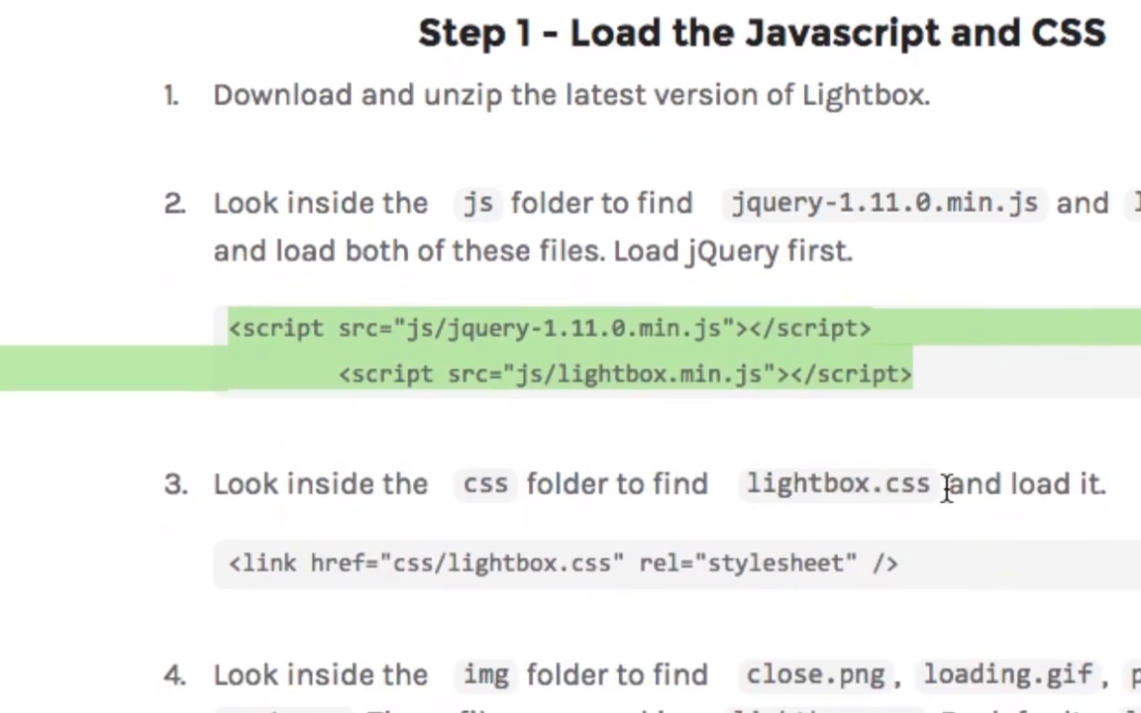
mouse_move(1133, 466)
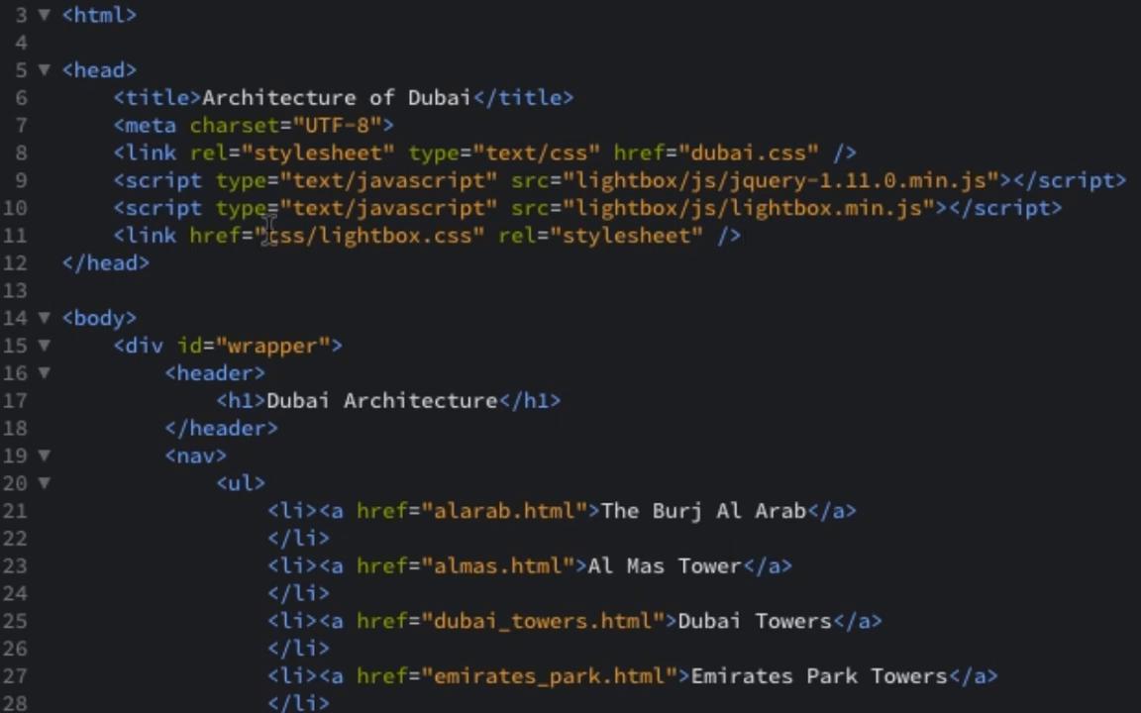
mouse_move(466, 242)
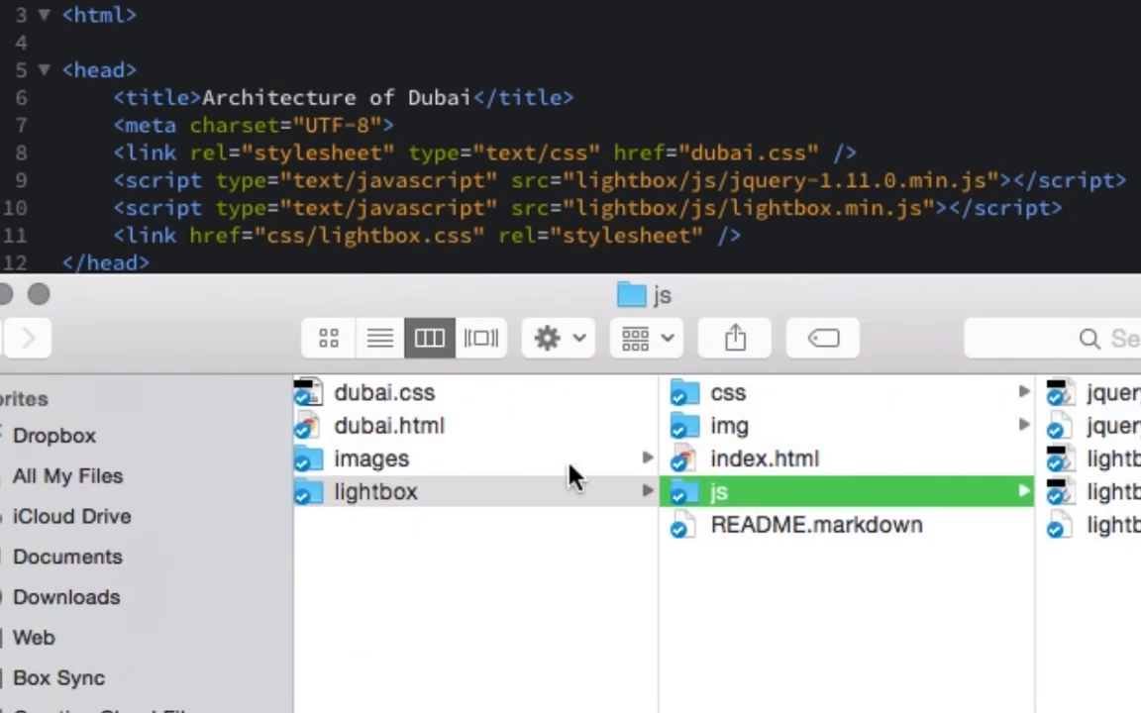
Point the stylesheet link to lightbox/css/lightbox.css with type="text/css".
left_click(730, 393)
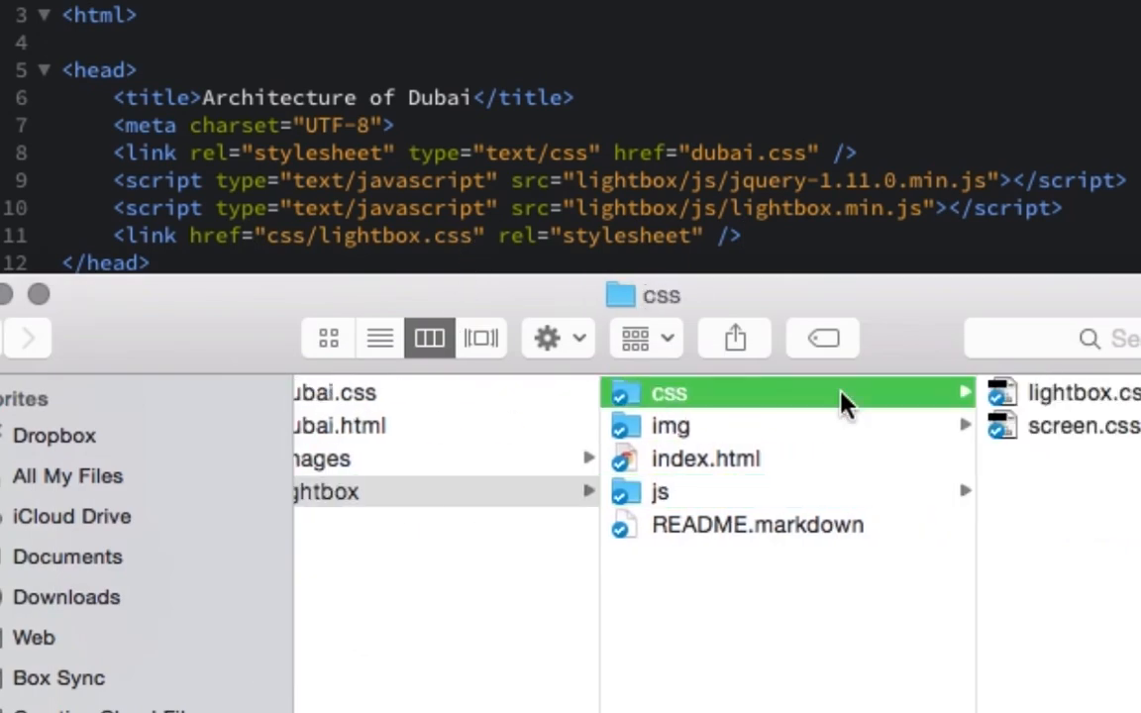
mouse_move(1138, 400)
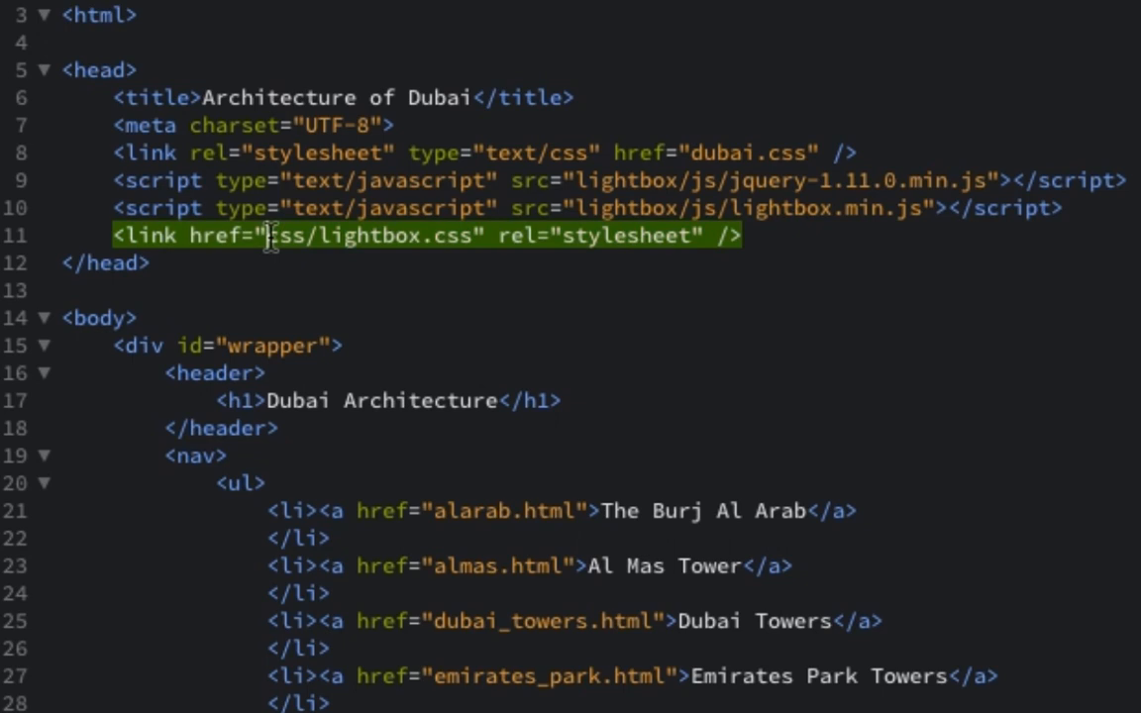
type("lightbox/")
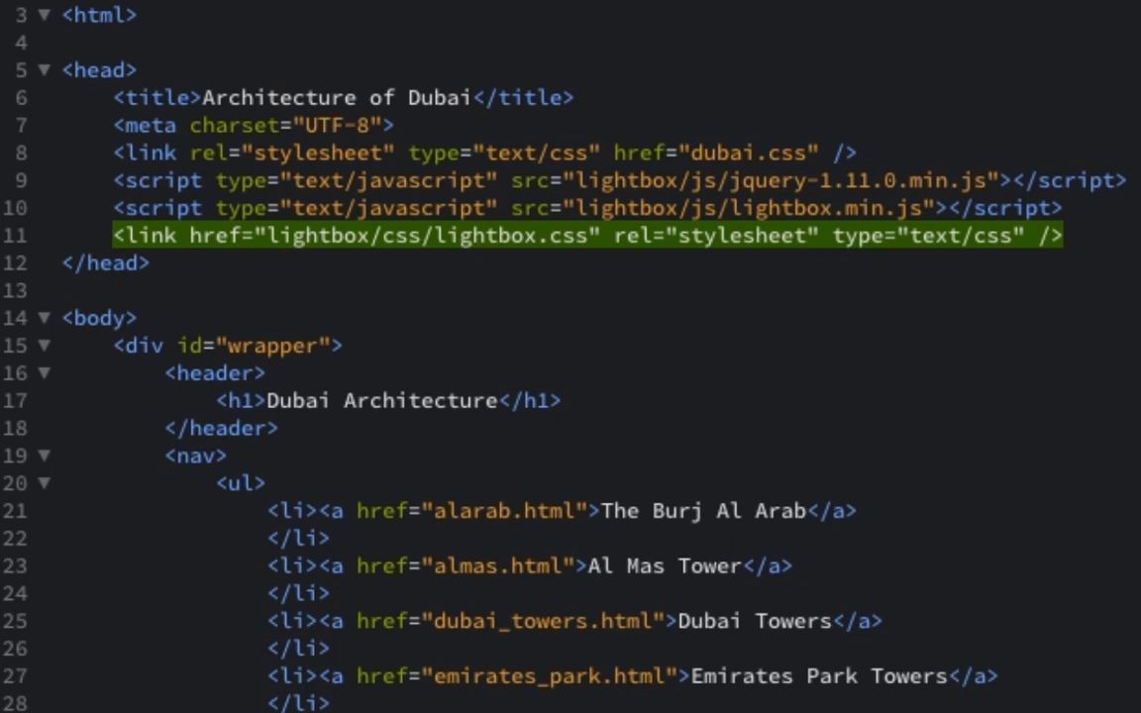
left_click(1060, 236)
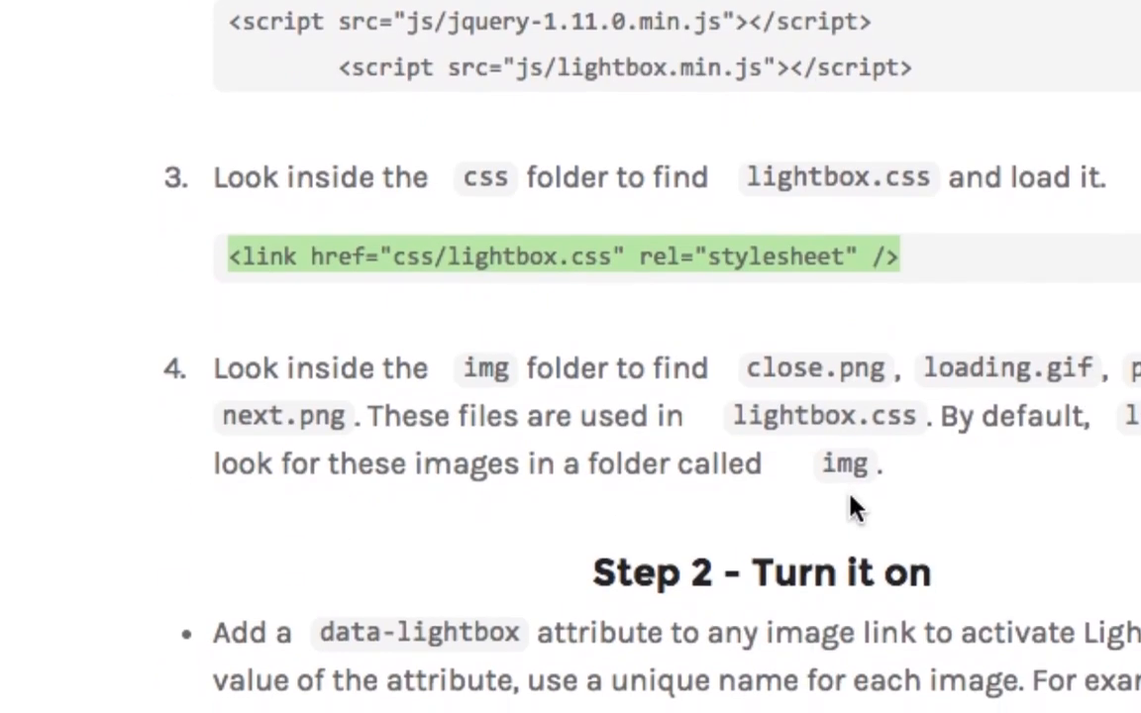
mouse_move(895, 347)
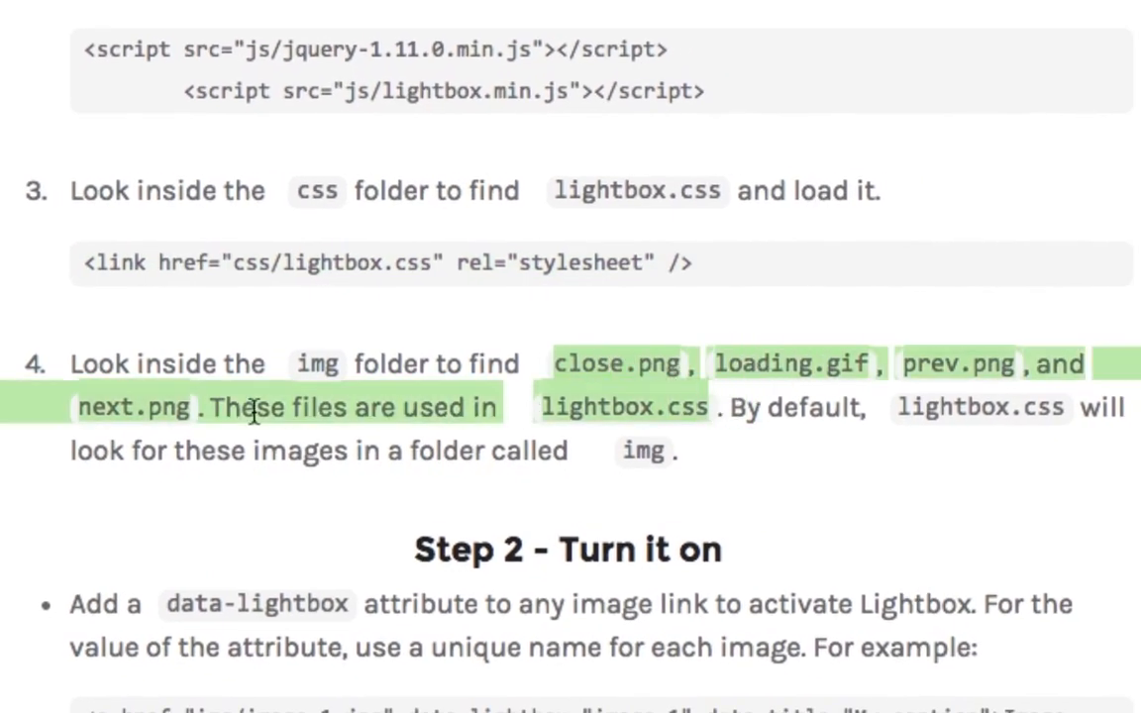
mouse_move(773, 535)
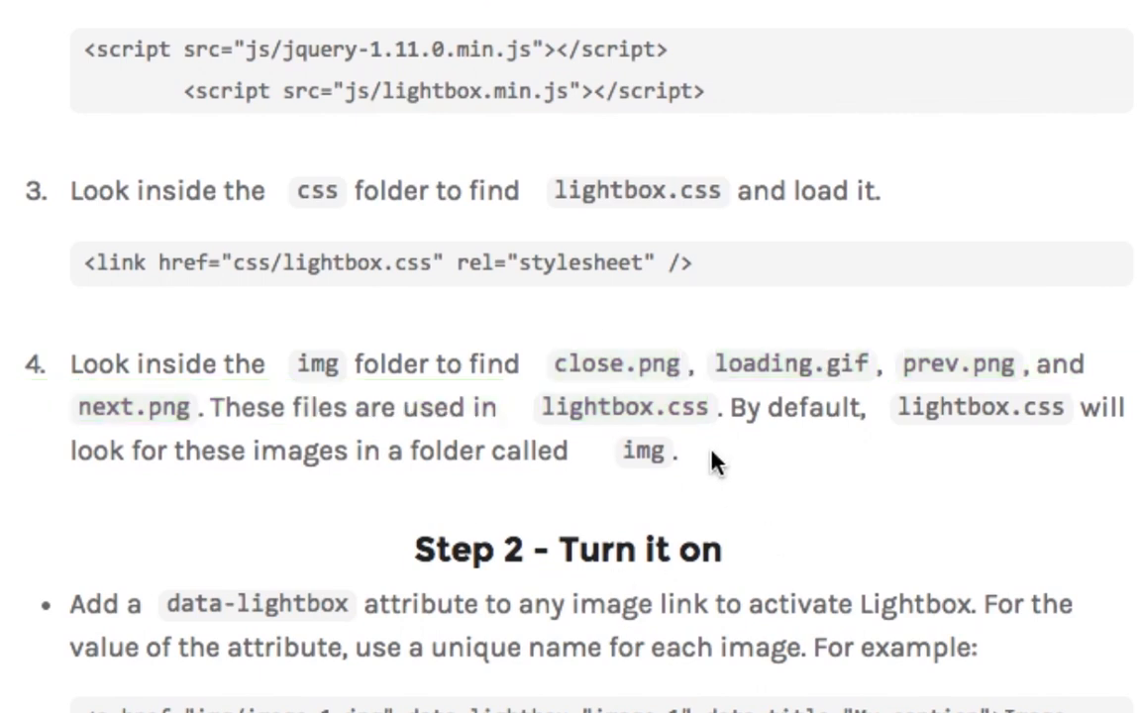
key("Cmd+Tab")
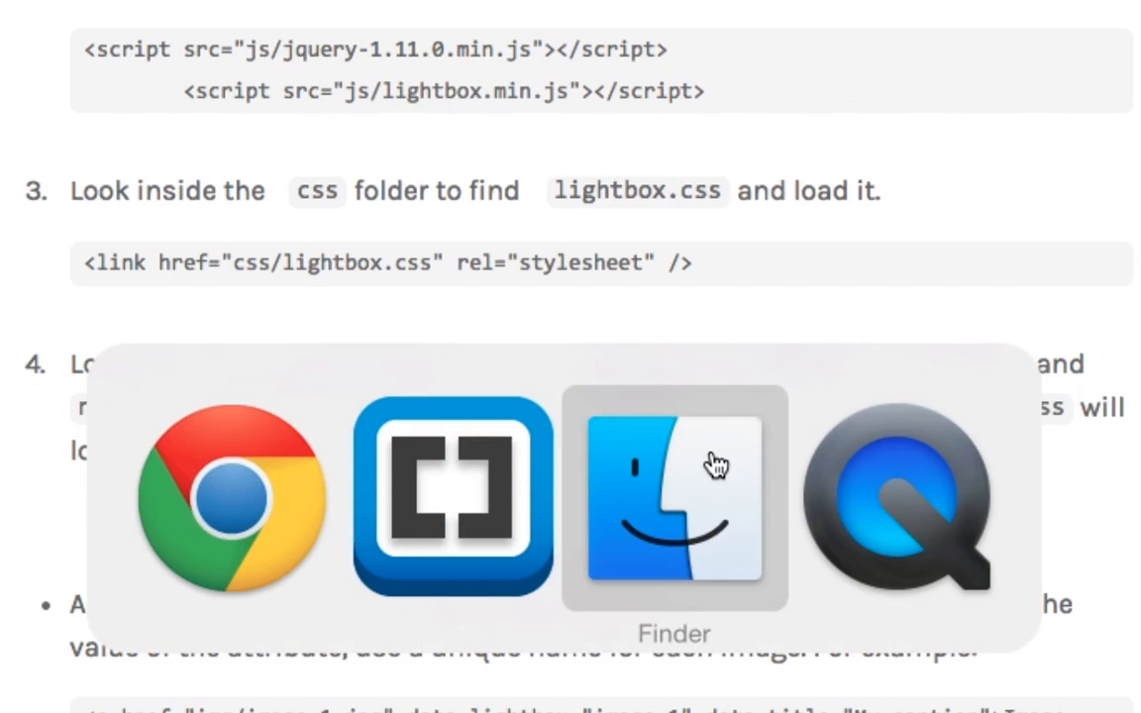
left_click(674, 500)
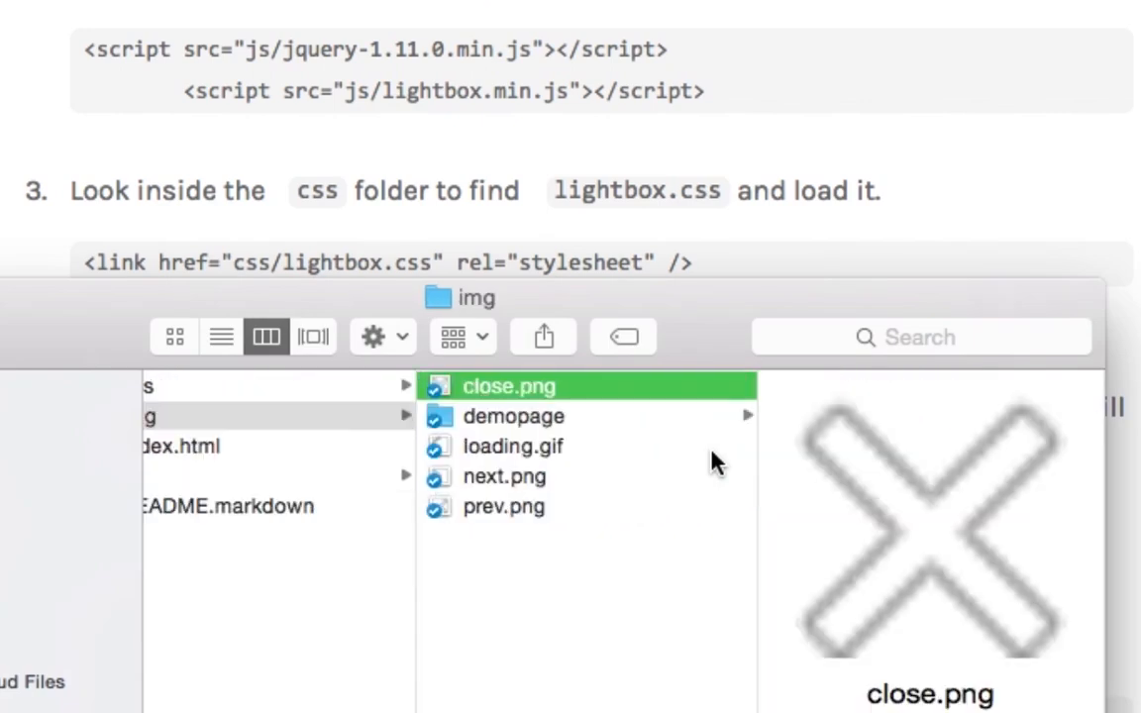
left_click(513, 446)
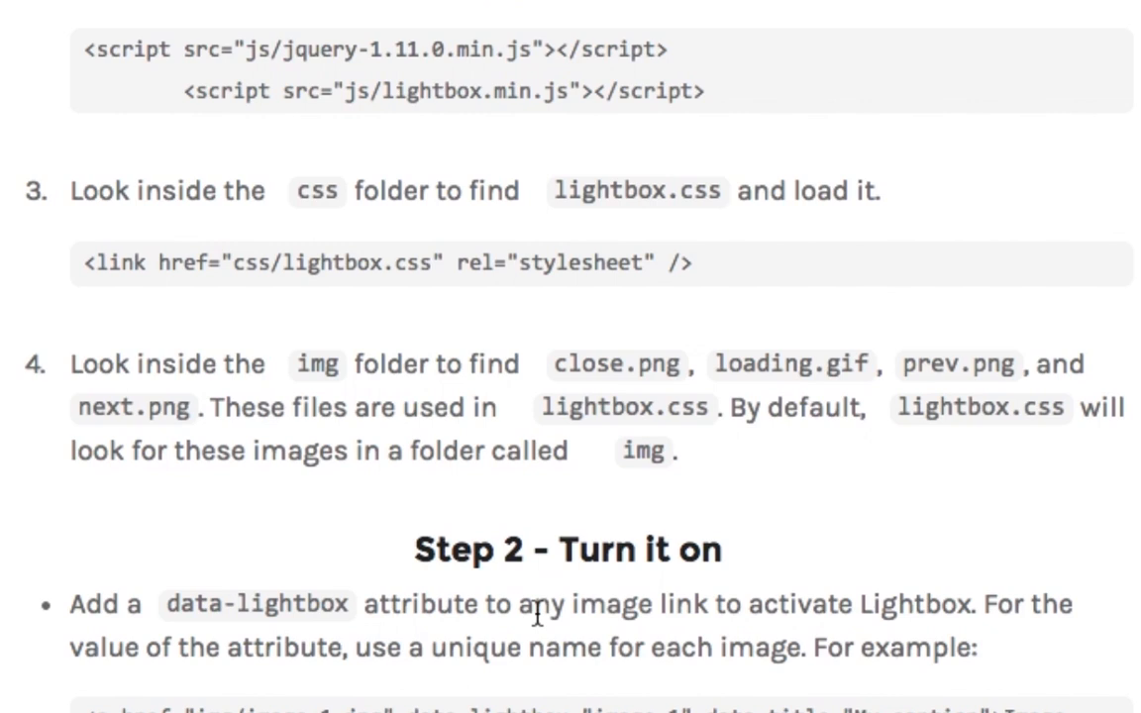
scroll("down", 3)
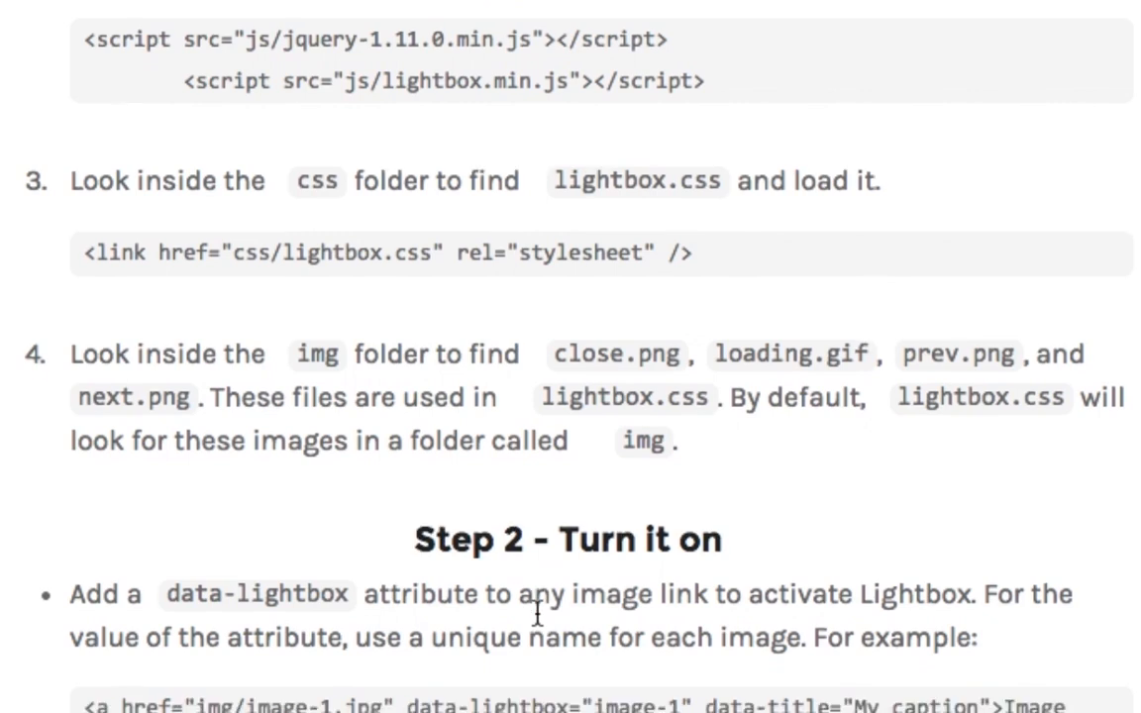
scroll("down", 3)
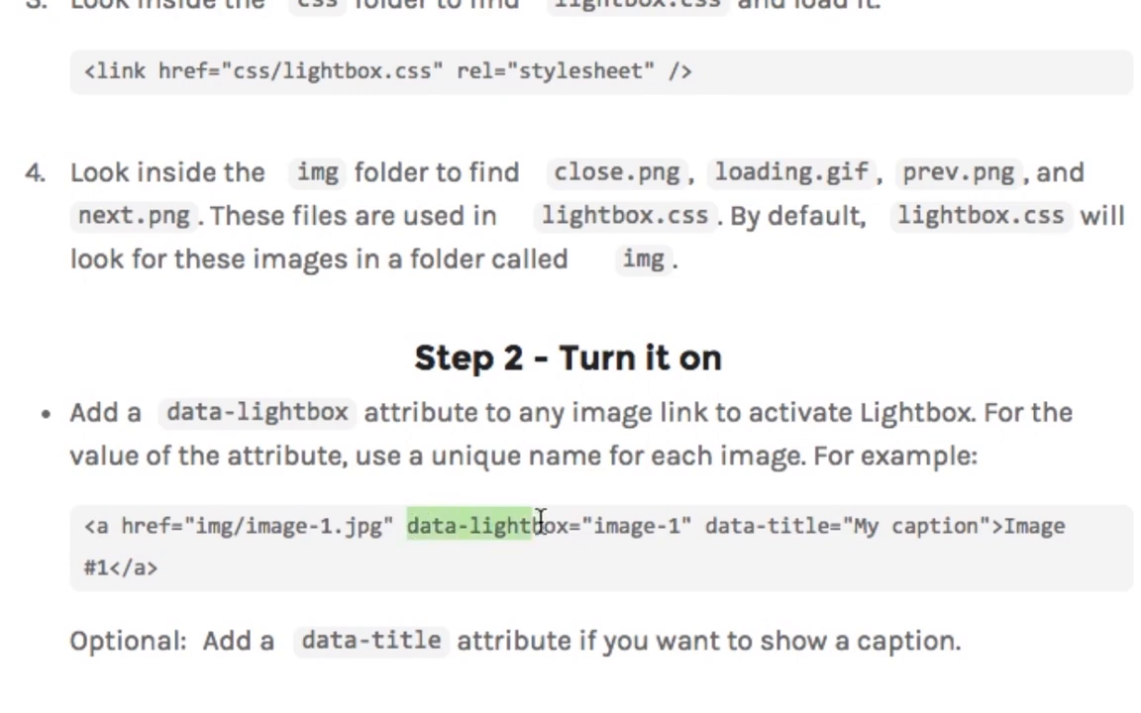
left_click_drag(539, 524, 693, 523)
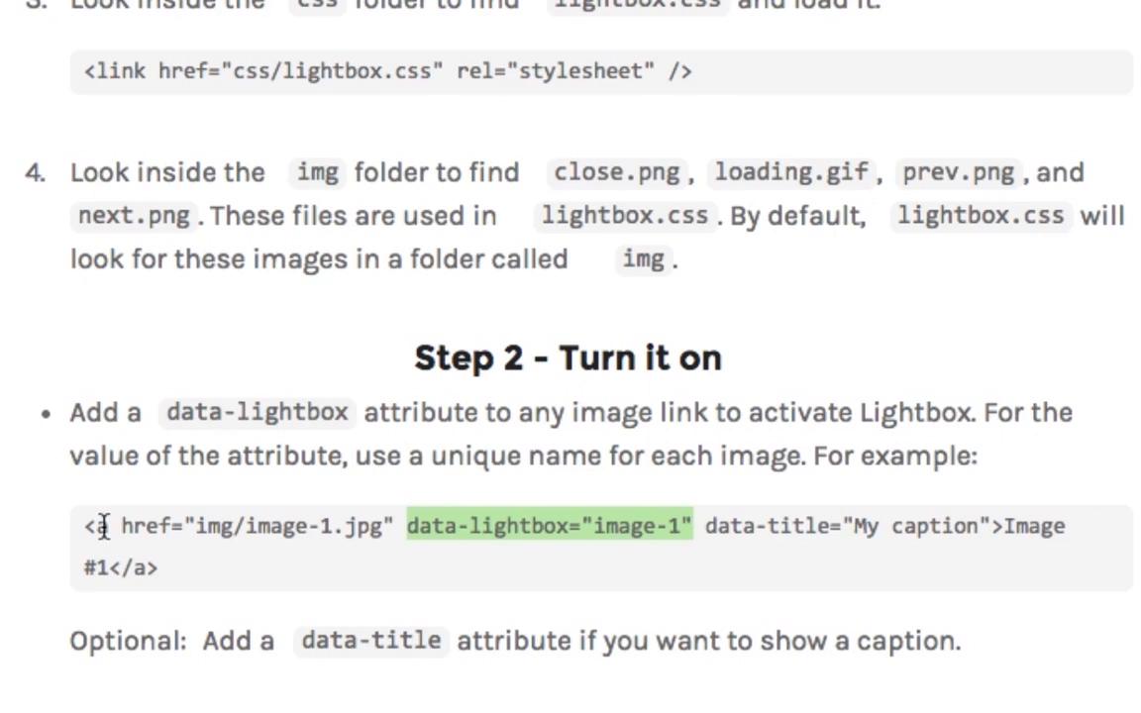
mouse_move(194, 529)
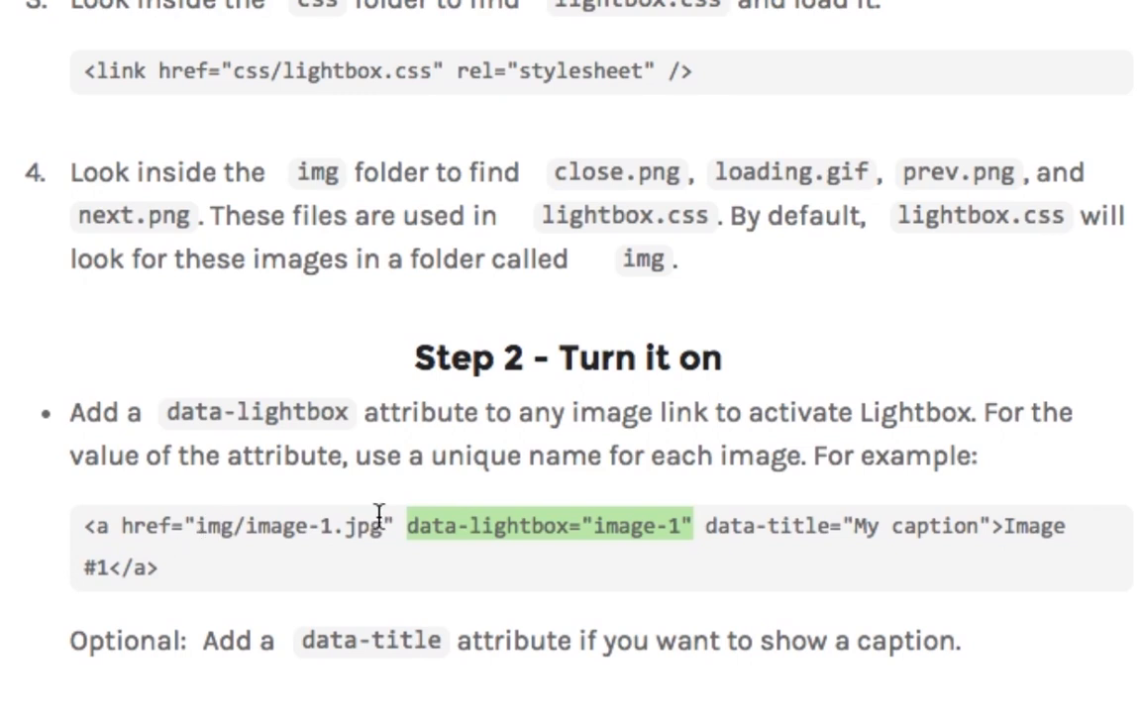
mouse_move(1026, 487)
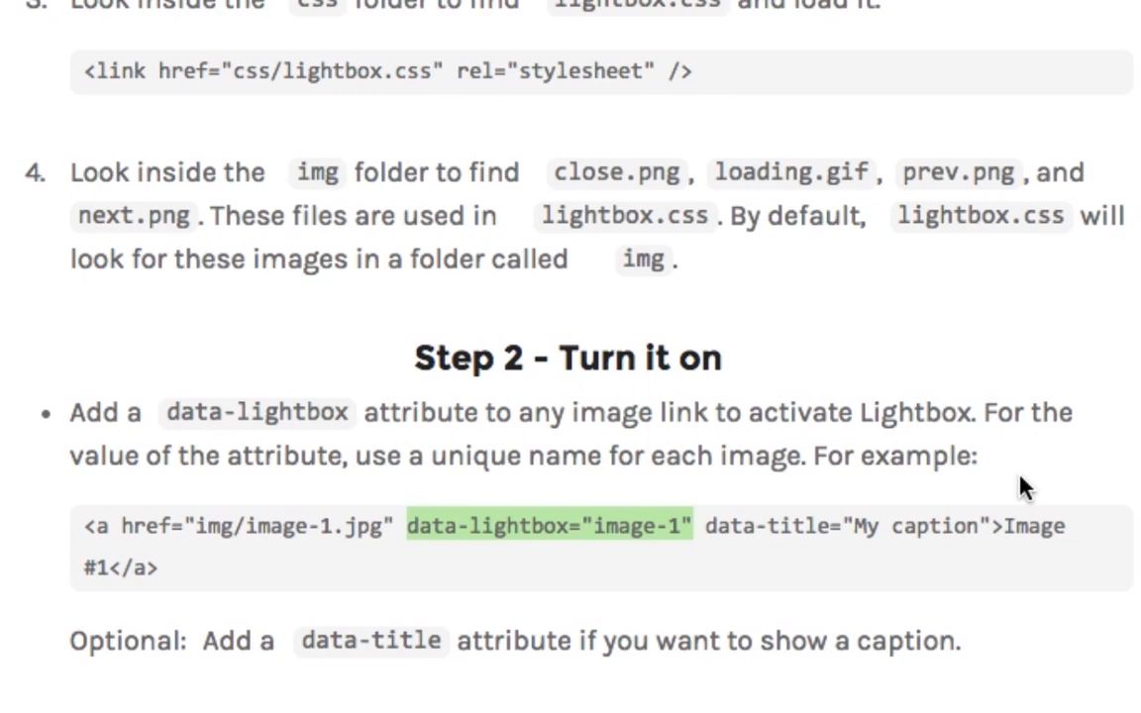
mouse_move(896, 585)
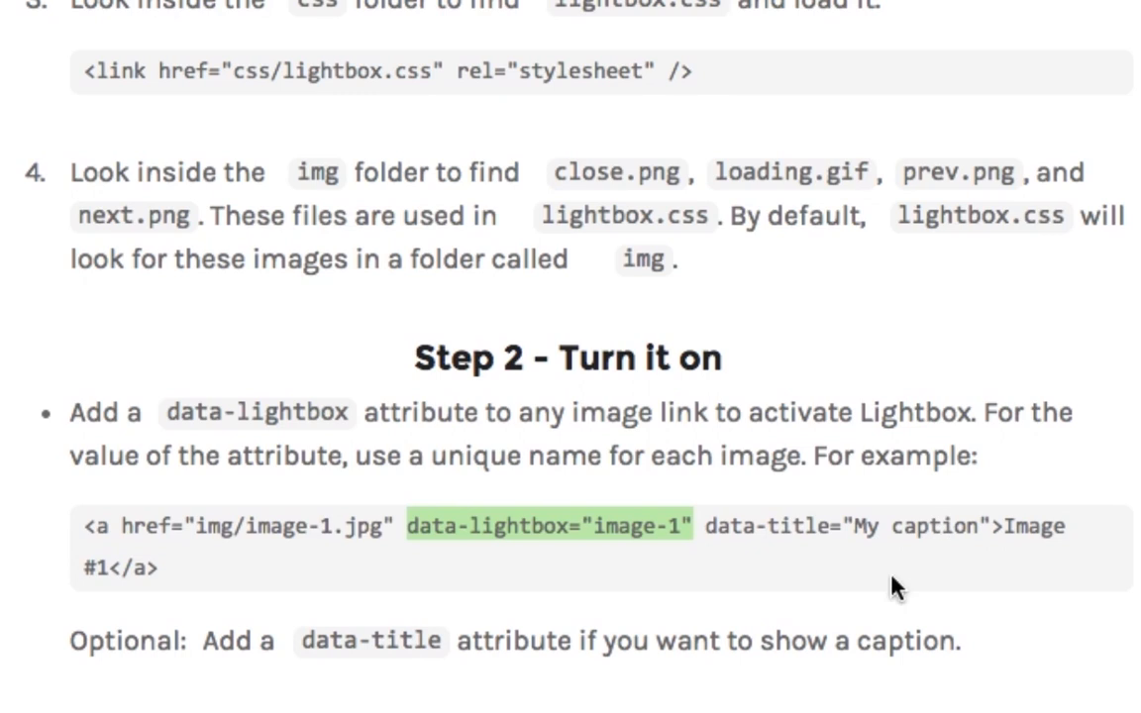
mouse_move(120, 523)
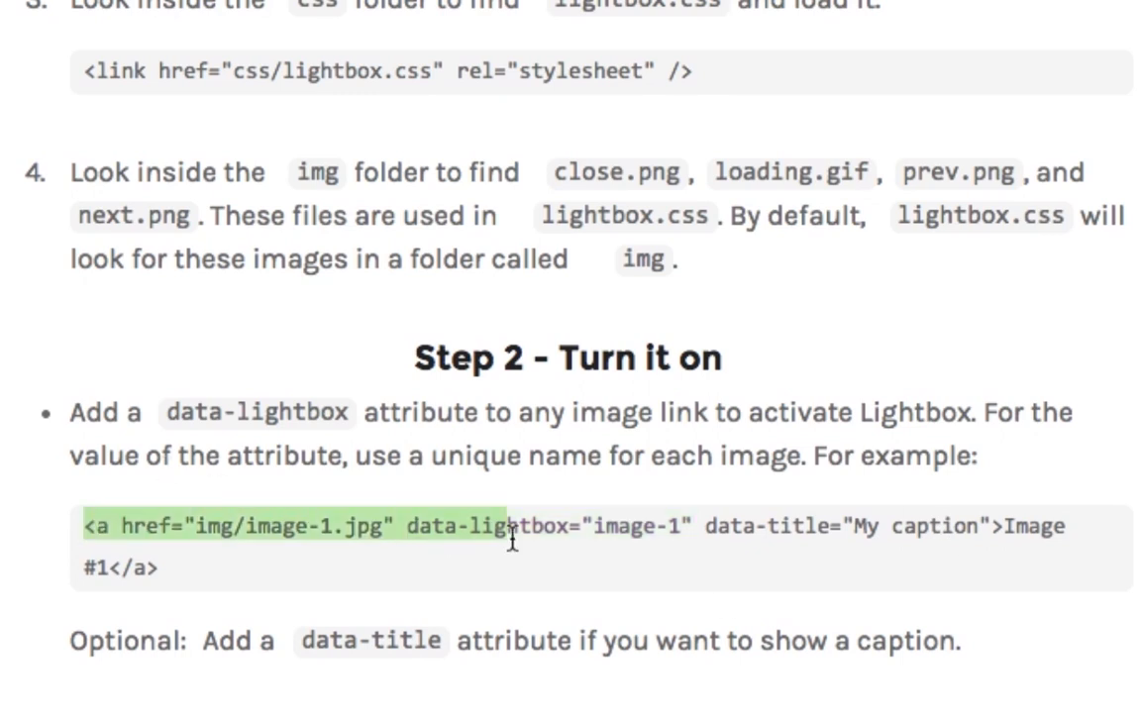
left_click_drag(515, 528, 1000, 527)
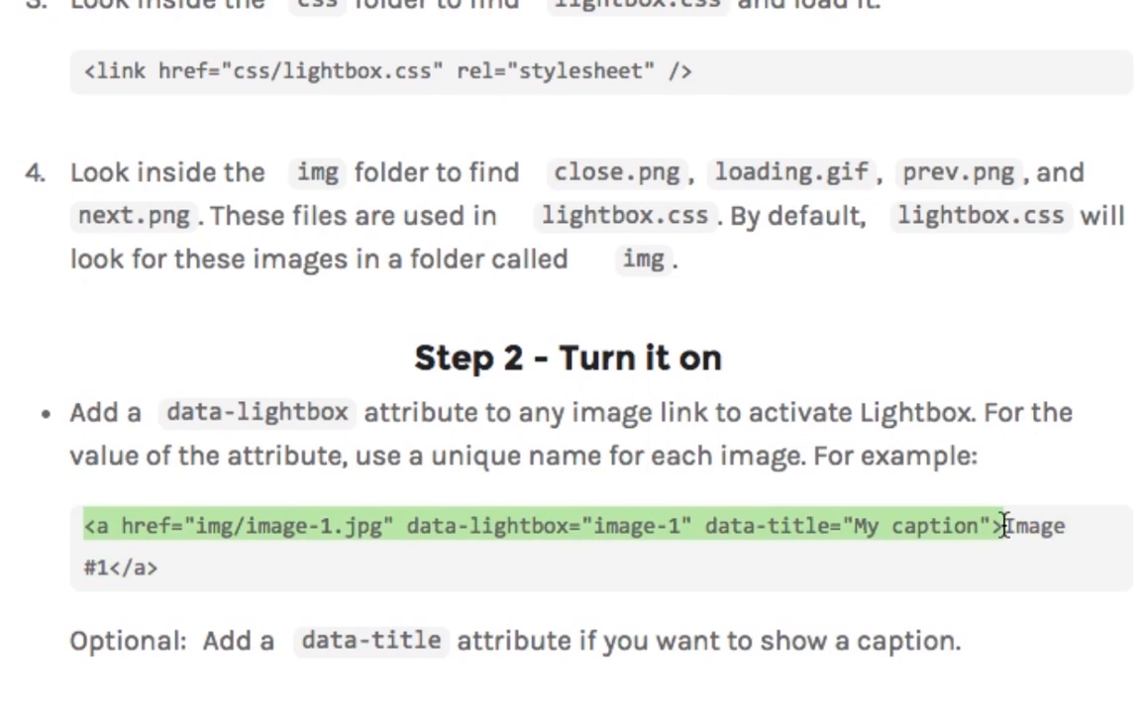
mouse_move(245, 555)
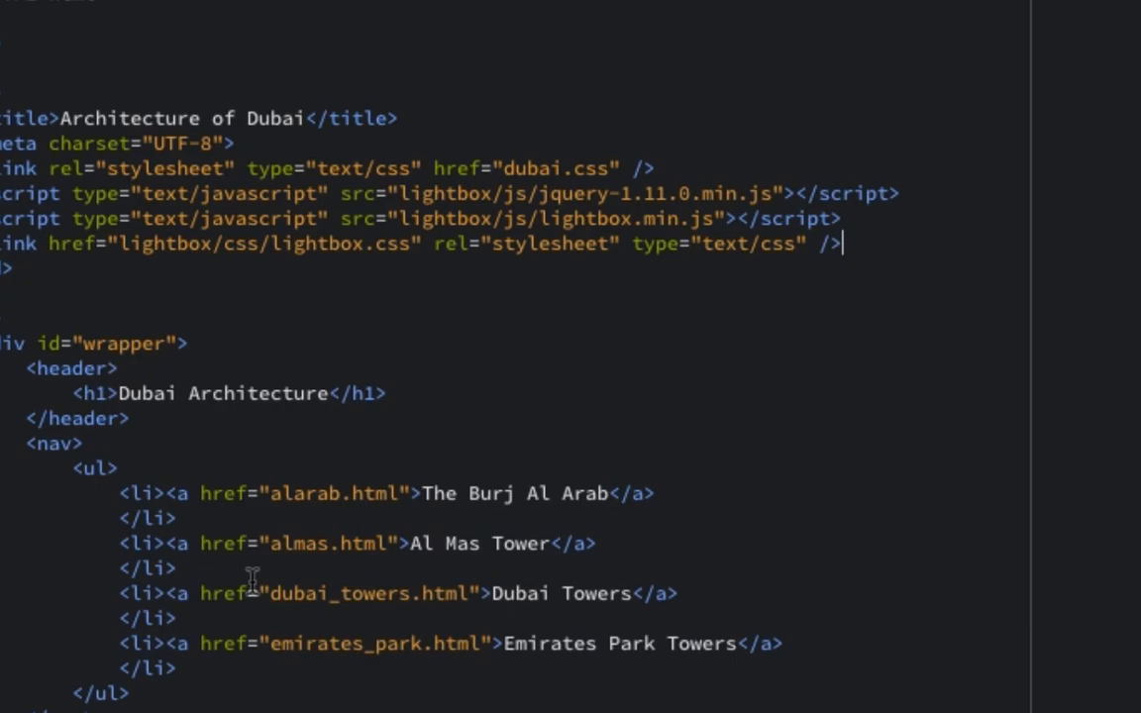
Paste the sample <a> tag with data-lightbox and data-title before the Burj Al Arab img and empty its img/image-1.jpg href.
scroll("down", 3)
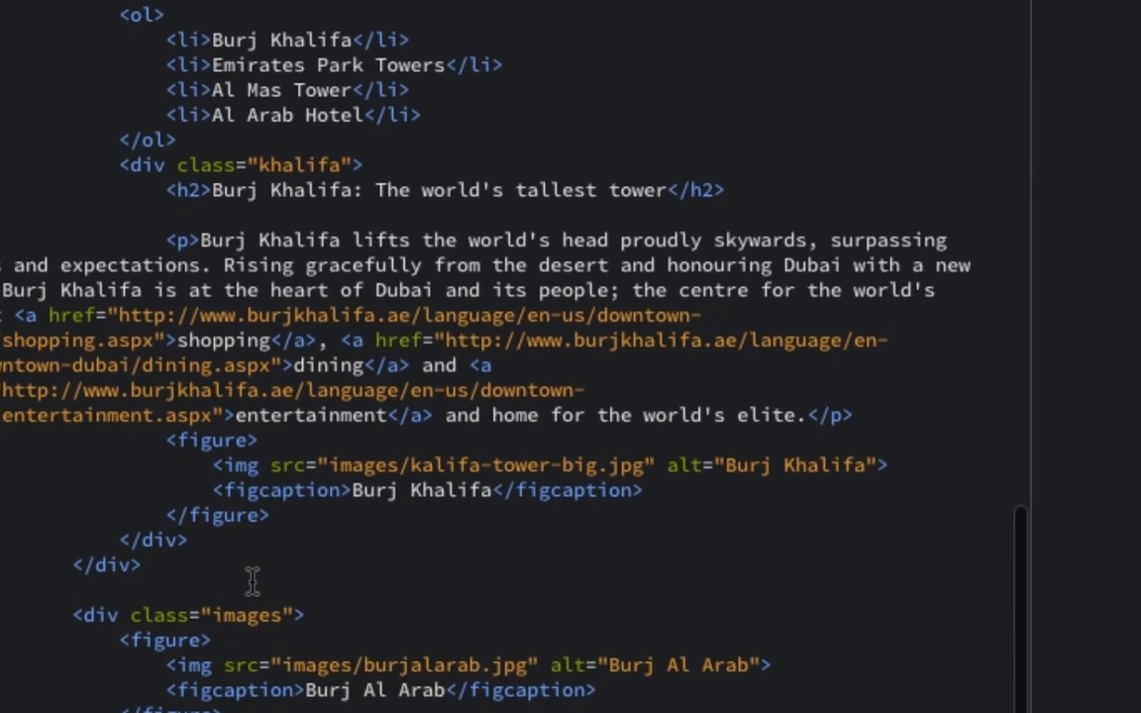
scroll("down", 3)
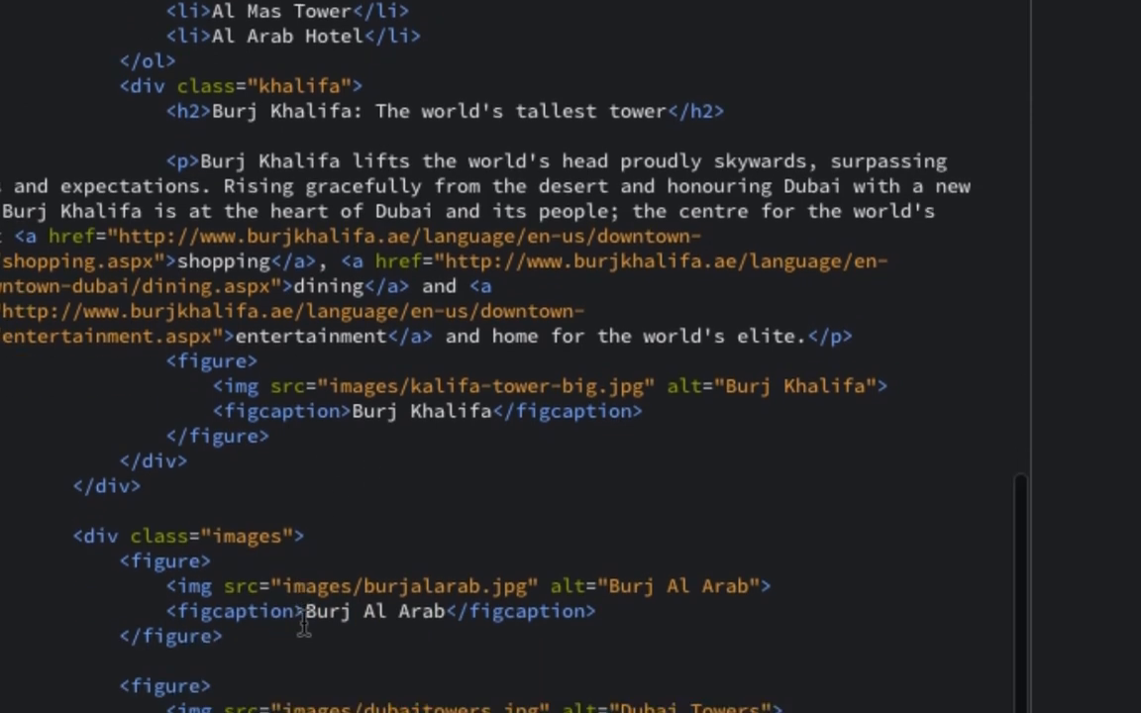
scroll("down", 3)
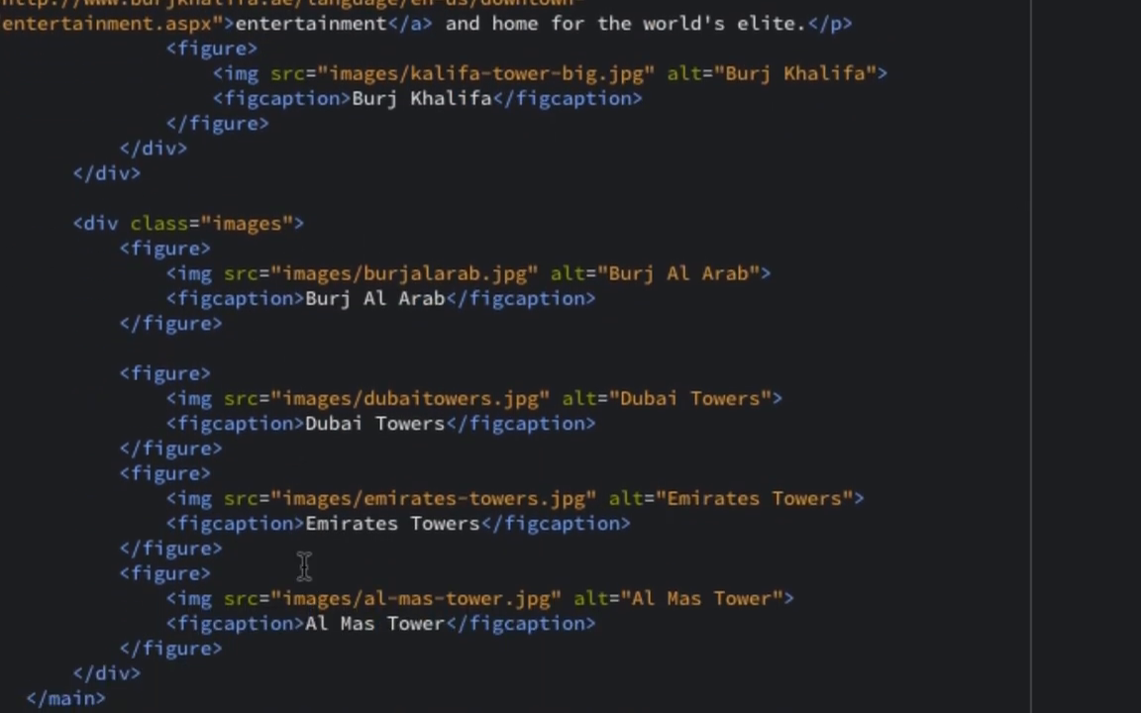
scroll("down", 3)
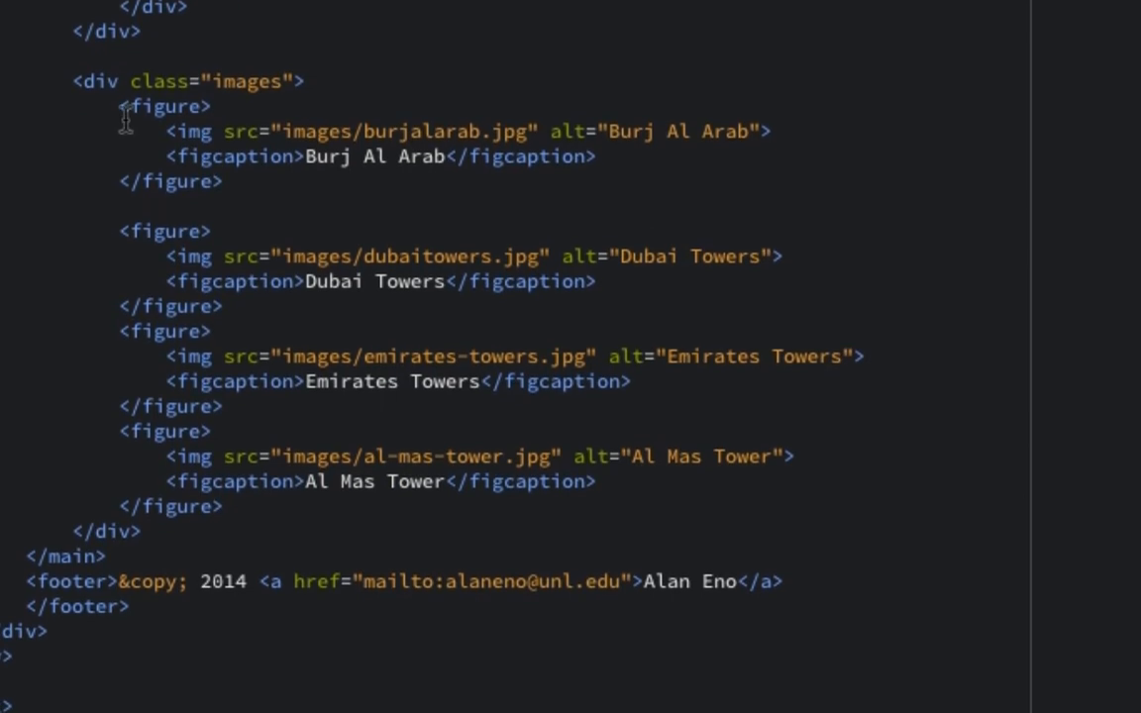
mouse_move(328, 121)
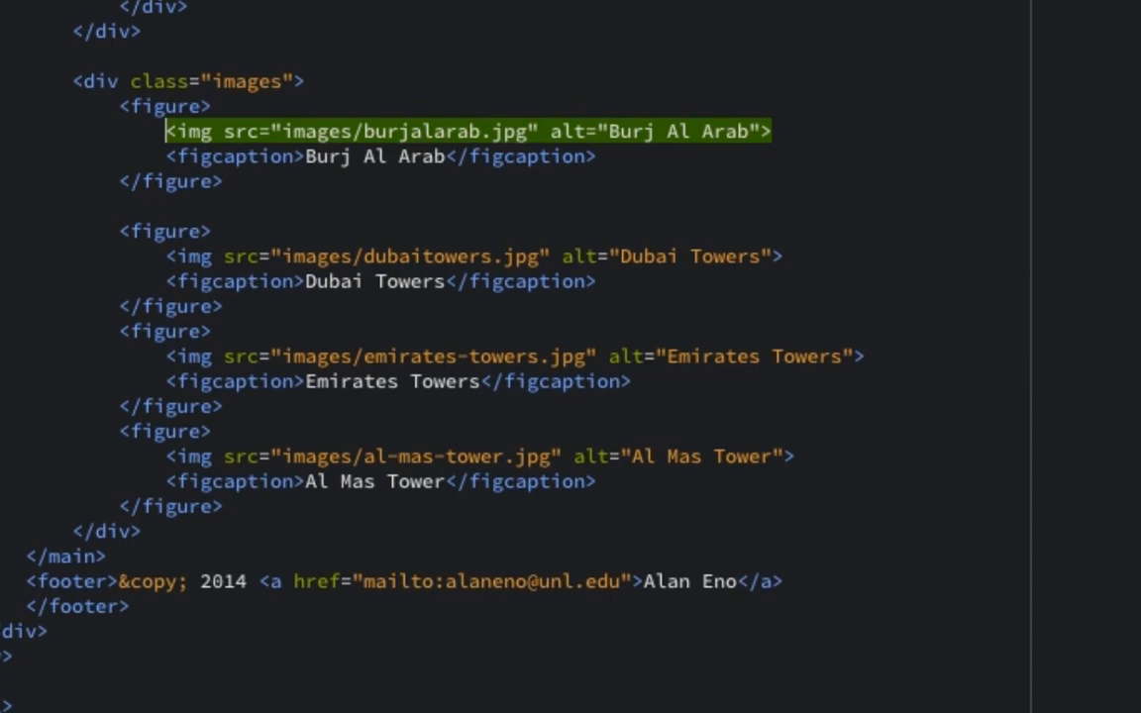
type("<a href=\"img/image-1.jpg\" data-lightbox=\"image-1\" data-title=\"My")
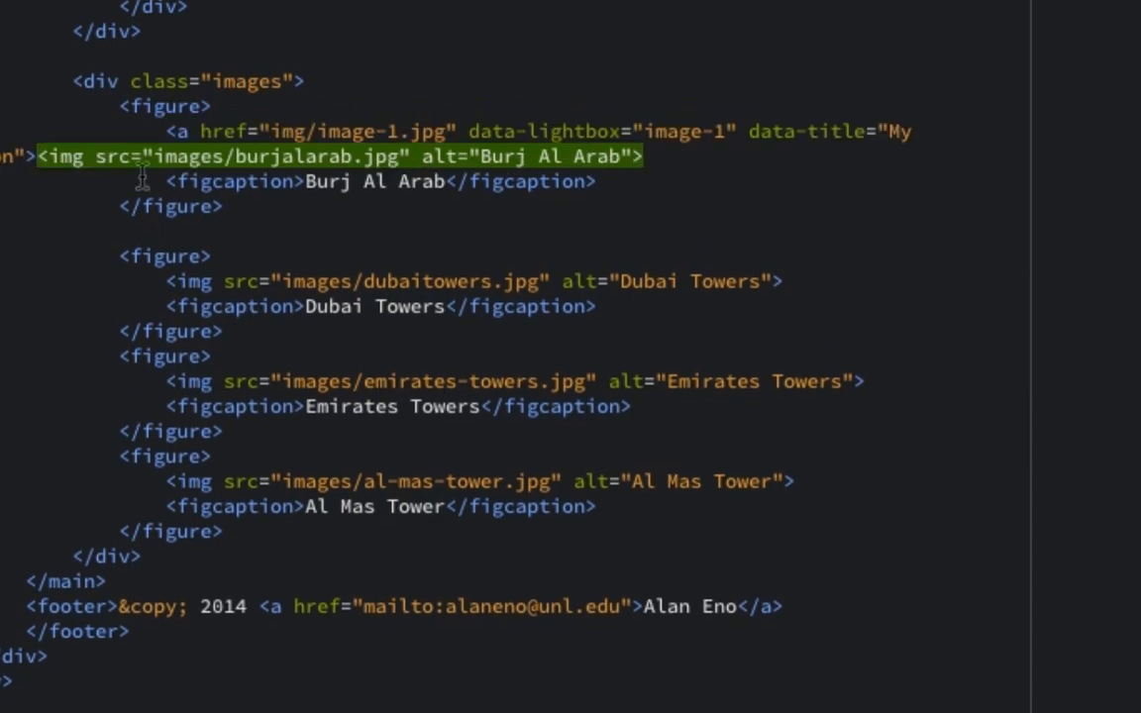
mouse_move(268, 174)
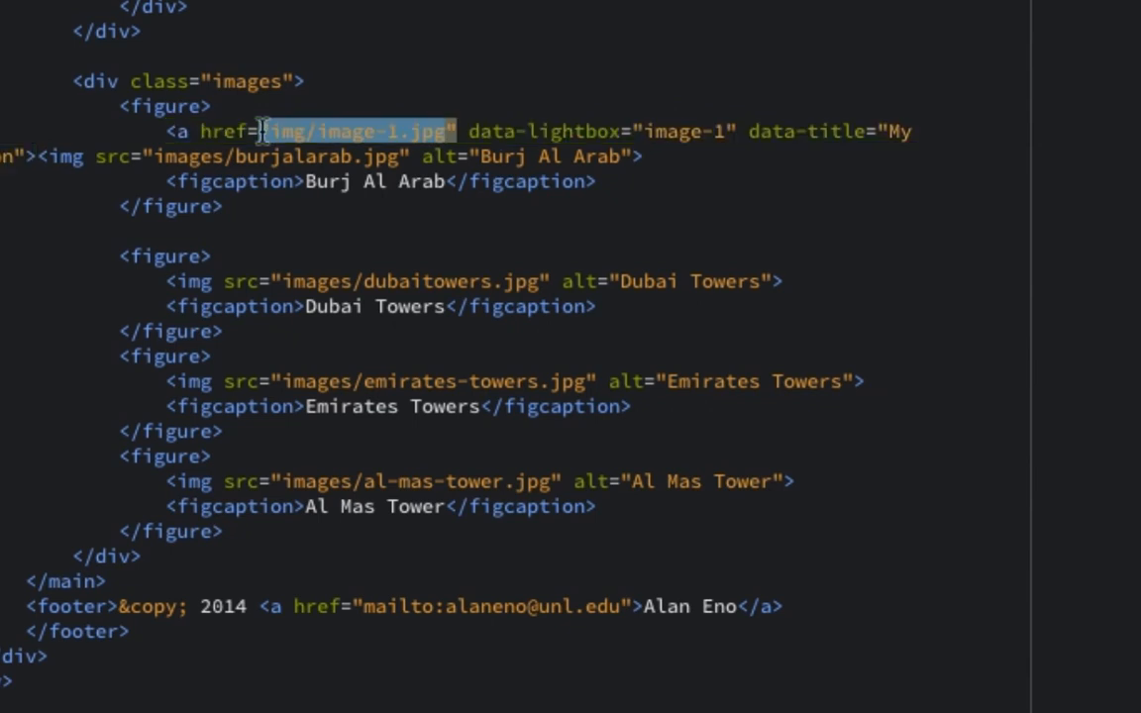
key("Delete")
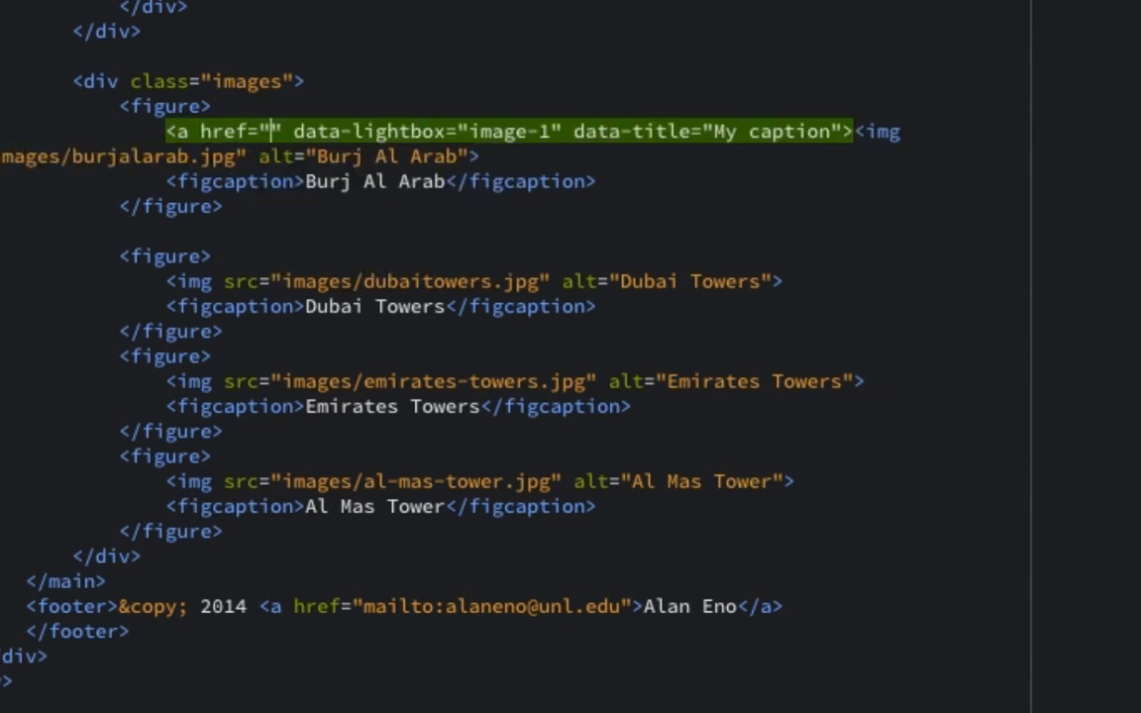
key("cmd+tab")
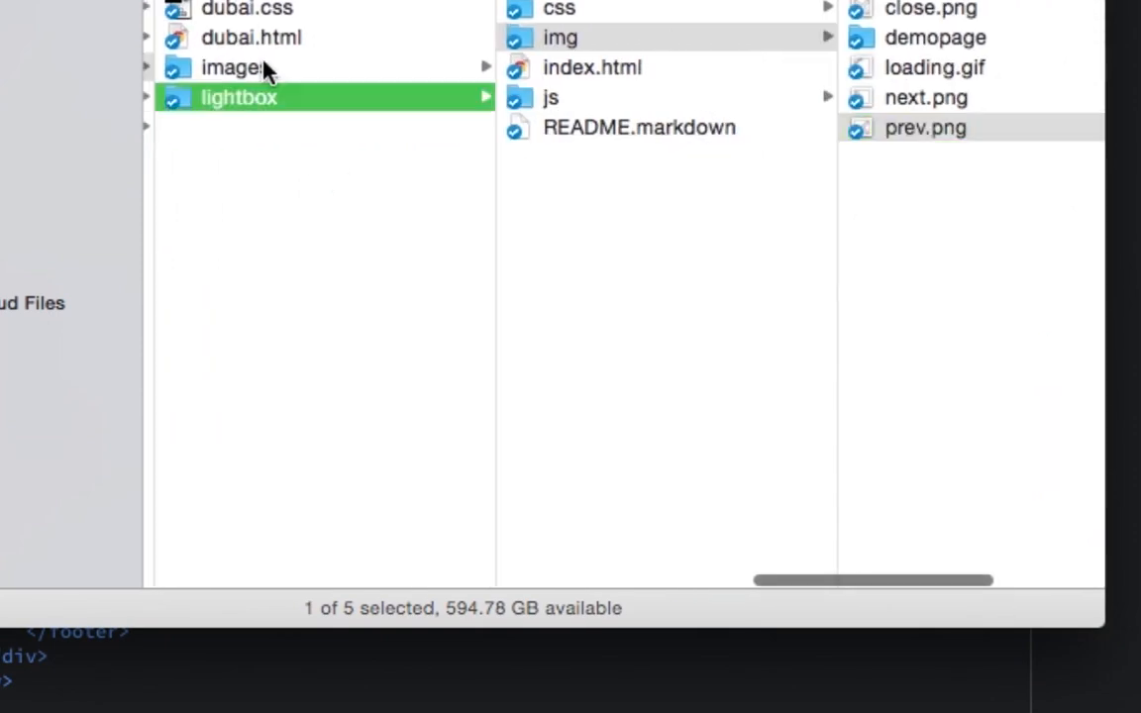
Fill the empty href with images/al-arab1.jpg via code hints and select the placeholder caption.
left_click(234, 68)
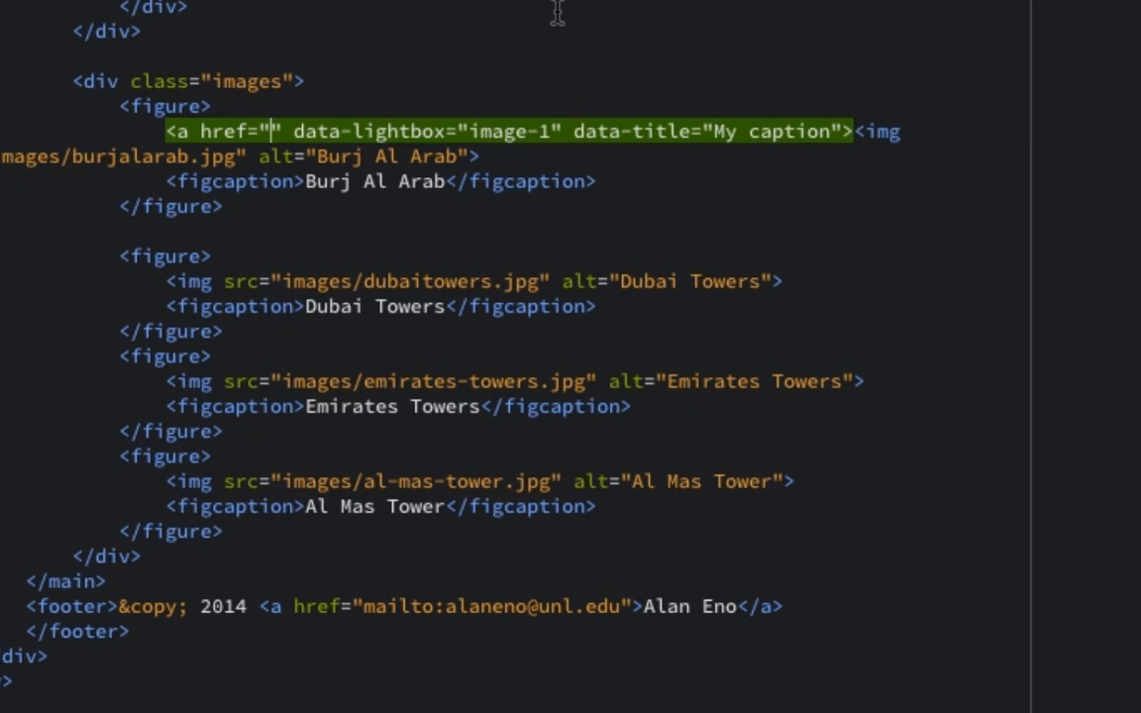
type("images")
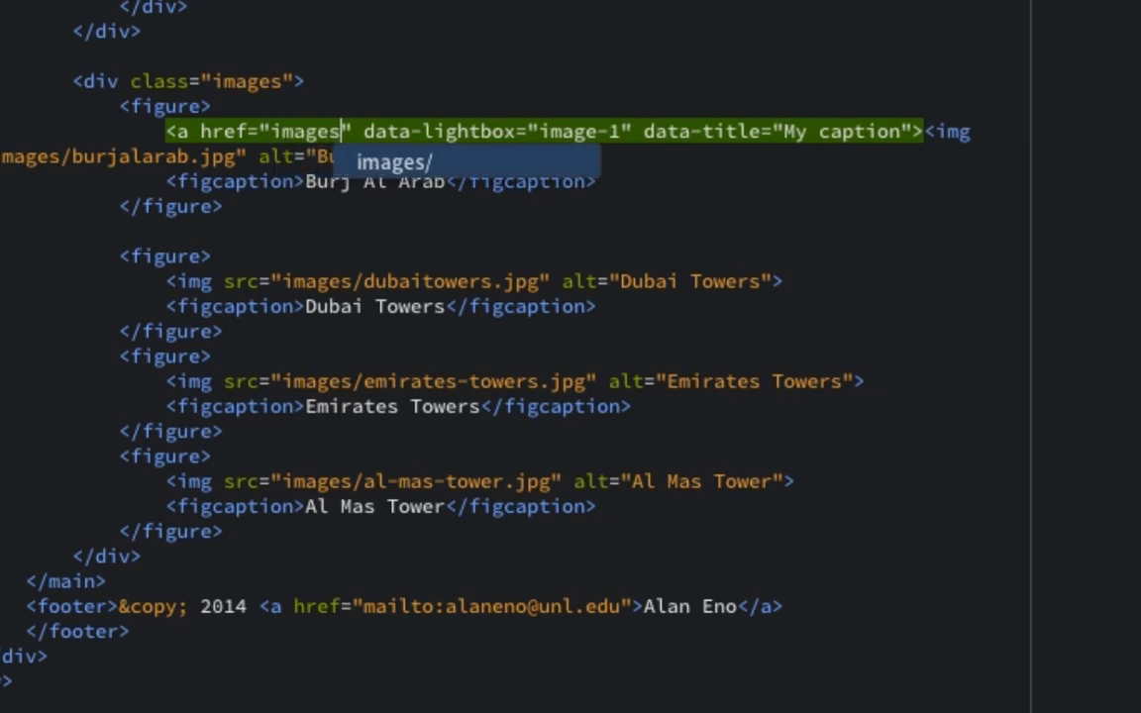
type("/ala")
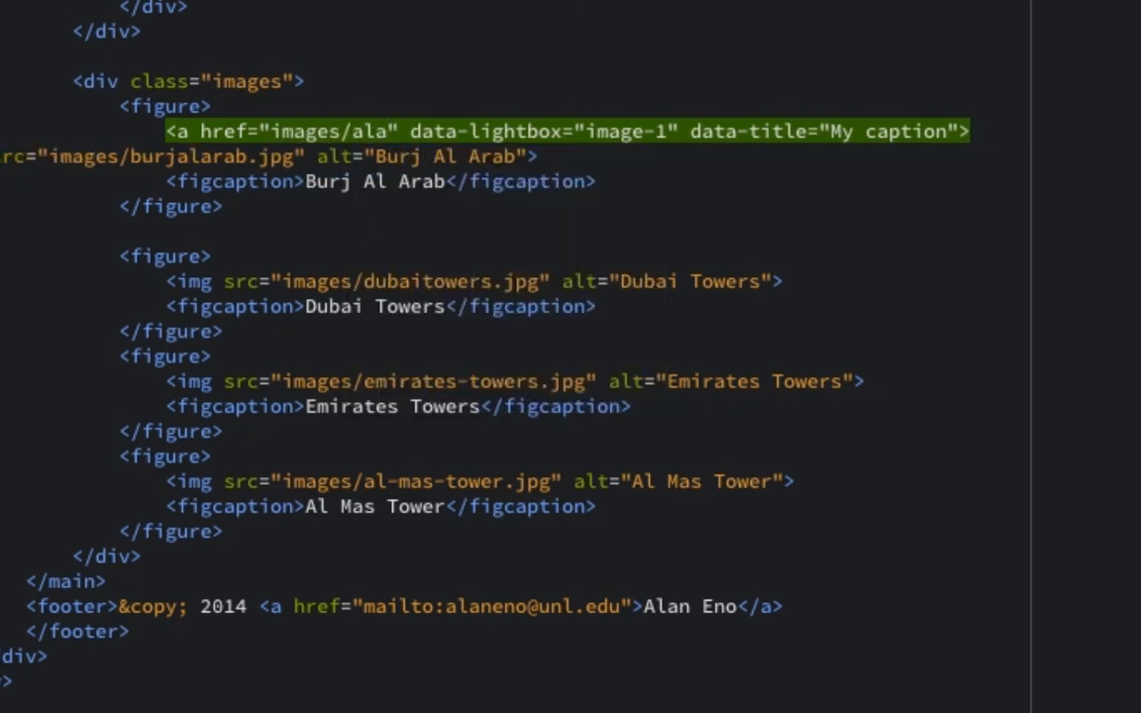
key("Backspace")
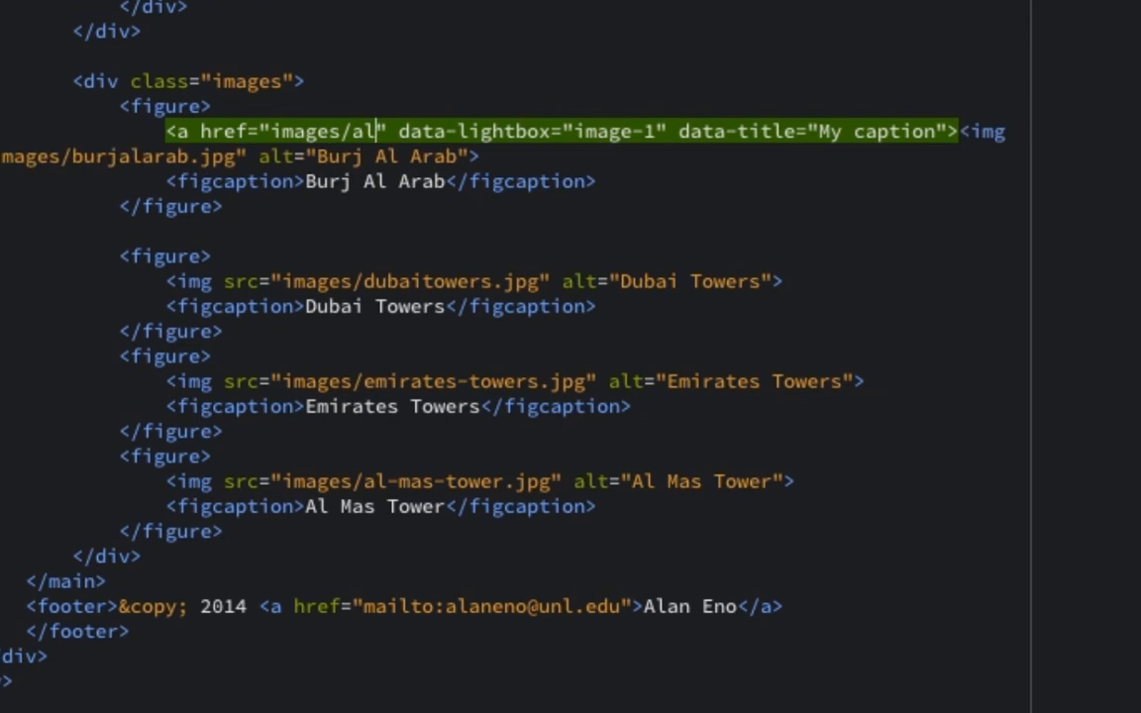
type("-")
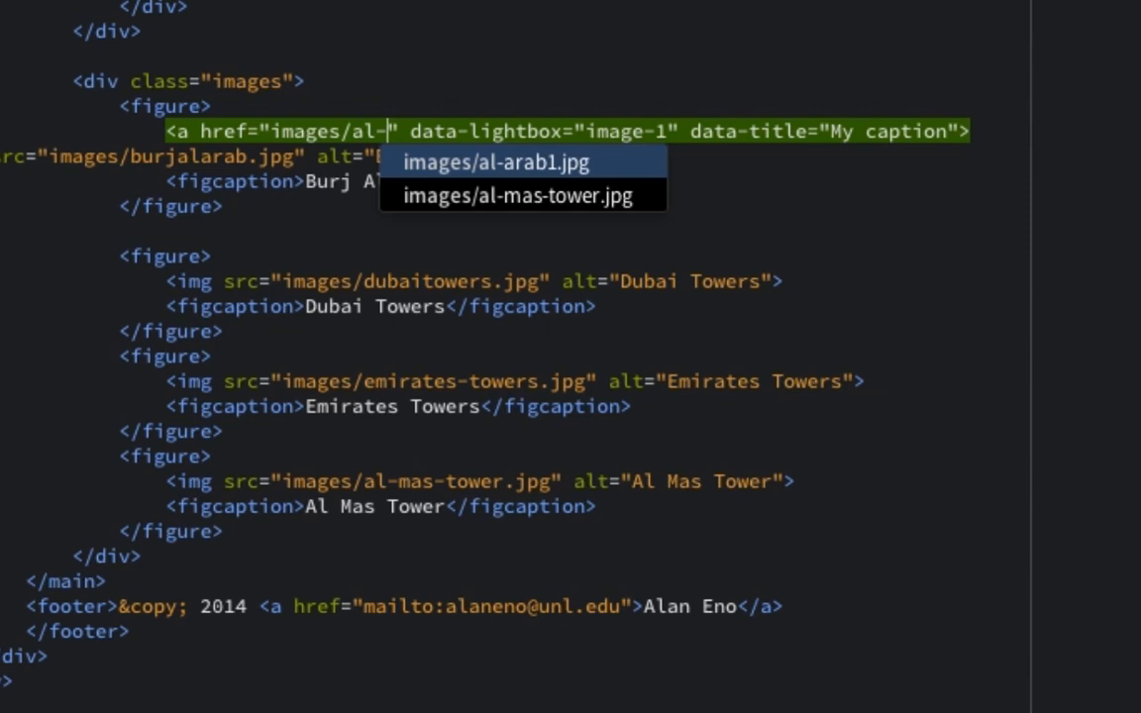
left_click(499, 163)
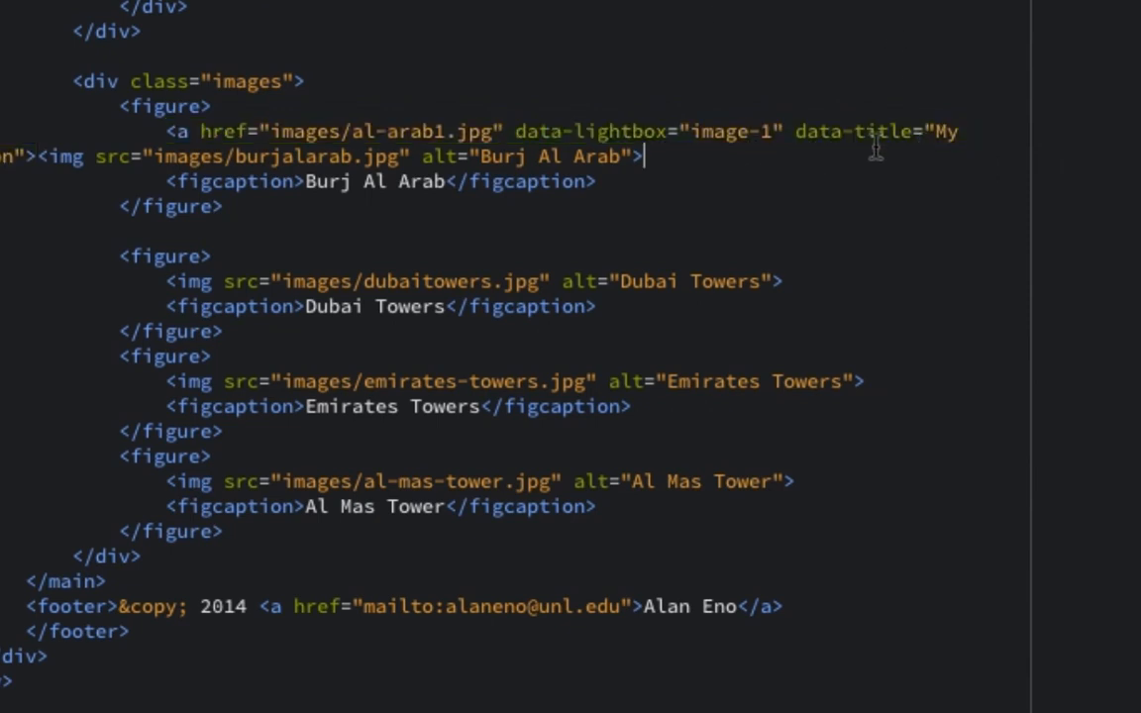
double_click(738, 131)
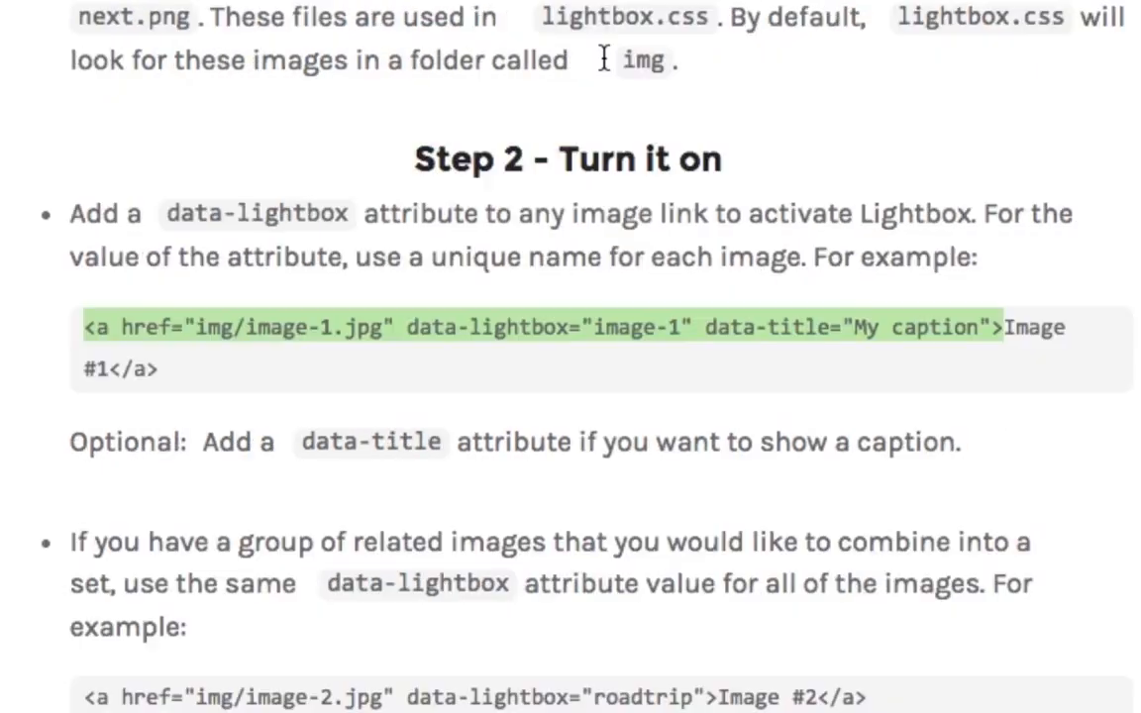
Review Step 2 on the Lightbox2 page and view a single example image enlarged, then closed.
scroll("down", 3)
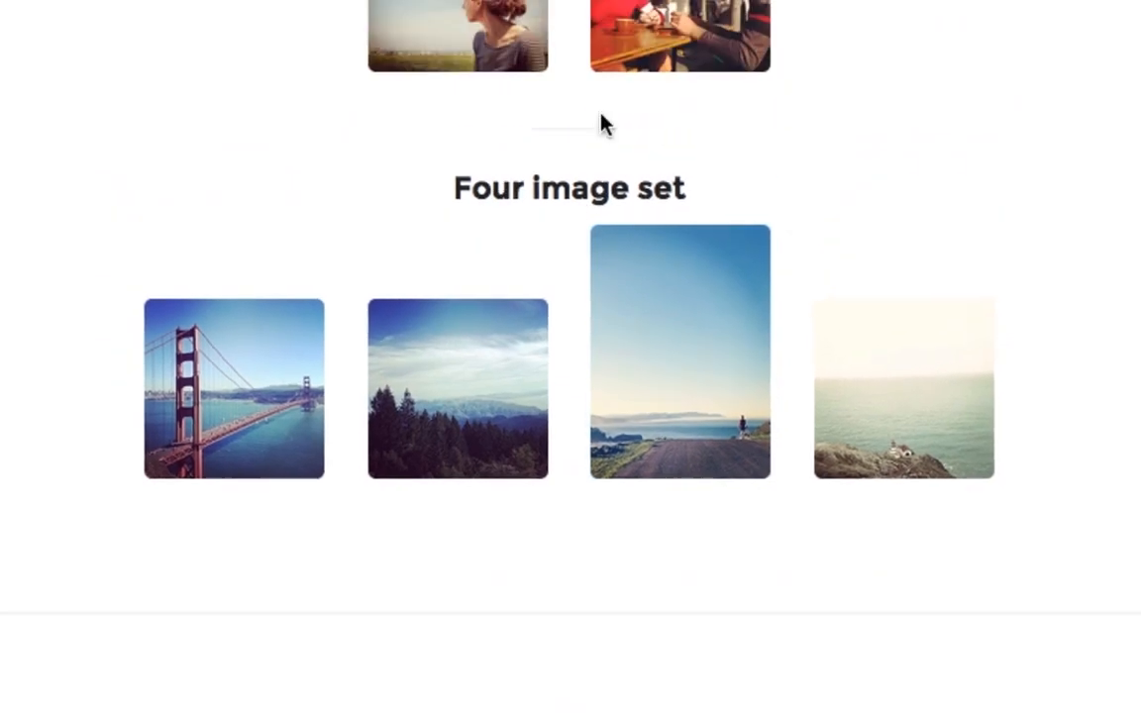
scroll("down", 3)
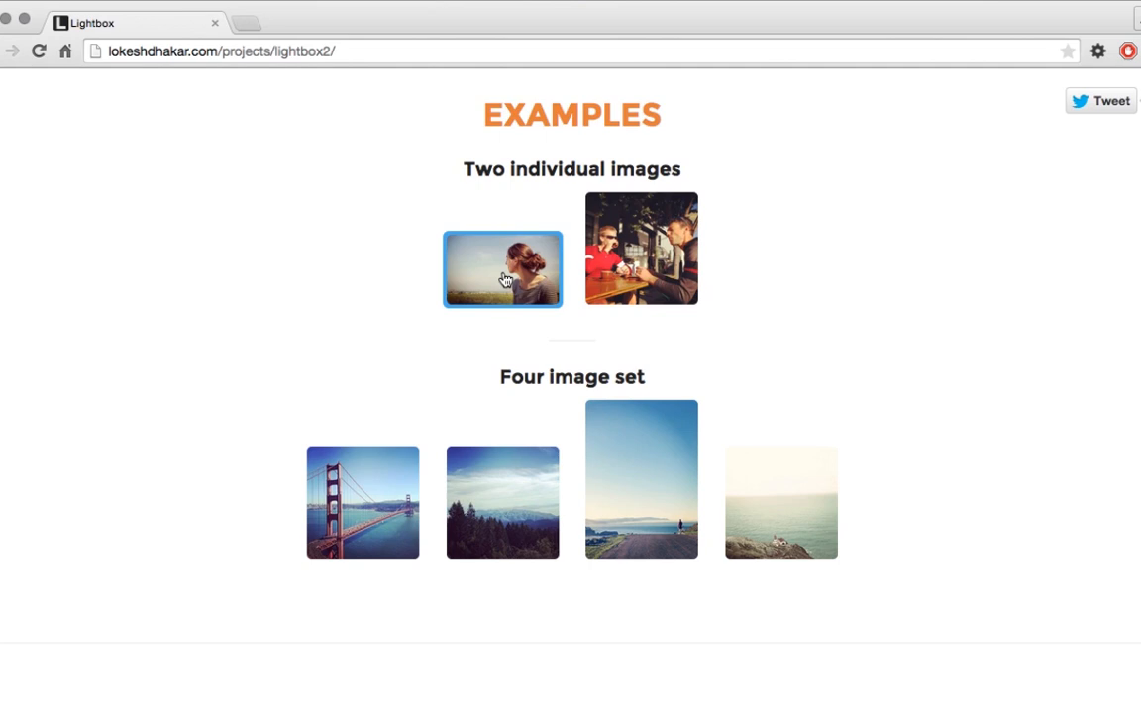
left_click(504, 269)
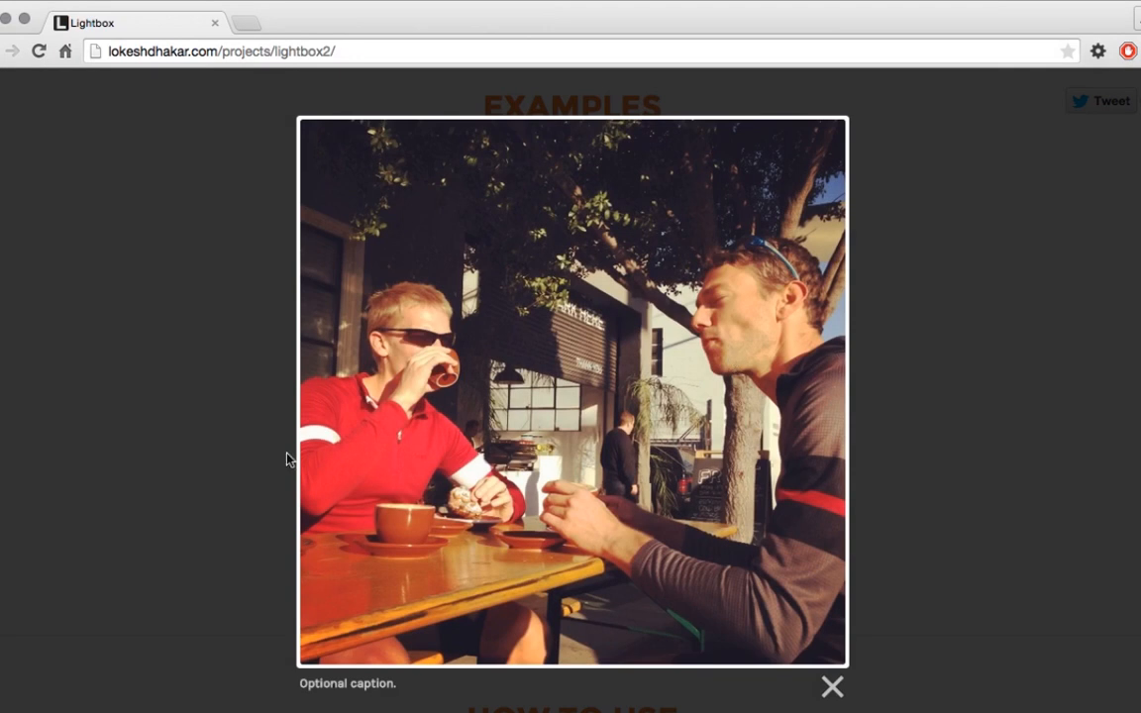
left_click(832, 685)
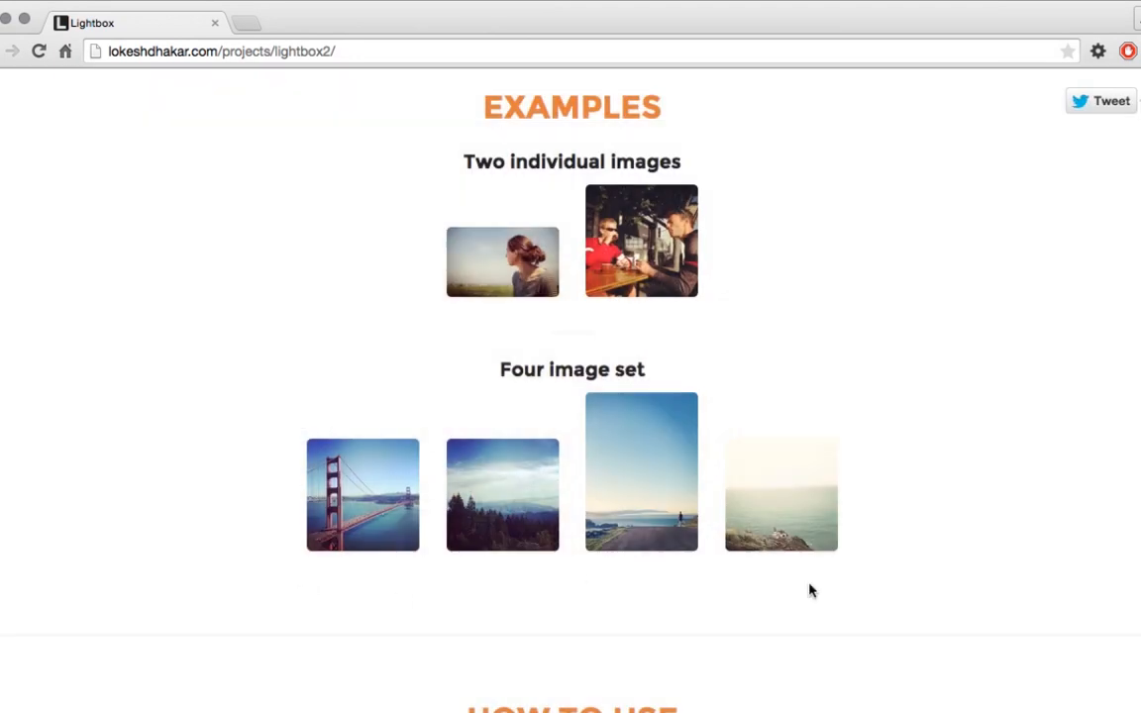
mouse_move(841, 624)
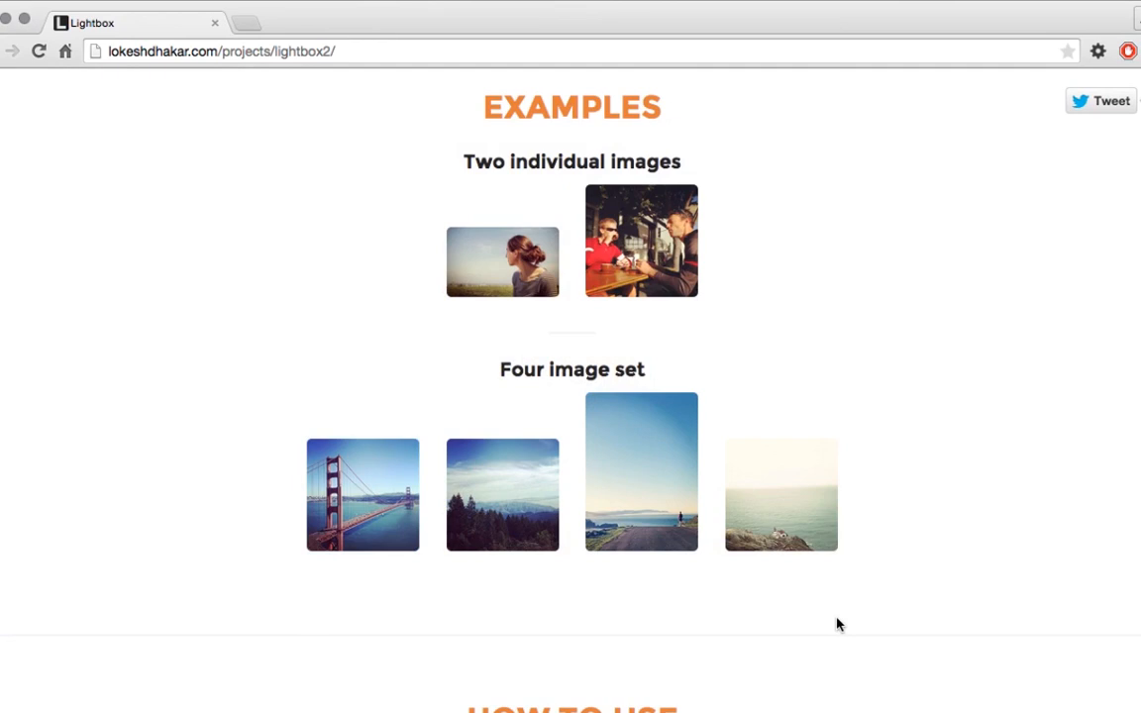
Step through the four-image example set from the first picture to the fourth.
left_click(361, 495)
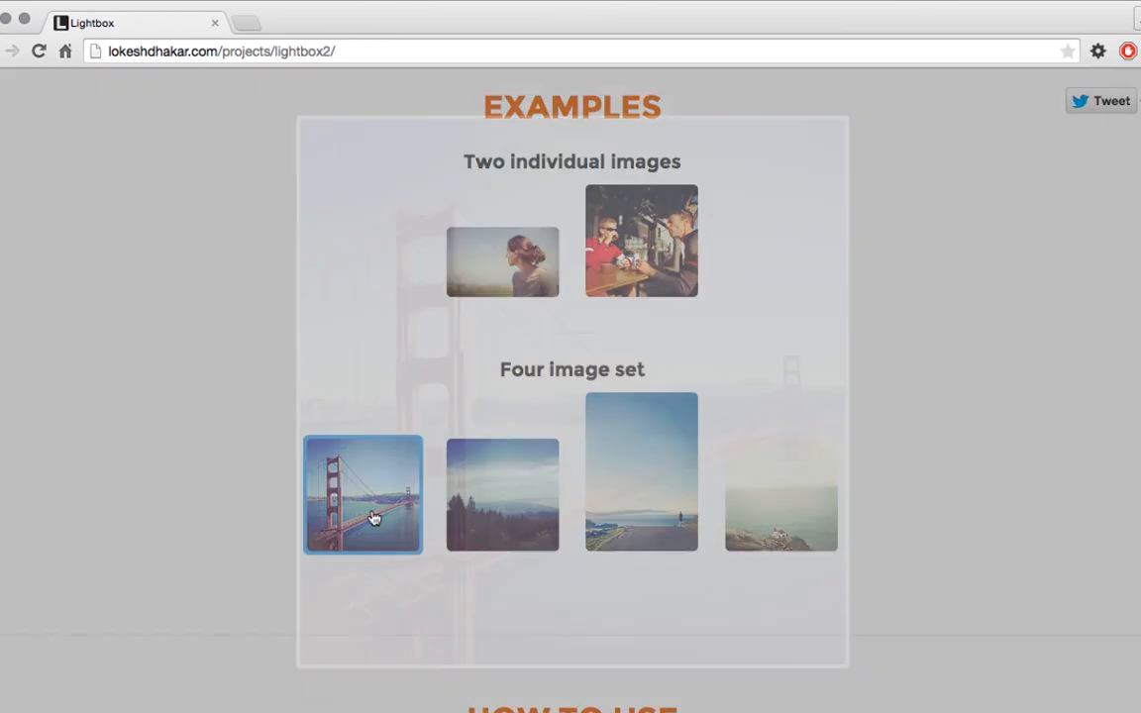
left_click(363, 495)
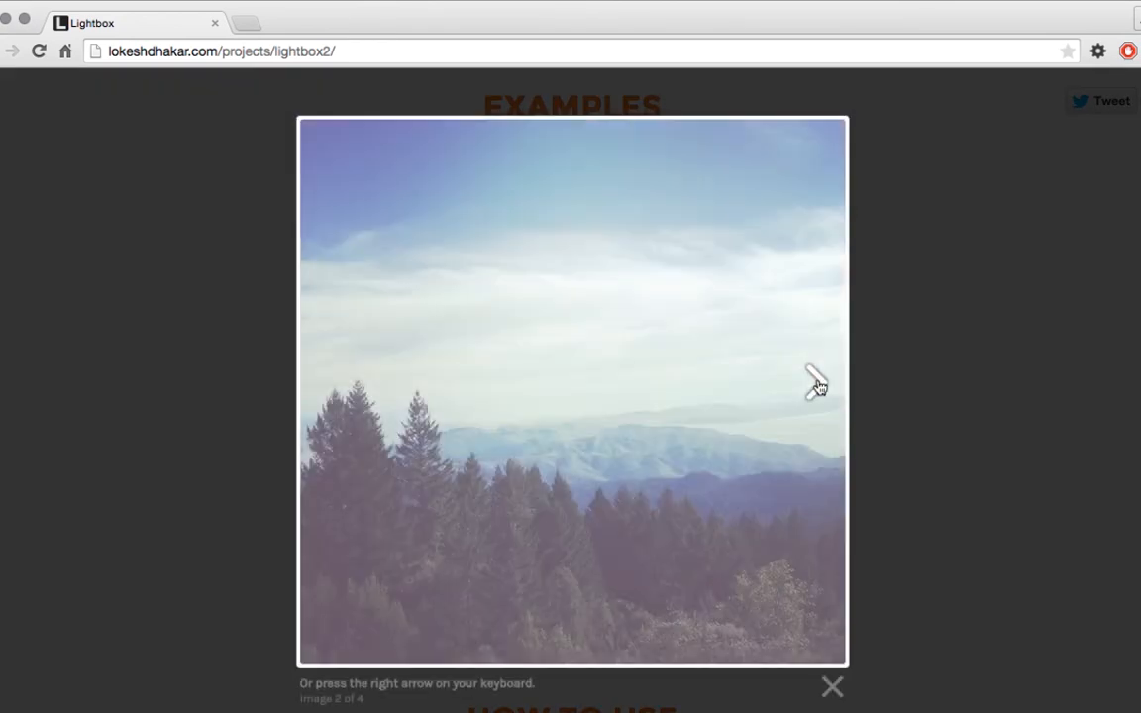
left_click(814, 386)
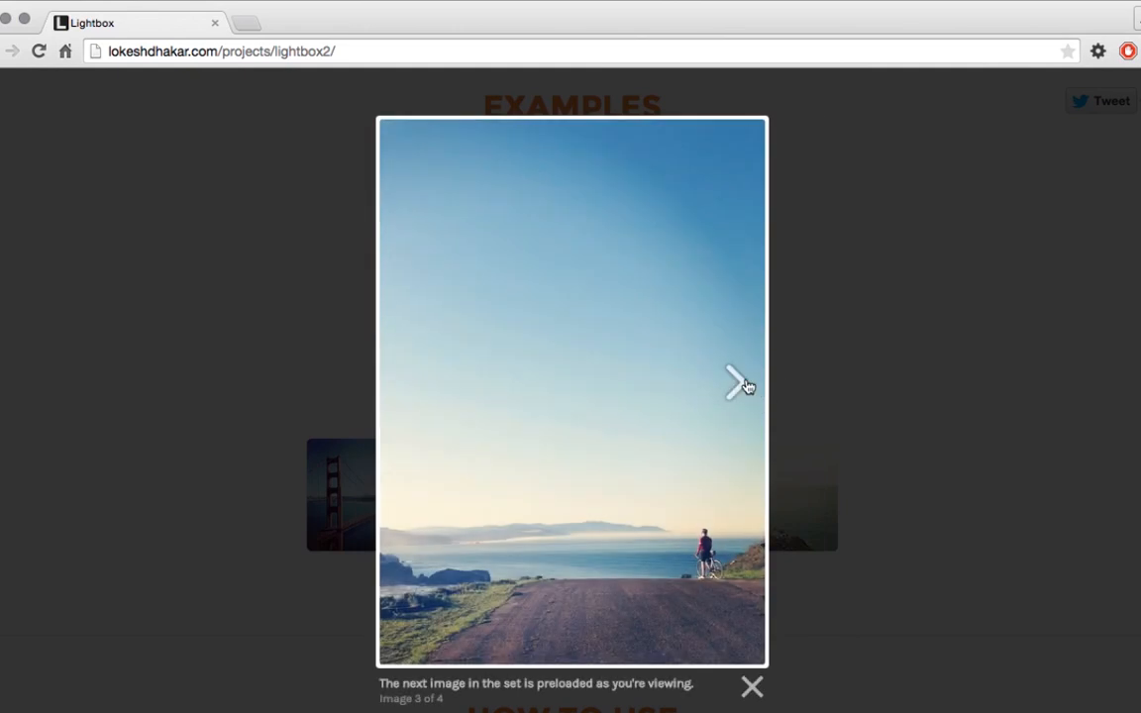
left_click(737, 384)
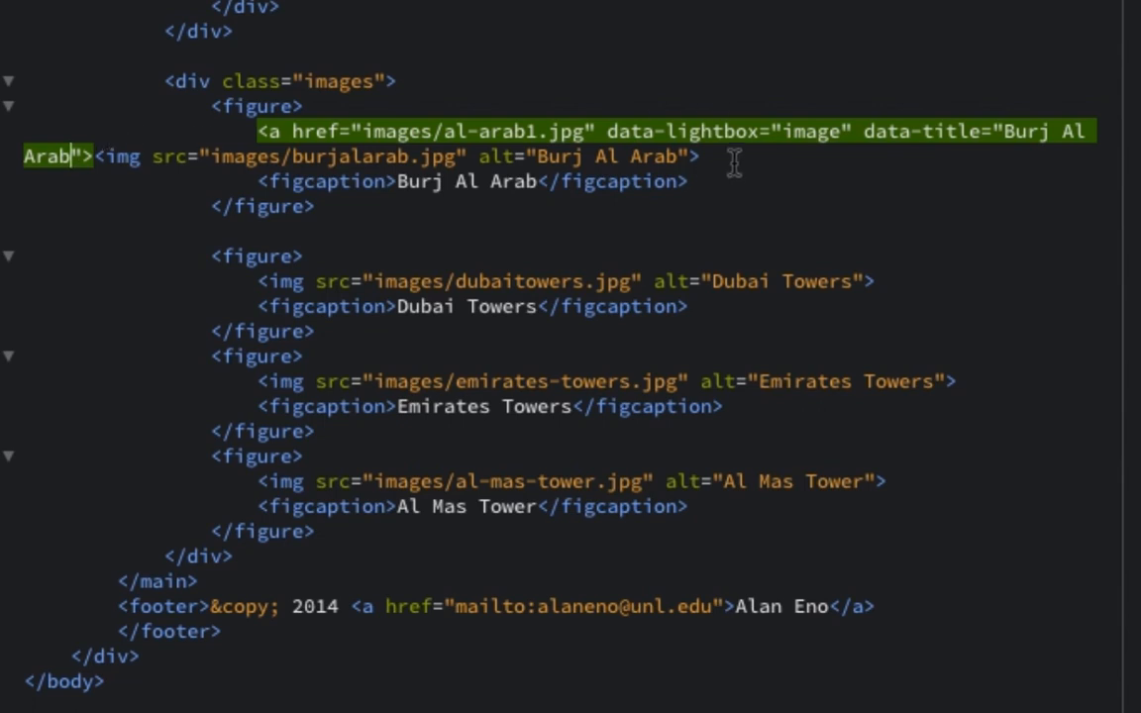
Close the Burj Al Arab anchor with </a> after setting data-lightbox image and the Burj Al Arab caption.
type("</a>")
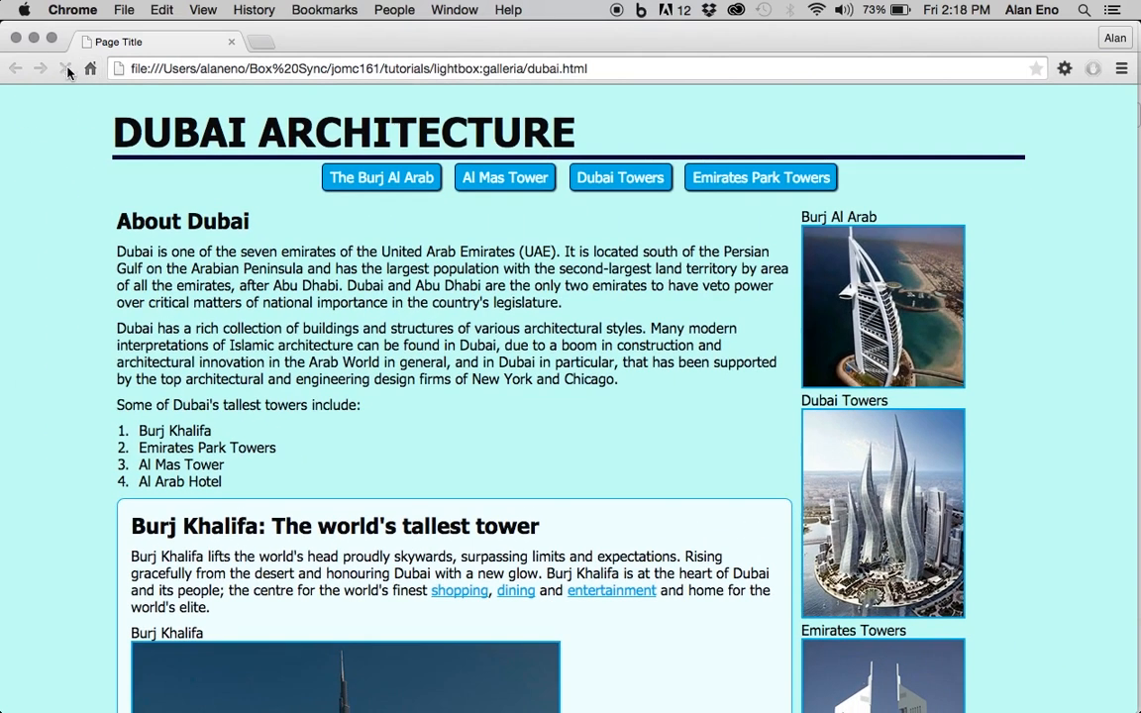
left_click(63, 68)
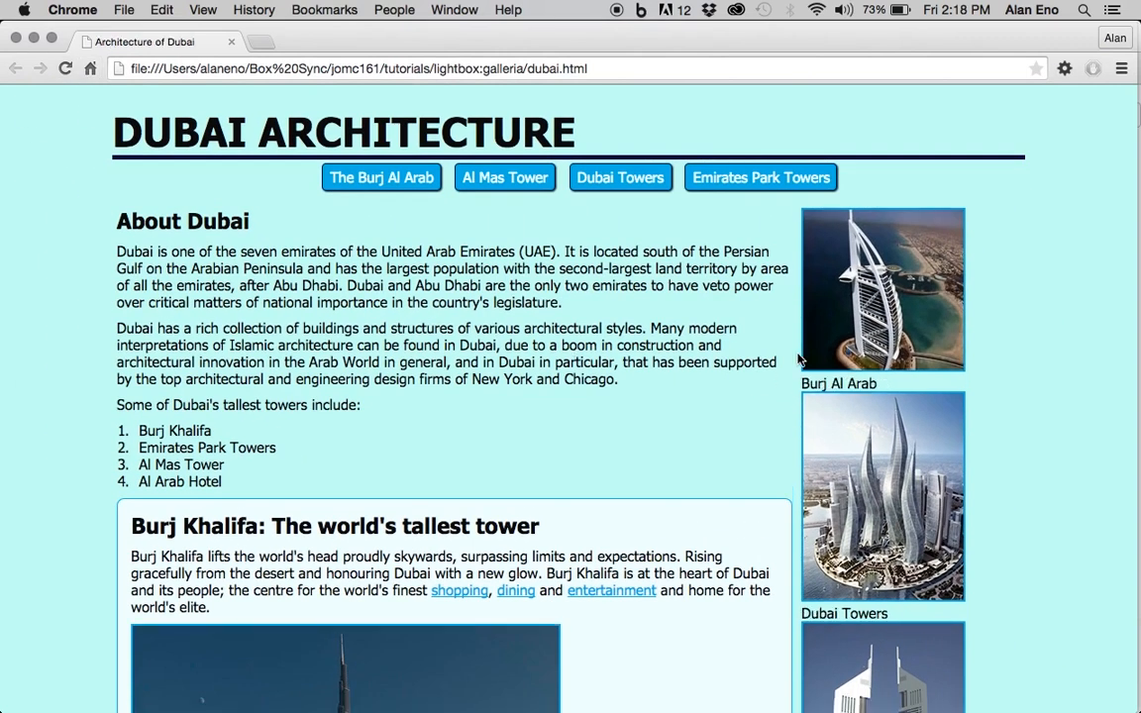
mouse_move(820, 305)
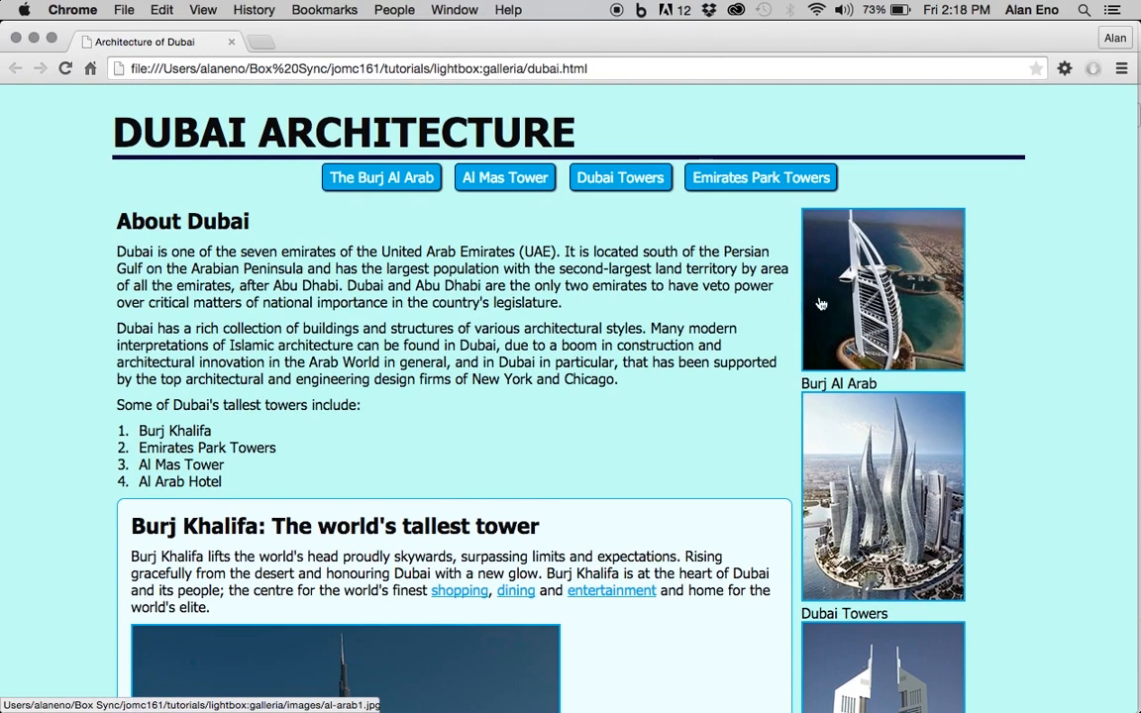
mouse_move(983, 305)
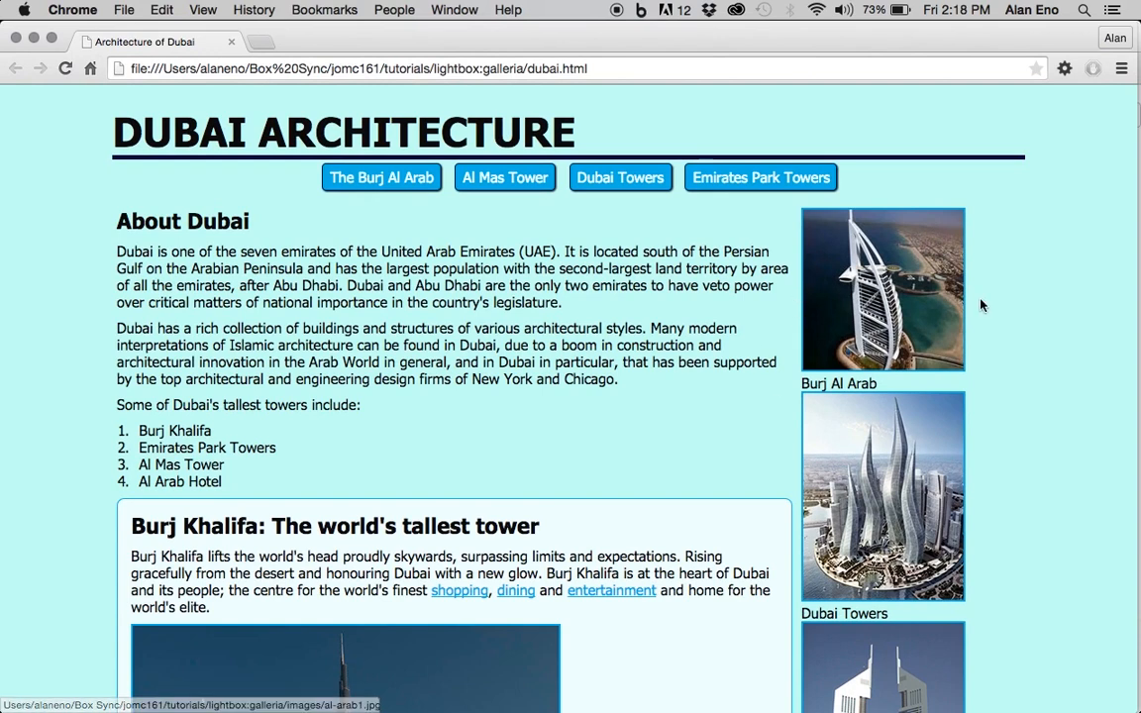
mouse_move(891, 289)
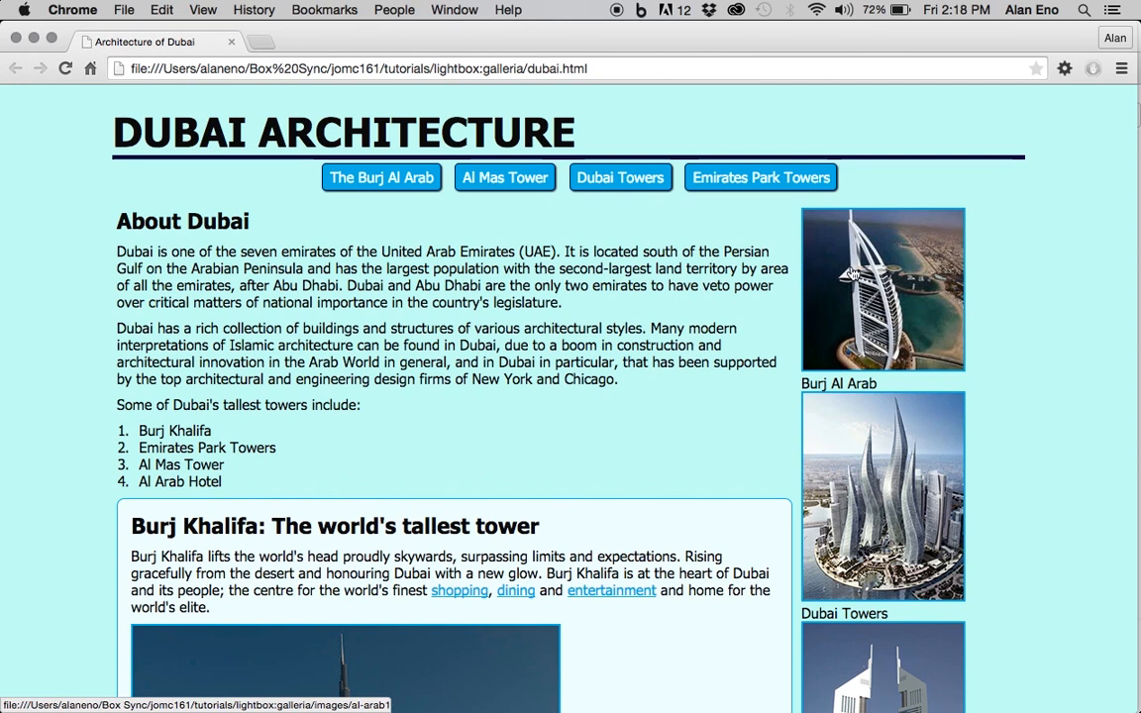
left_click(882, 289)
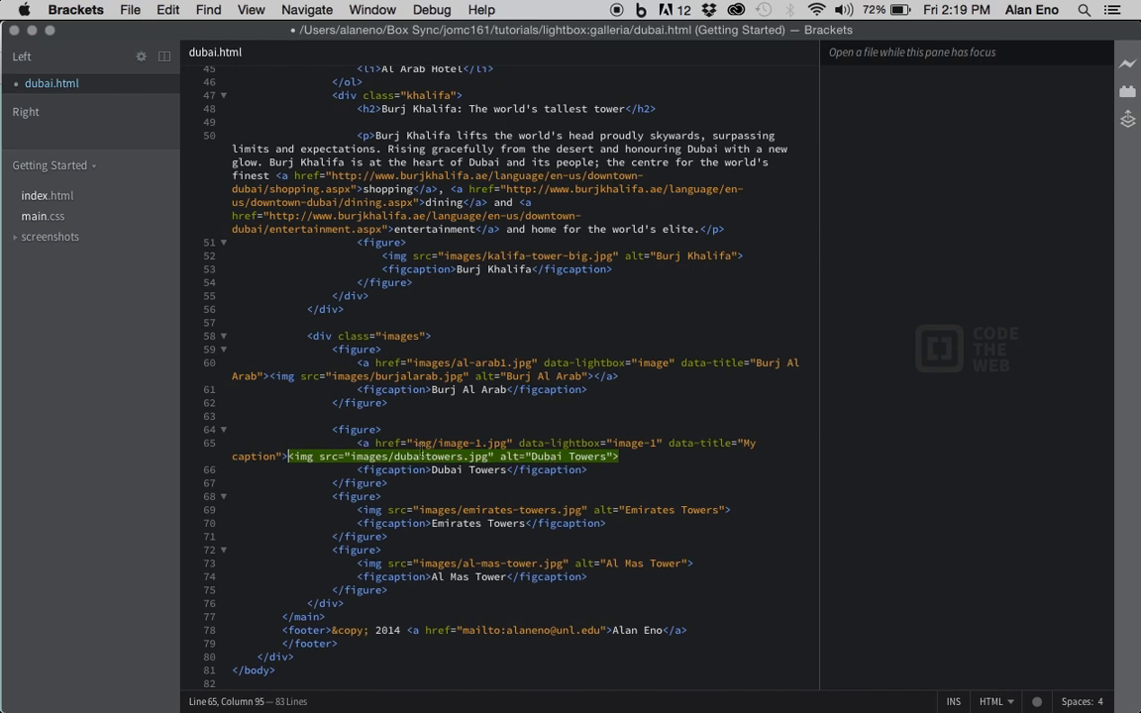
Wrap the Dubai Towers img in a link to images/islands1.jpg with data-lightbox image and a Palm Islands caption.
double_click(456, 444)
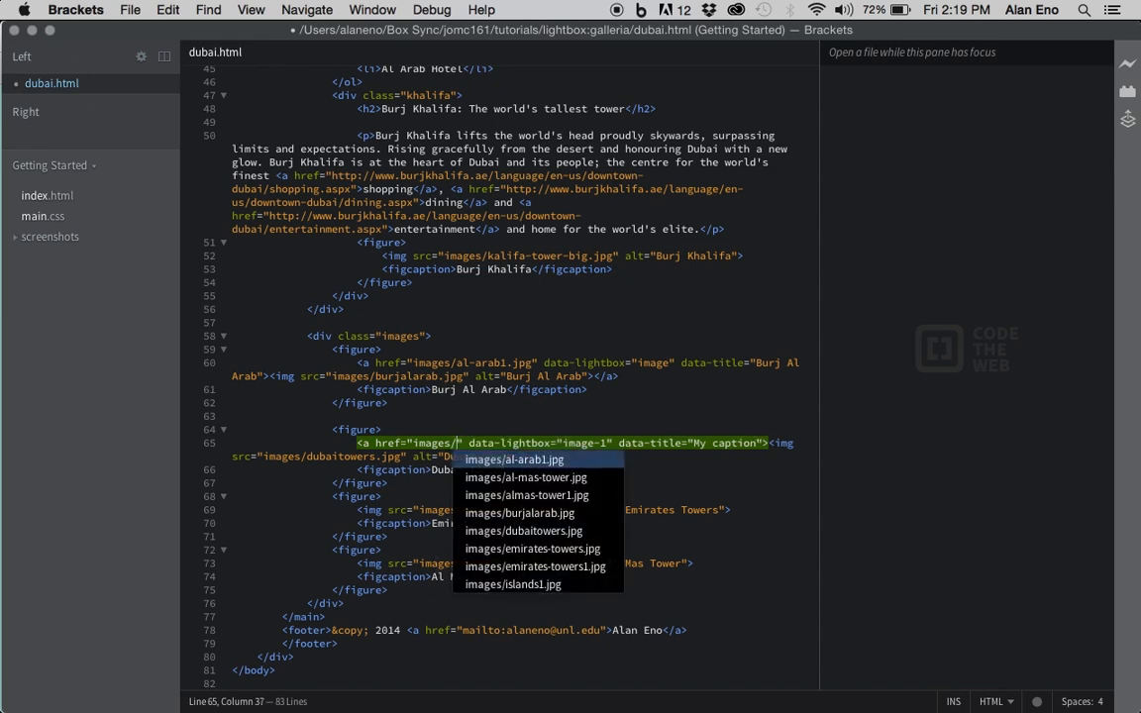
mouse_move(520, 587)
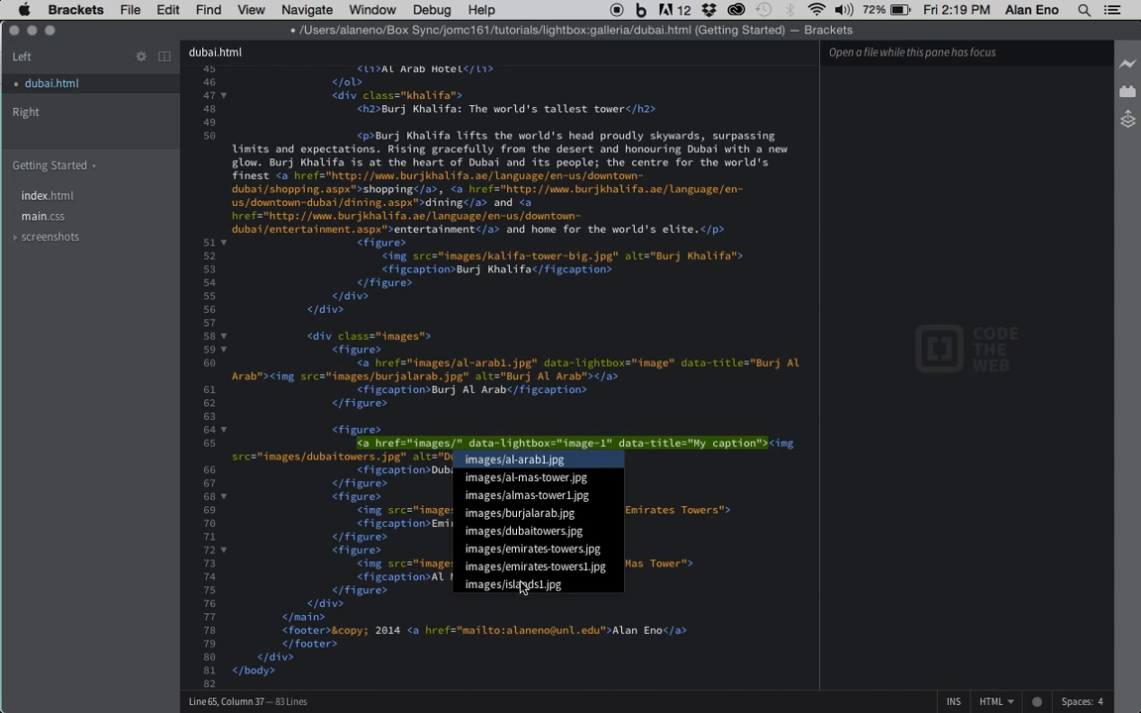
left_click(513, 585)
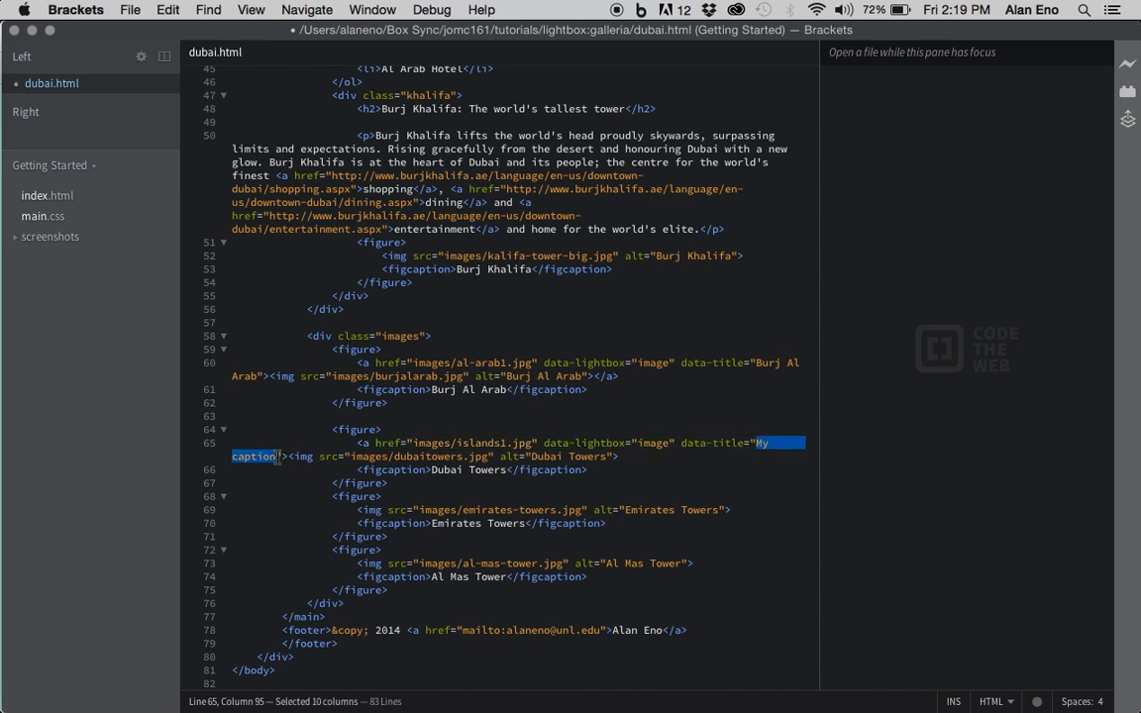
type("Palm")
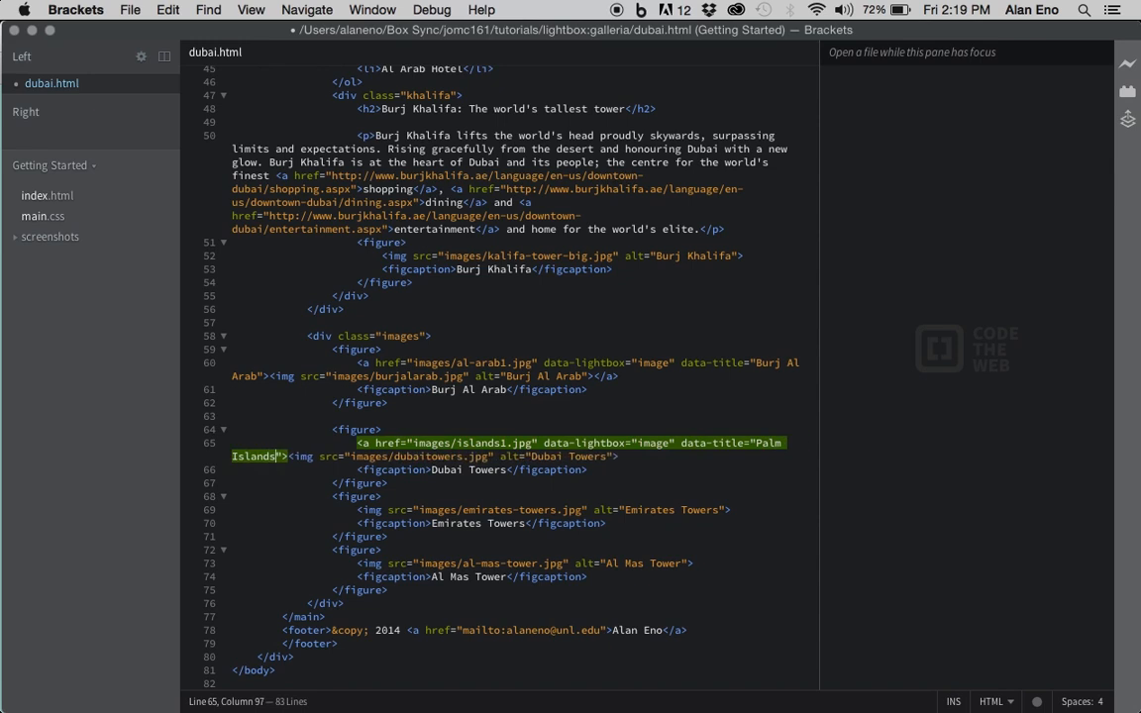
mouse_move(416, 456)
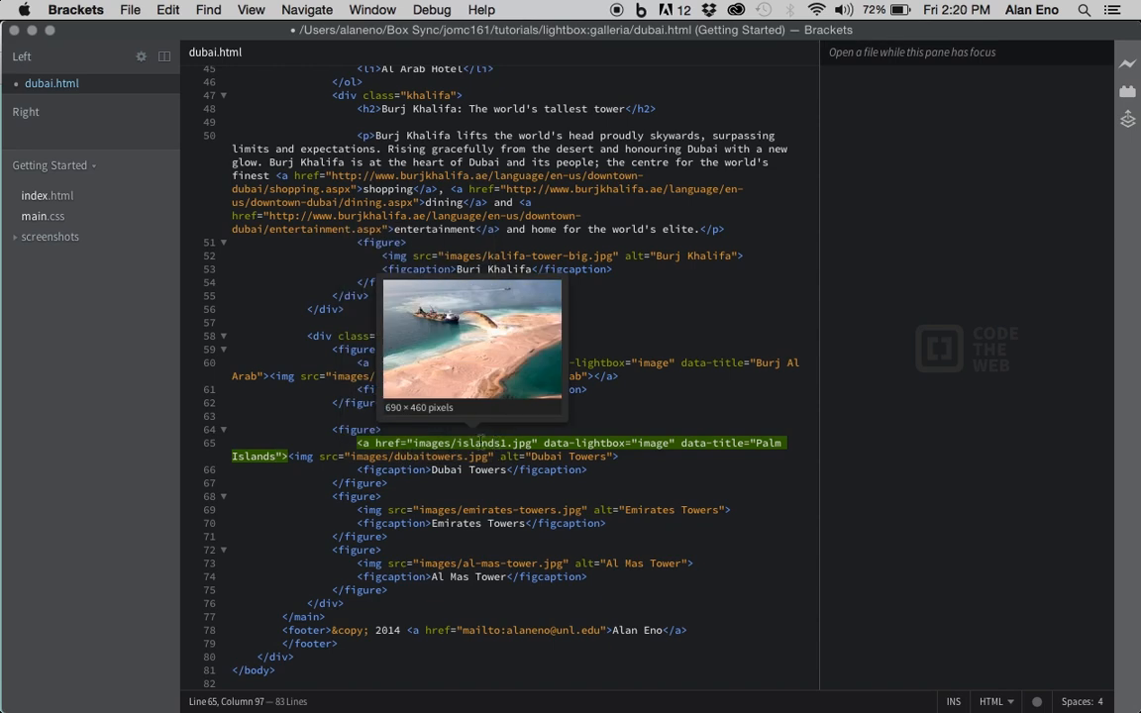
mouse_move(622, 460)
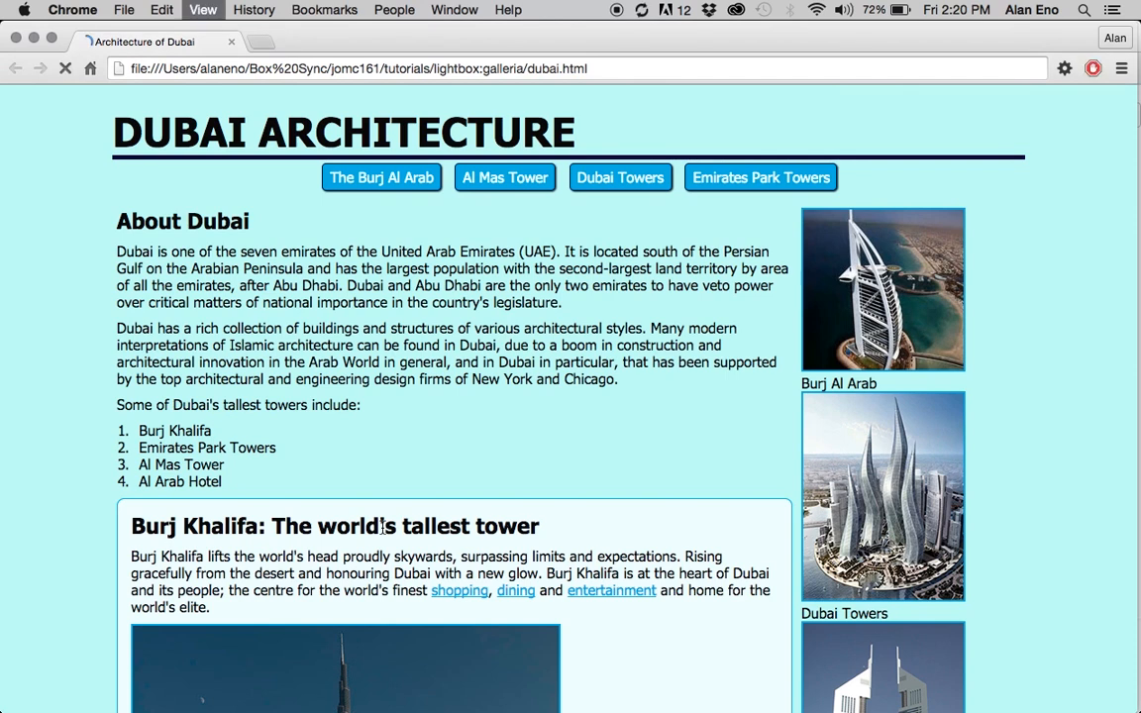
mouse_move(838, 483)
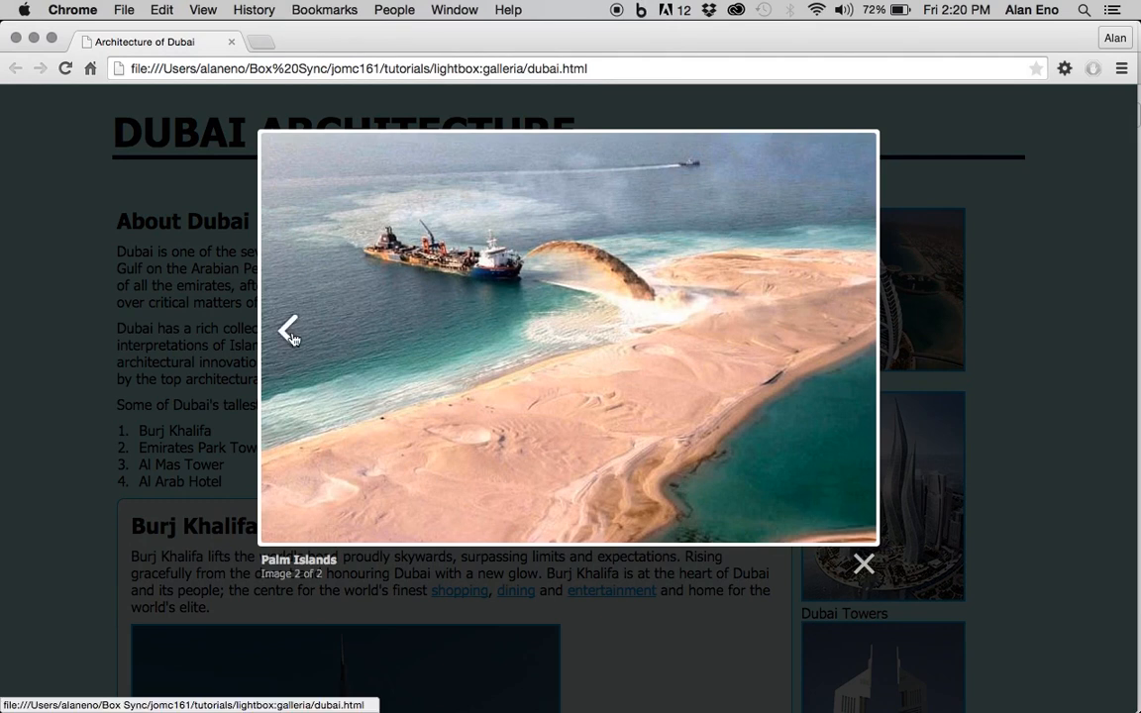
View the Dubai Towers sidebar image in Chrome's lightbox as Palm Islands, image 2 of 2.
left_click(290, 329)
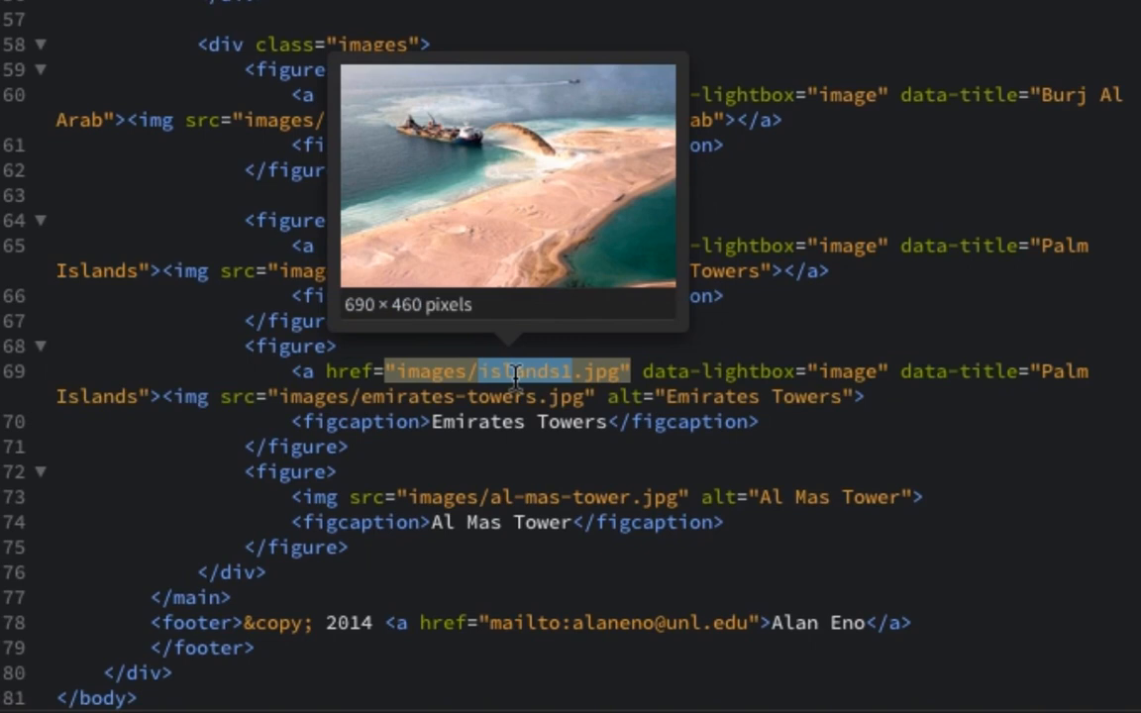
Point the Emirates Towers link at emirates-towers1.jpg with an Emirates Towers caption and close it.
type("e")
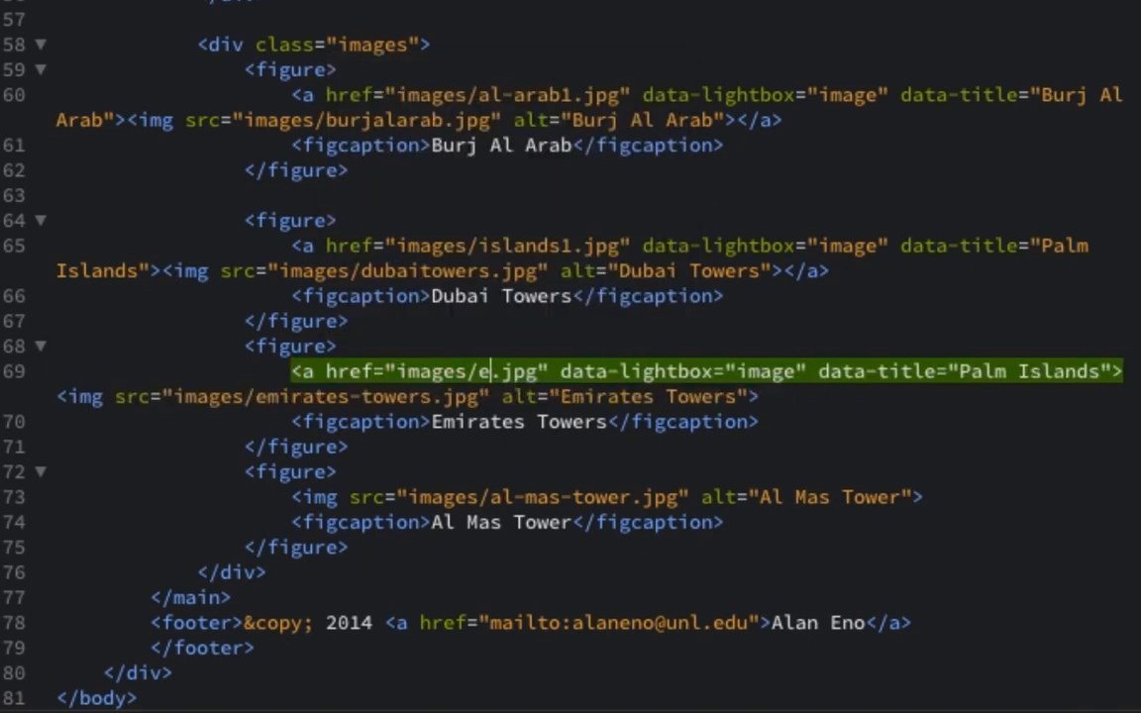
type("mirates-towers1")
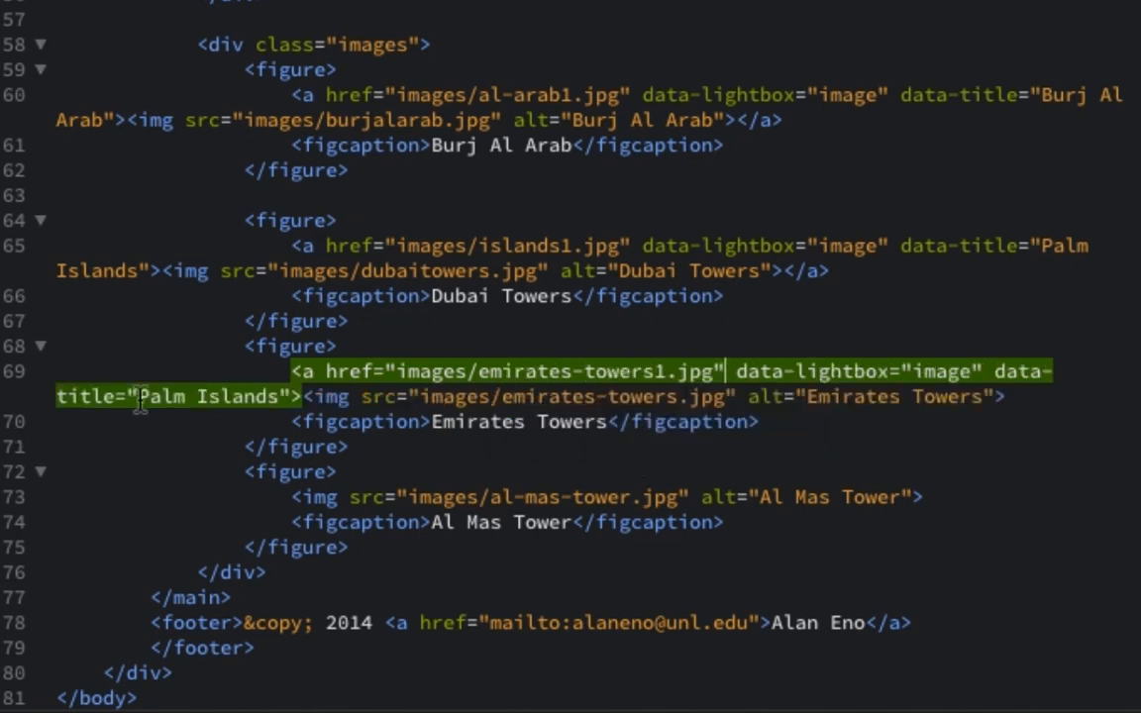
double_click(198, 396)
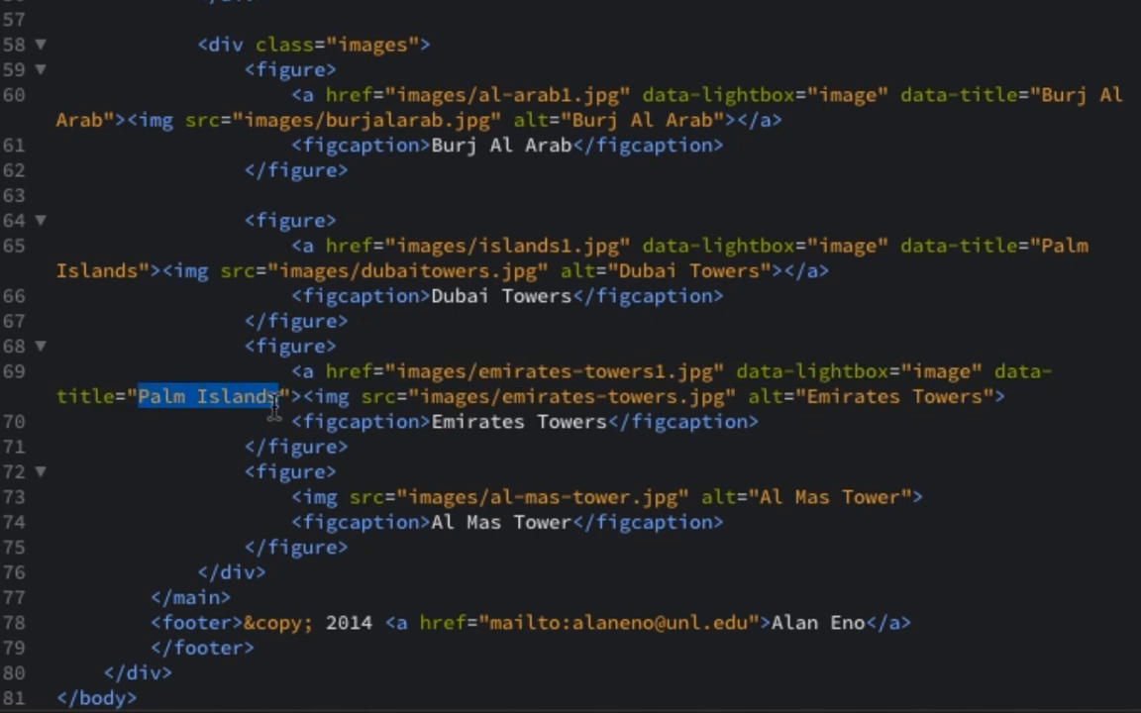
type("Emirates To")
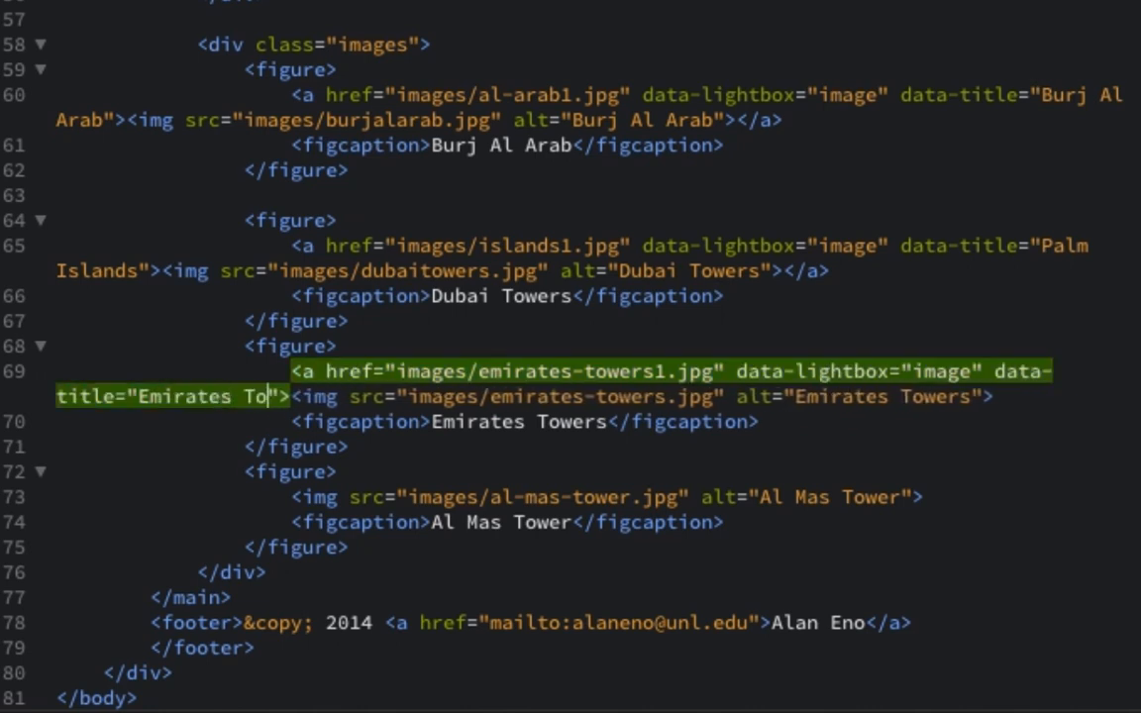
type("wers")
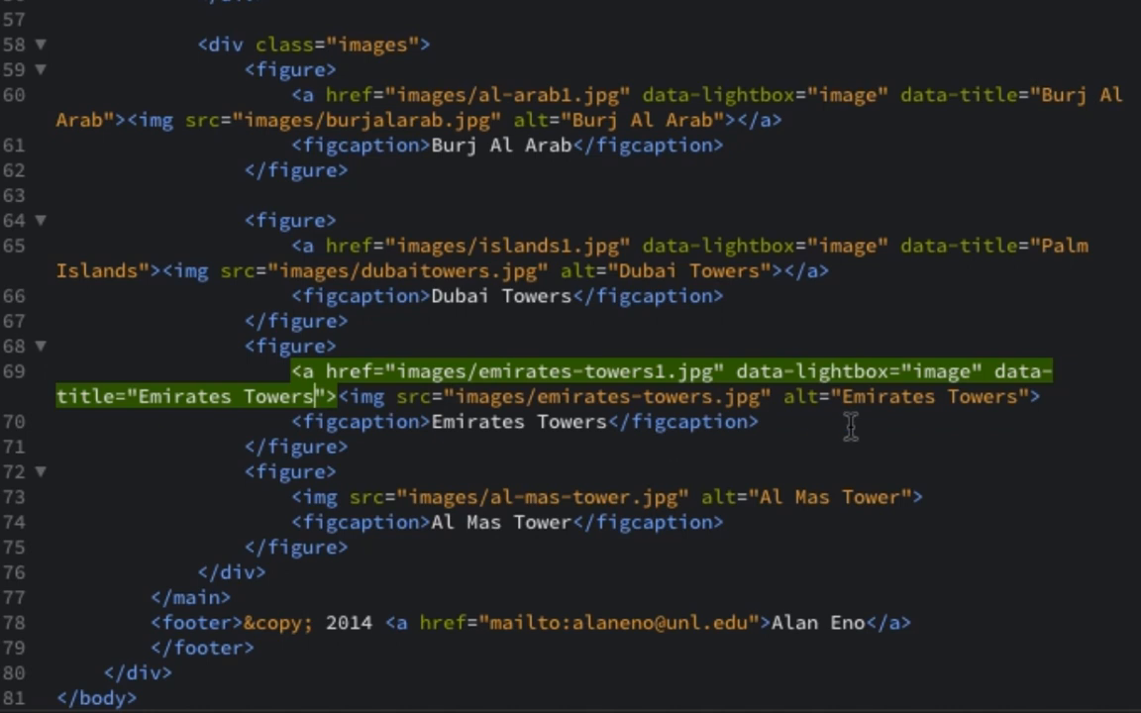
type("</a>")
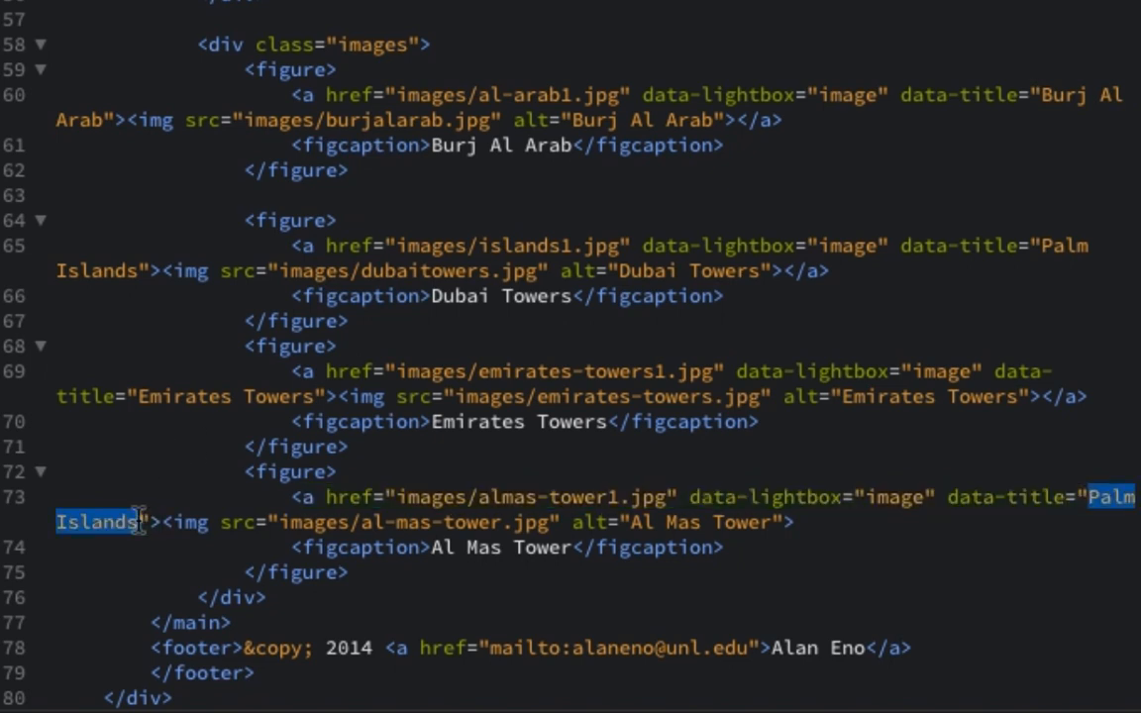
Caption the Al Mas Tower link to almas-tower1.jpg as Al Mas Tower and close it with </a>.
type("Al Mas T")
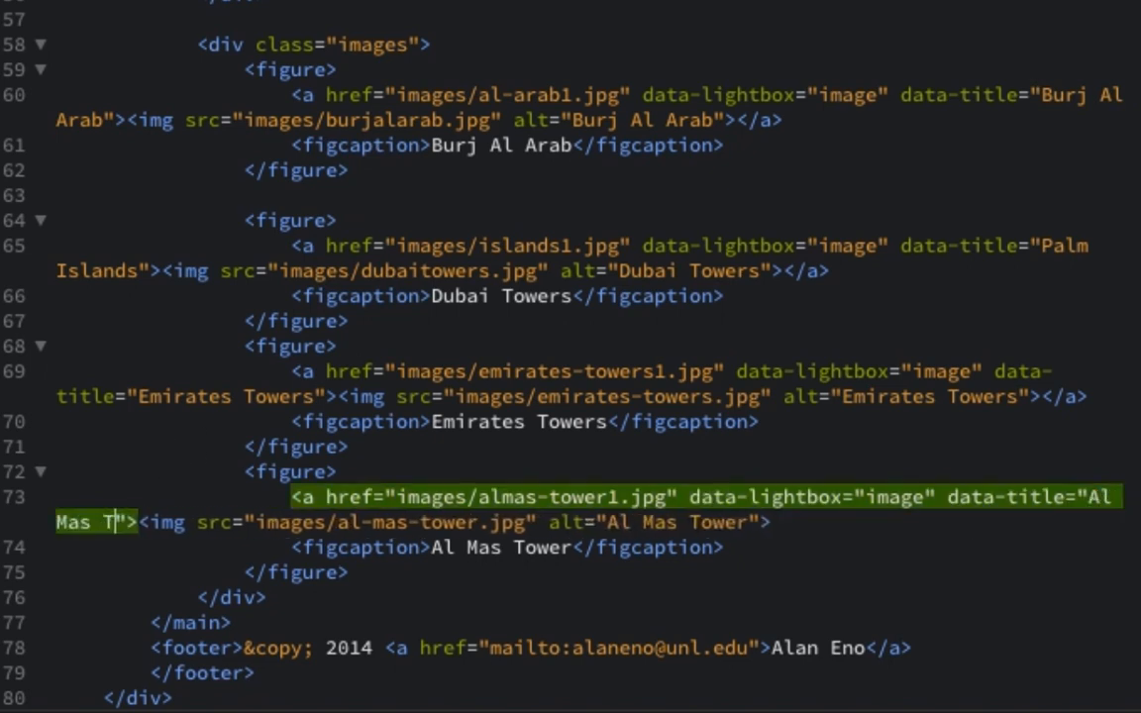
type("ower")
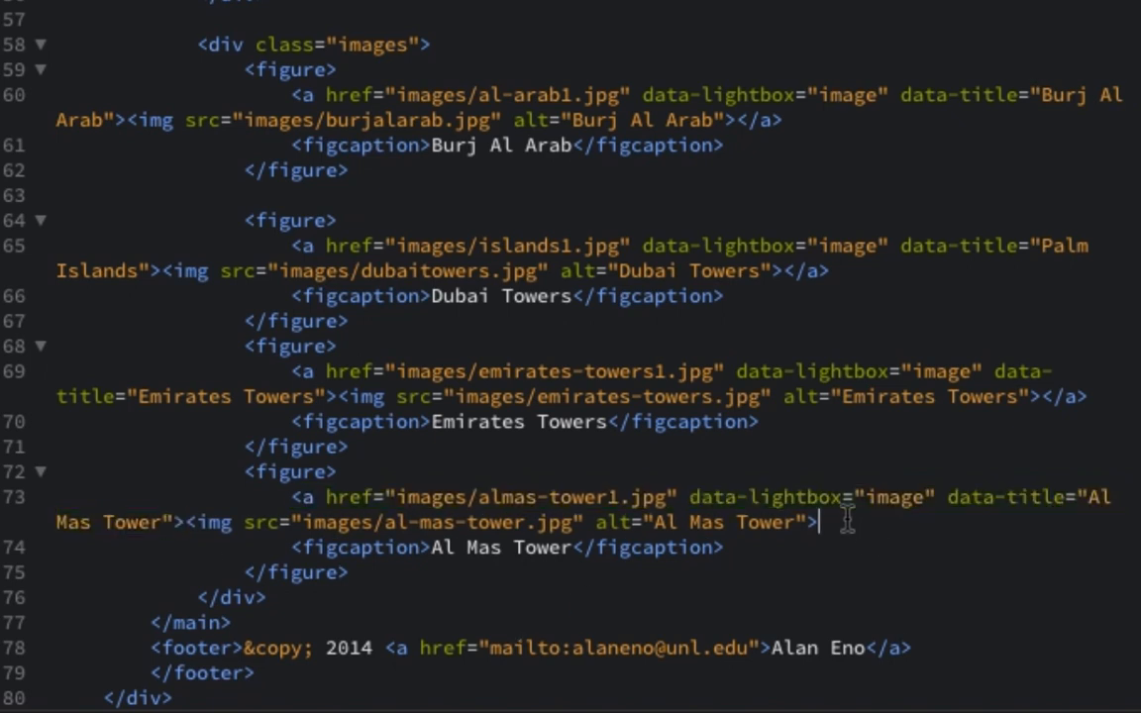
type("</a>")
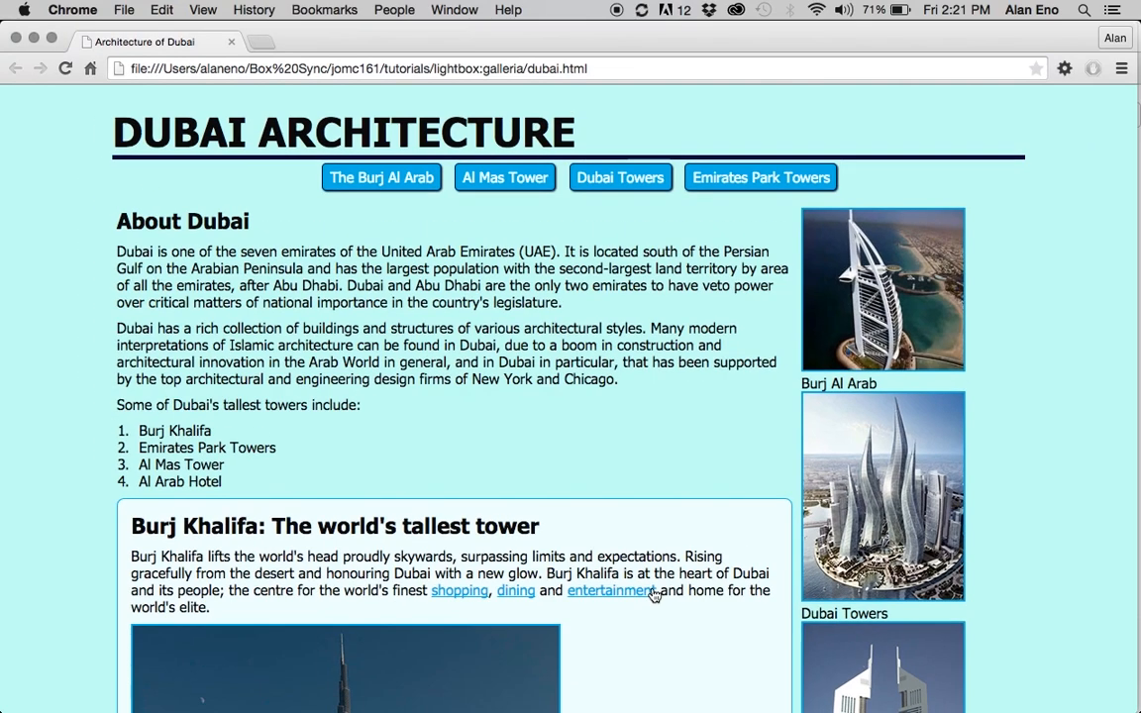
From the Al Mas Tower photo, page back through Emirates Towers, Palm Islands and Burj Al Arab, then close the slideshow.
scroll("down", 3)
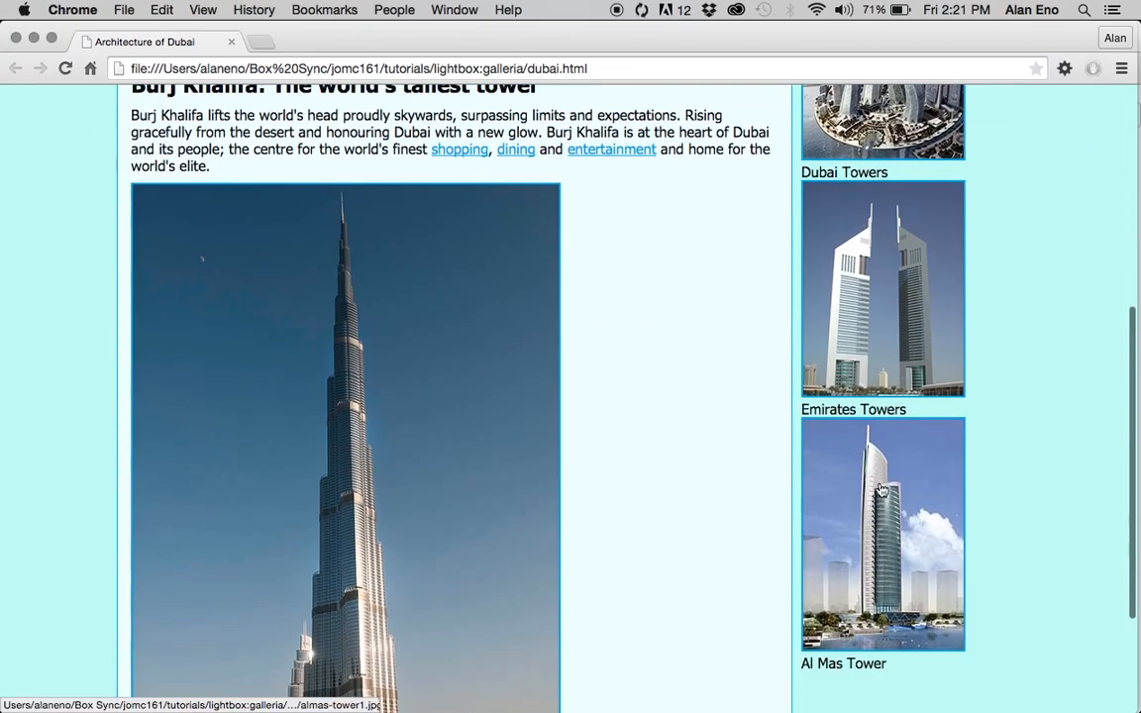
left_click(882, 535)
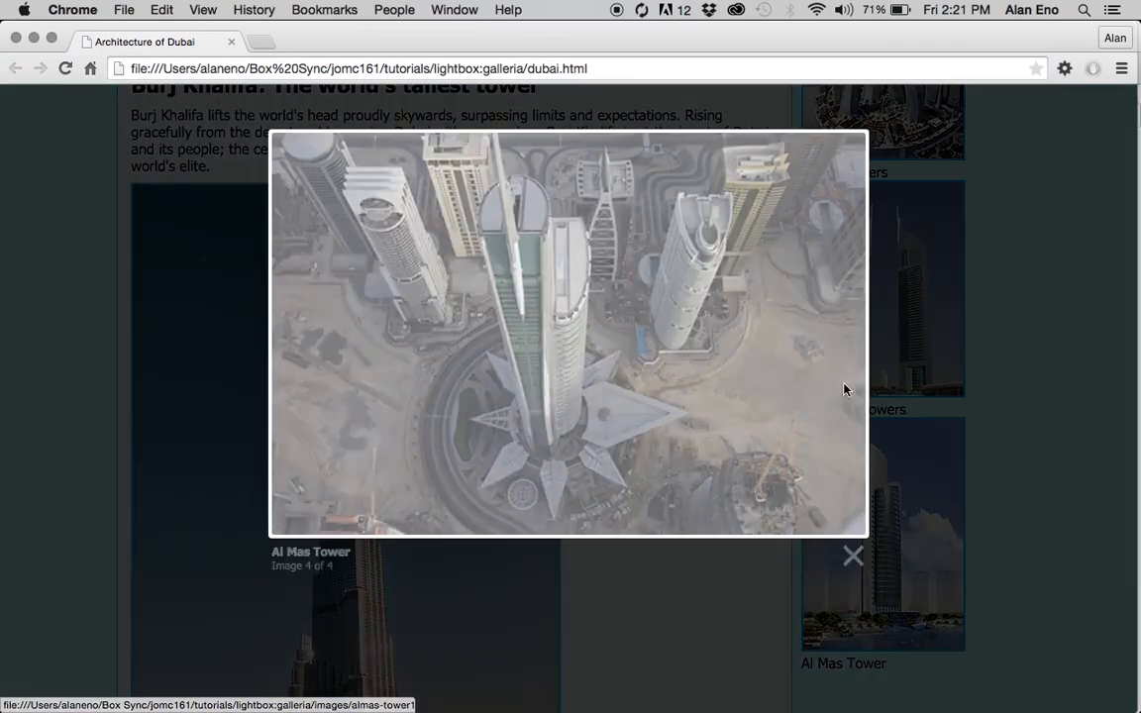
left_click(337, 381)
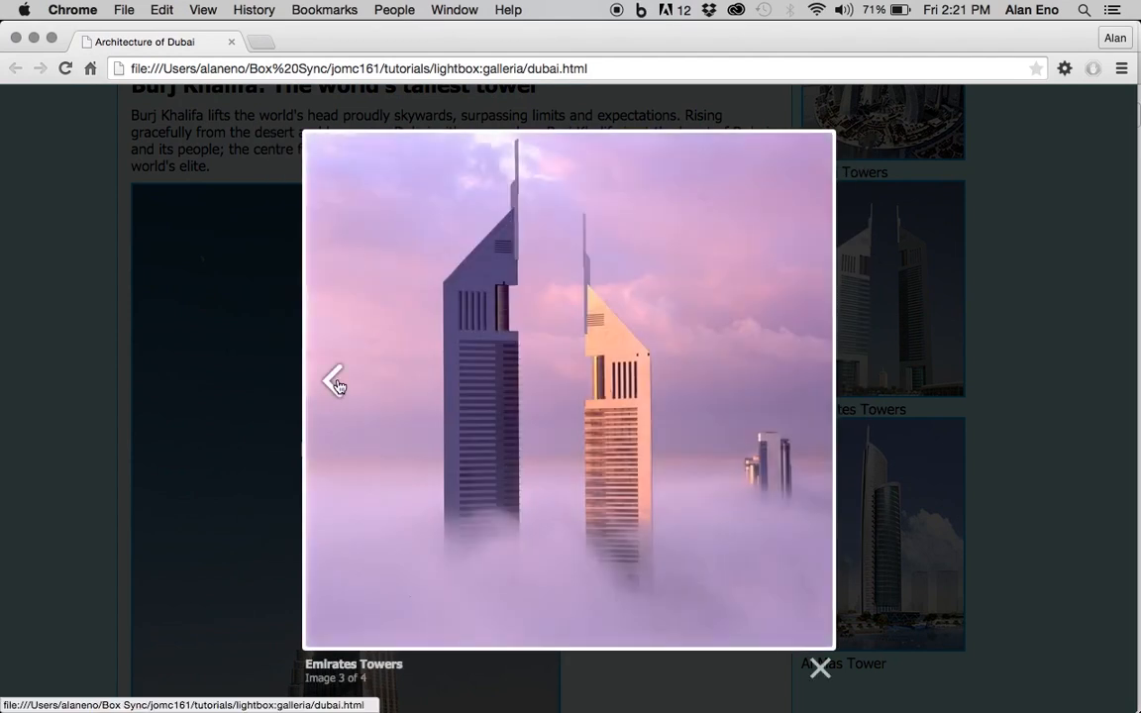
left_click(337, 381)
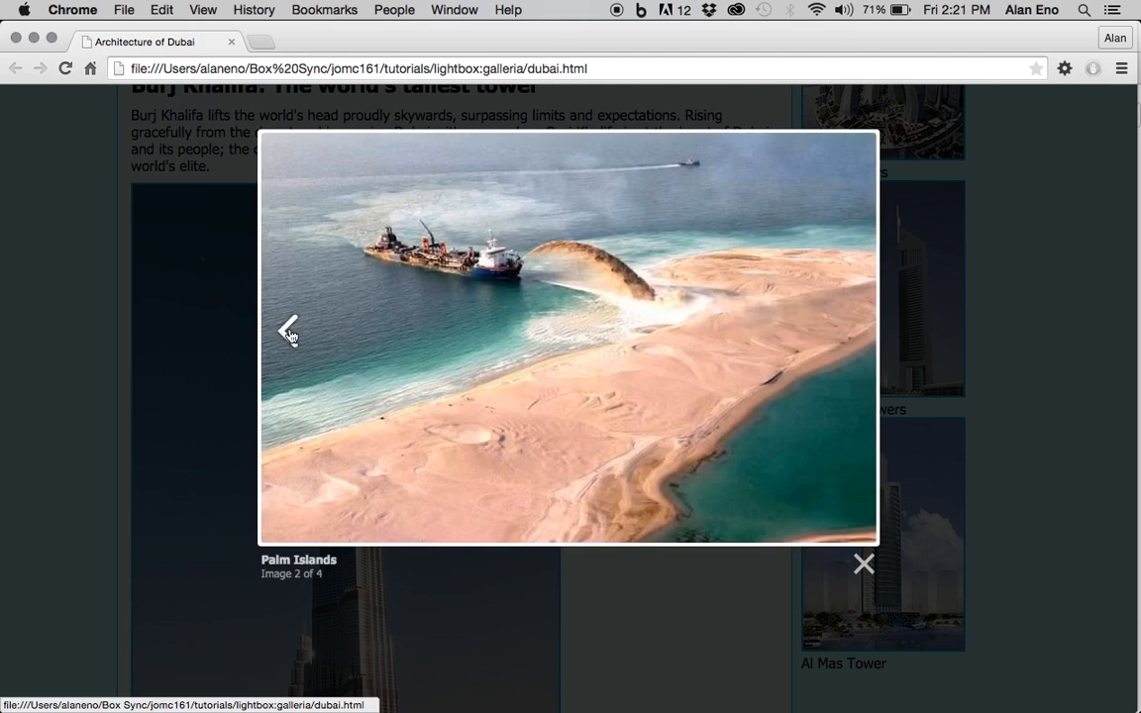
left_click(289, 329)
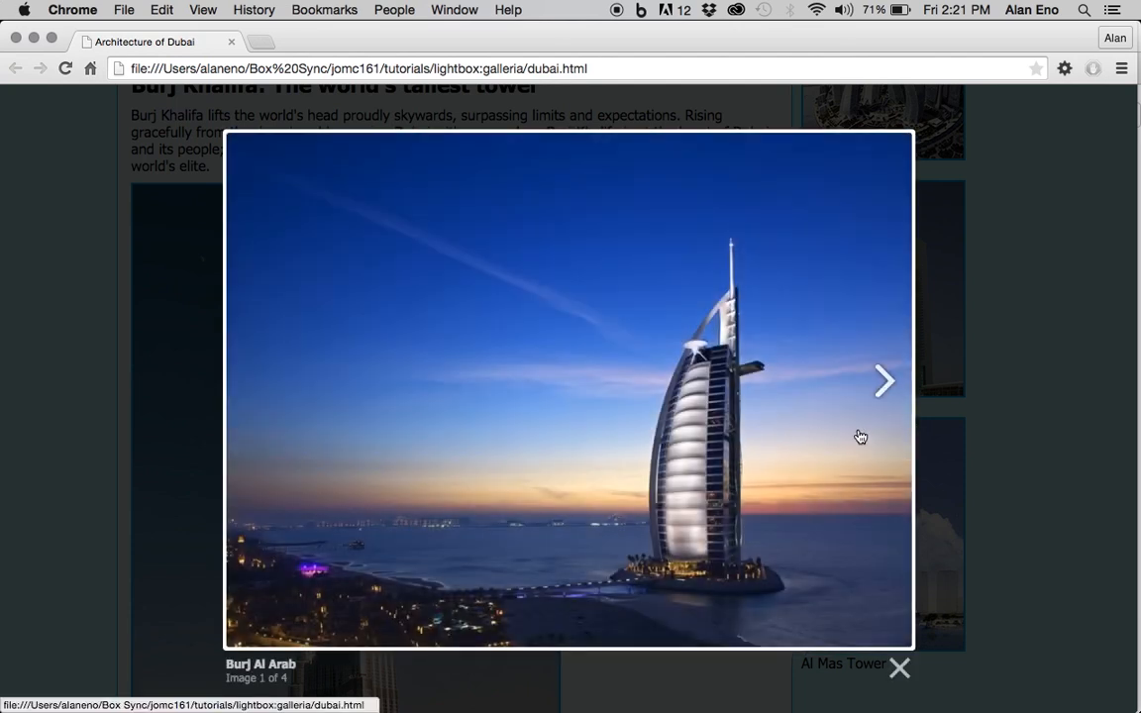
left_click(900, 665)
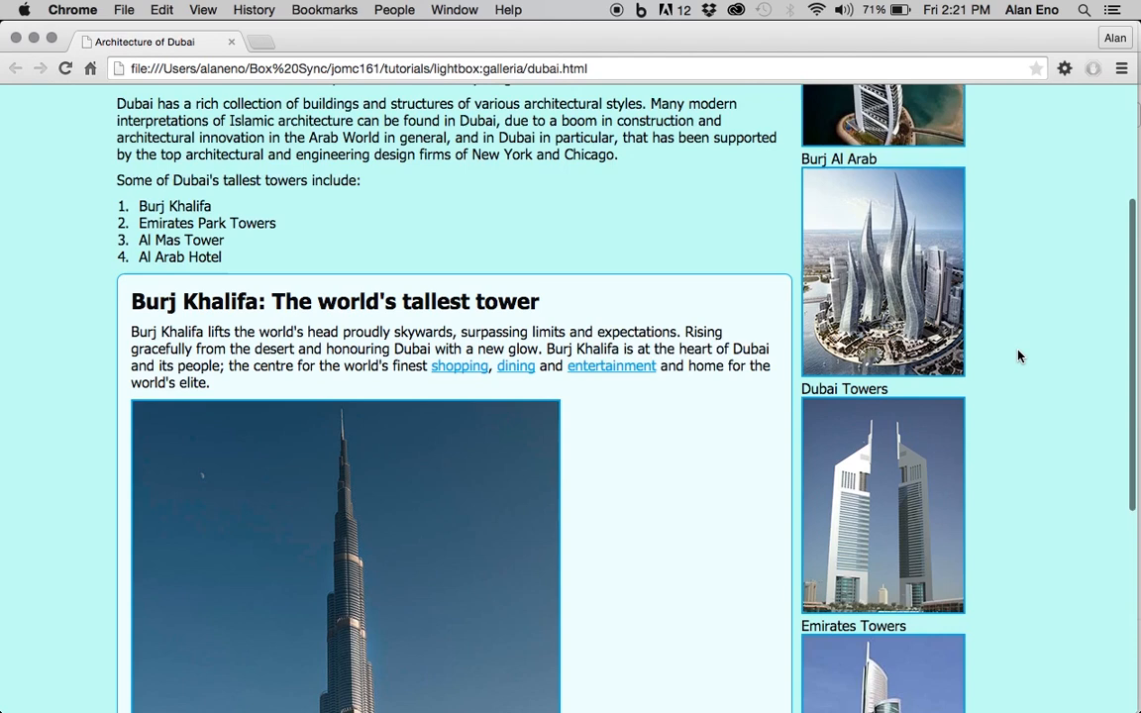
scroll("down", 3)
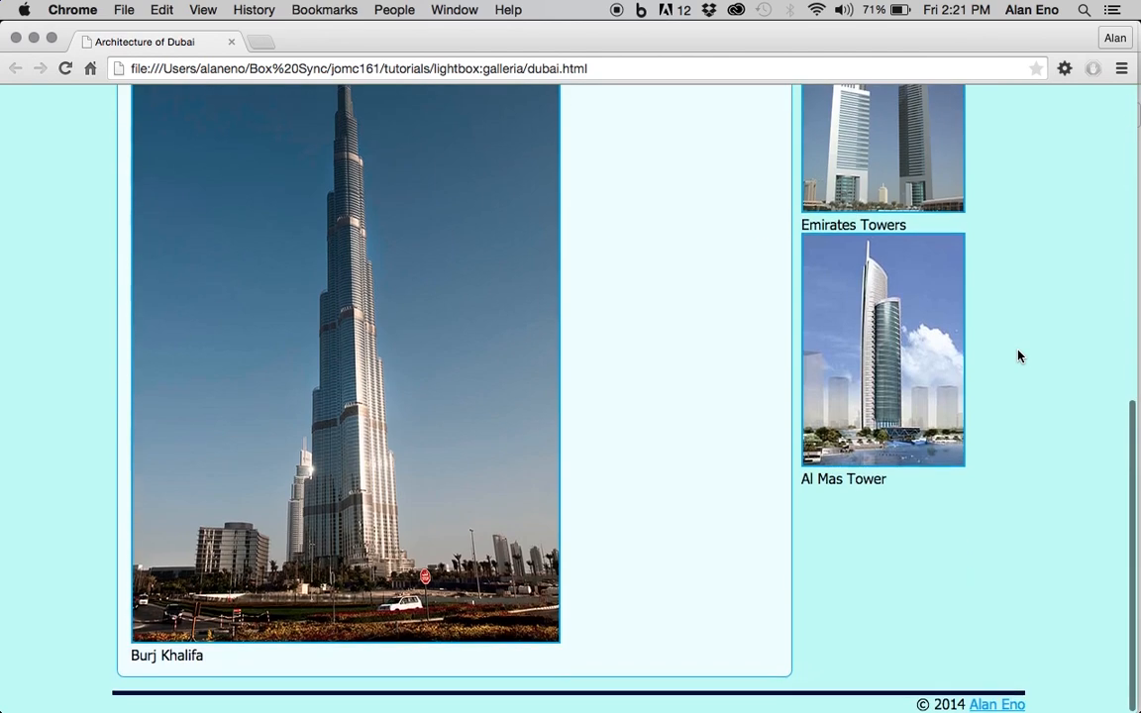